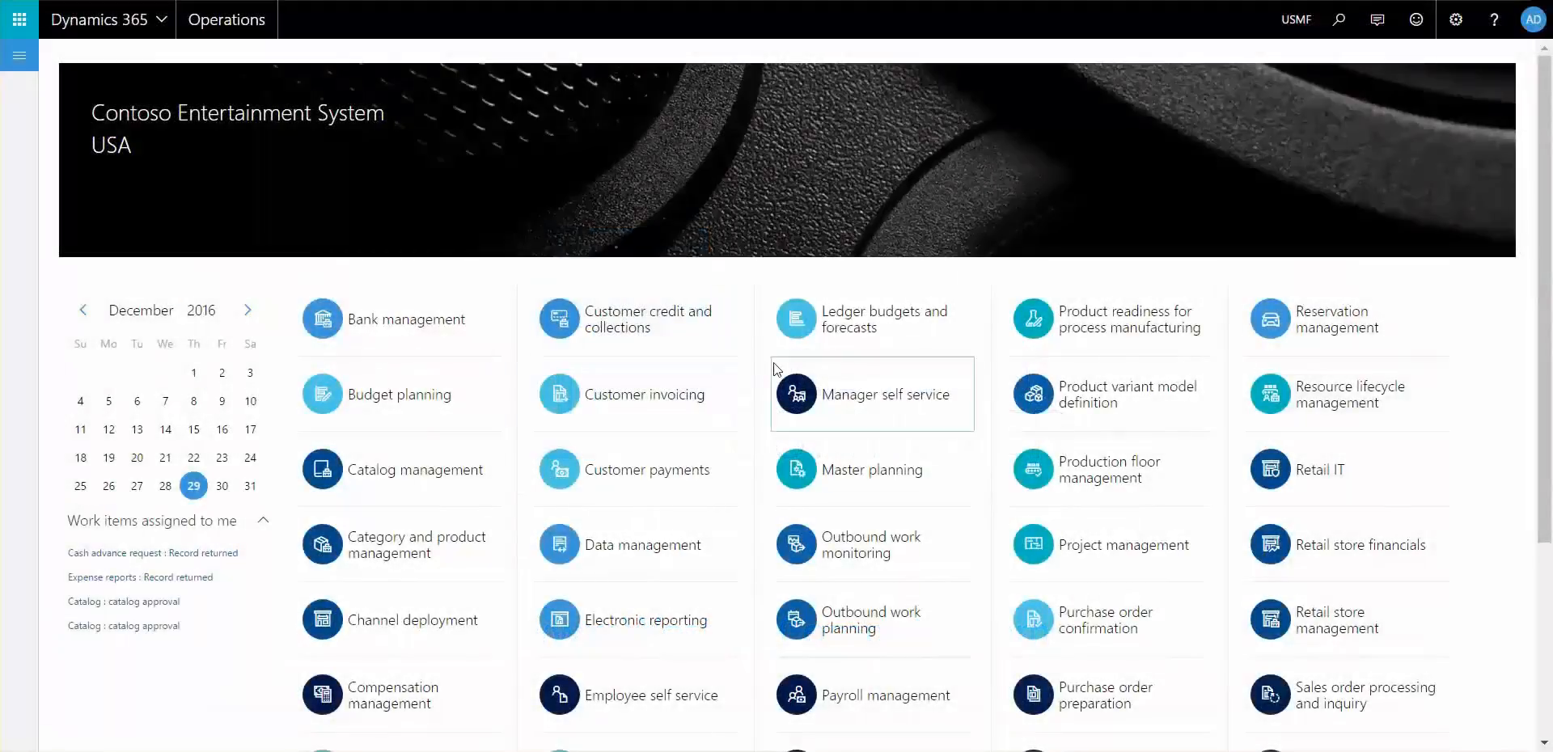
{"action": "mouse_move", "coordinate": [772, 357]}
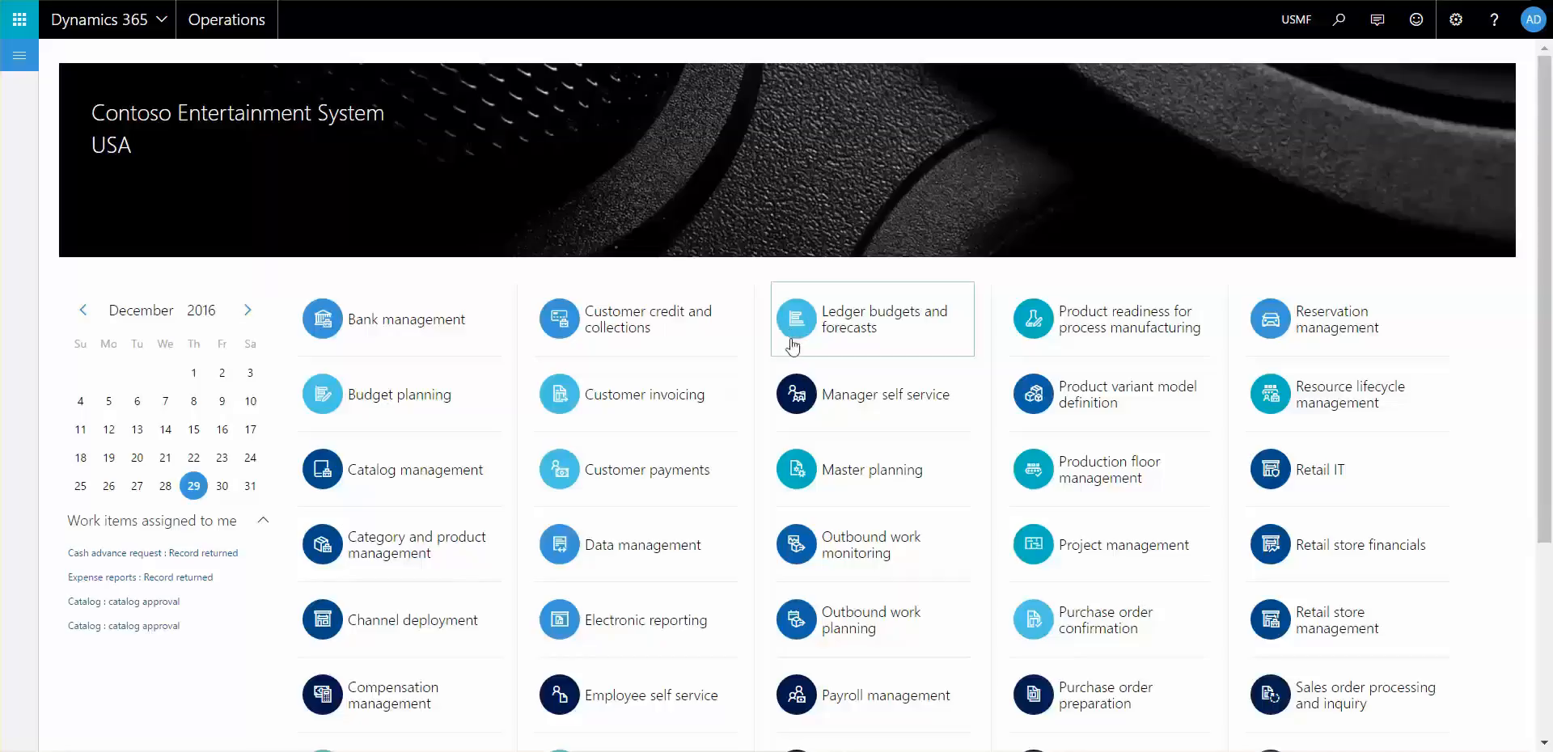
{"action": "mouse_move", "coordinate": [893, 275]}
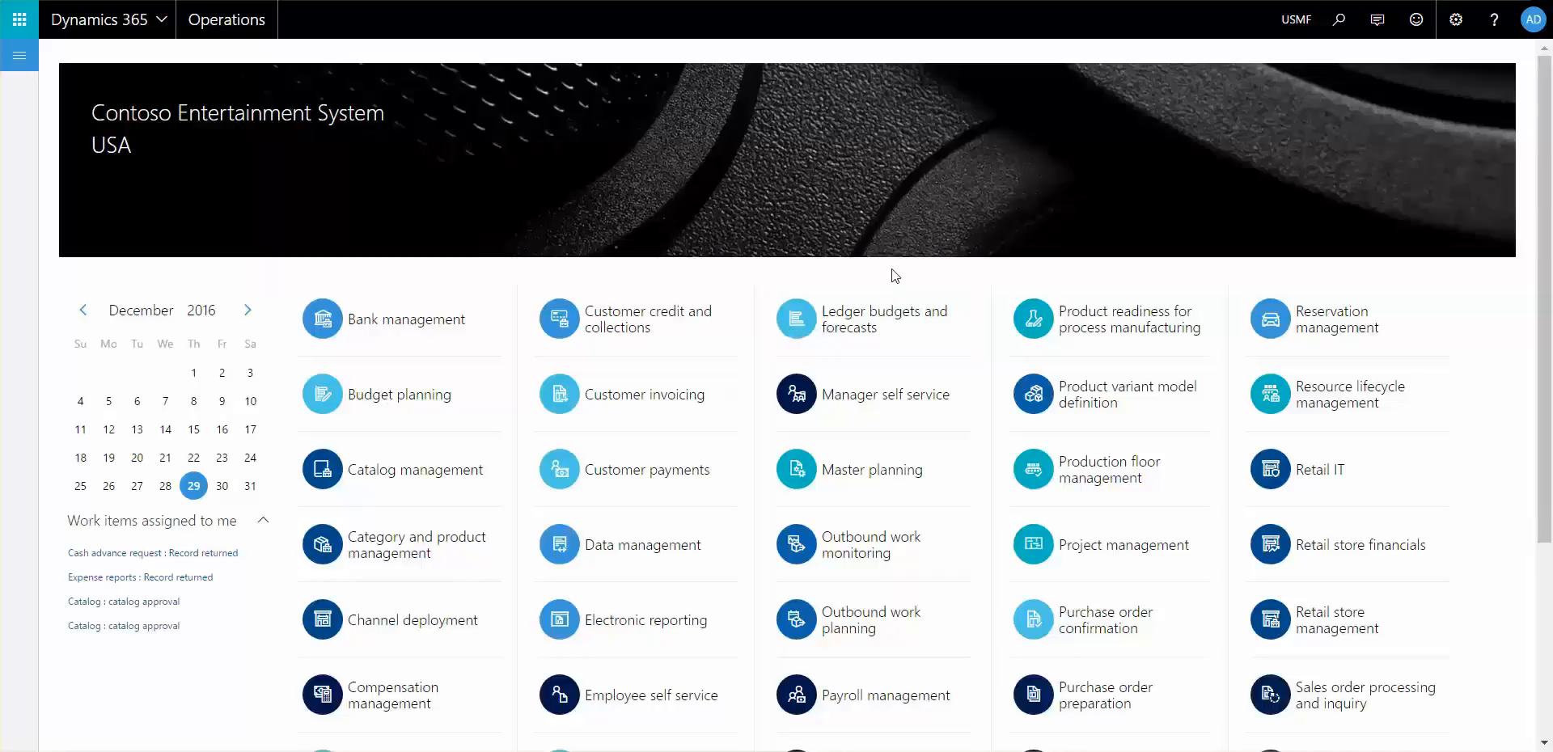
{"action": "mouse_move", "coordinate": [798, 225]}
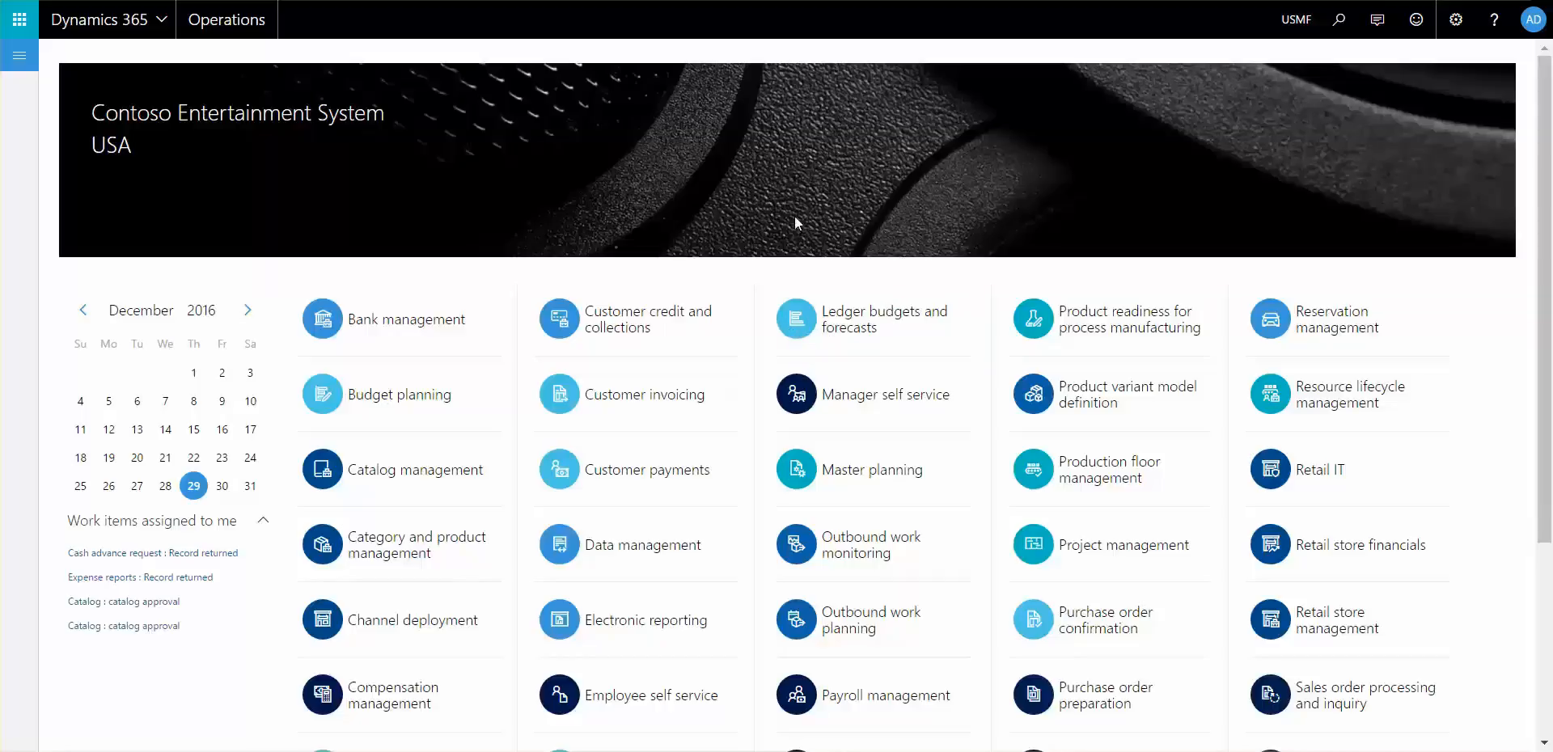
{"action": "mouse_move", "coordinate": [912, 234]}
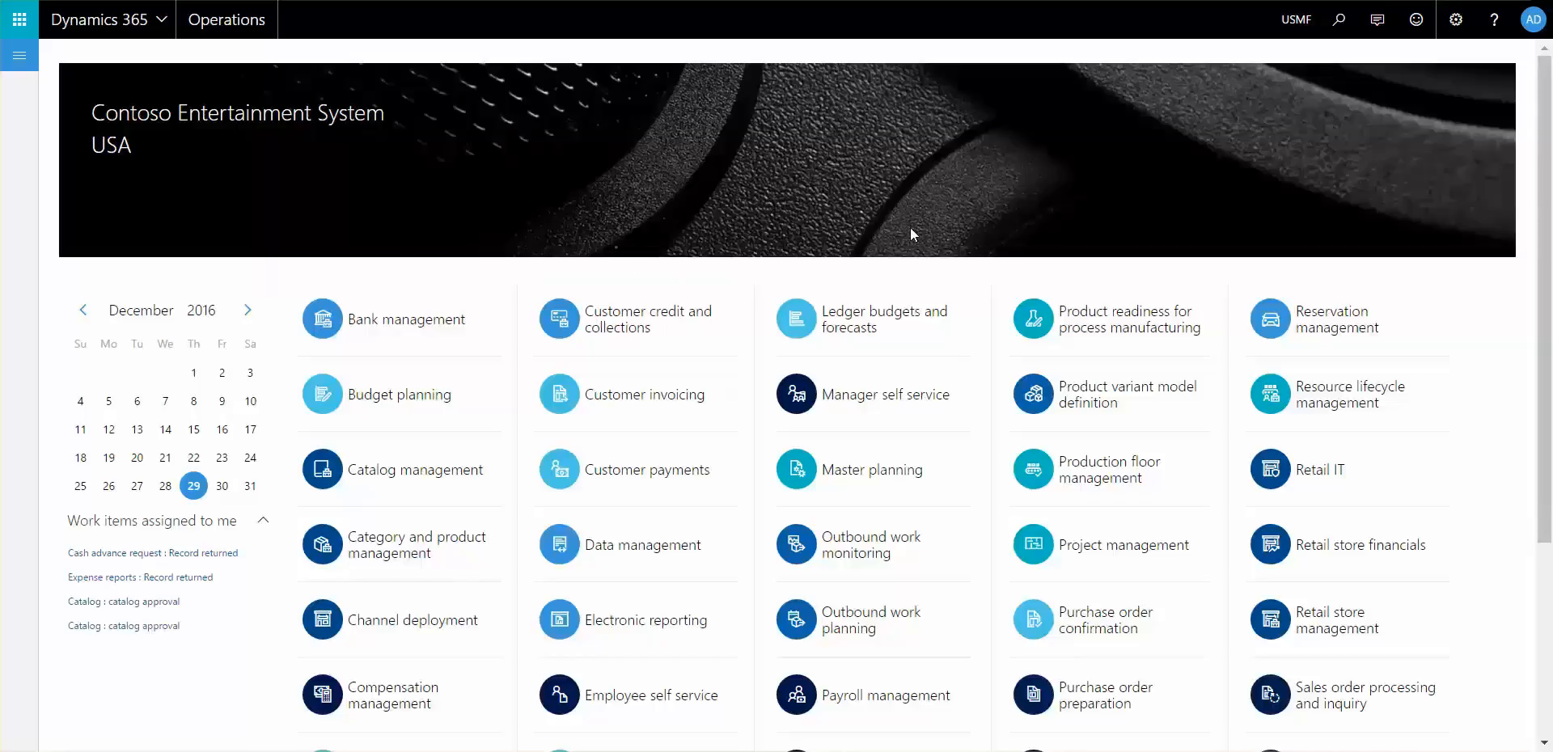
{"action": "mouse_move", "coordinate": [778, 275]}
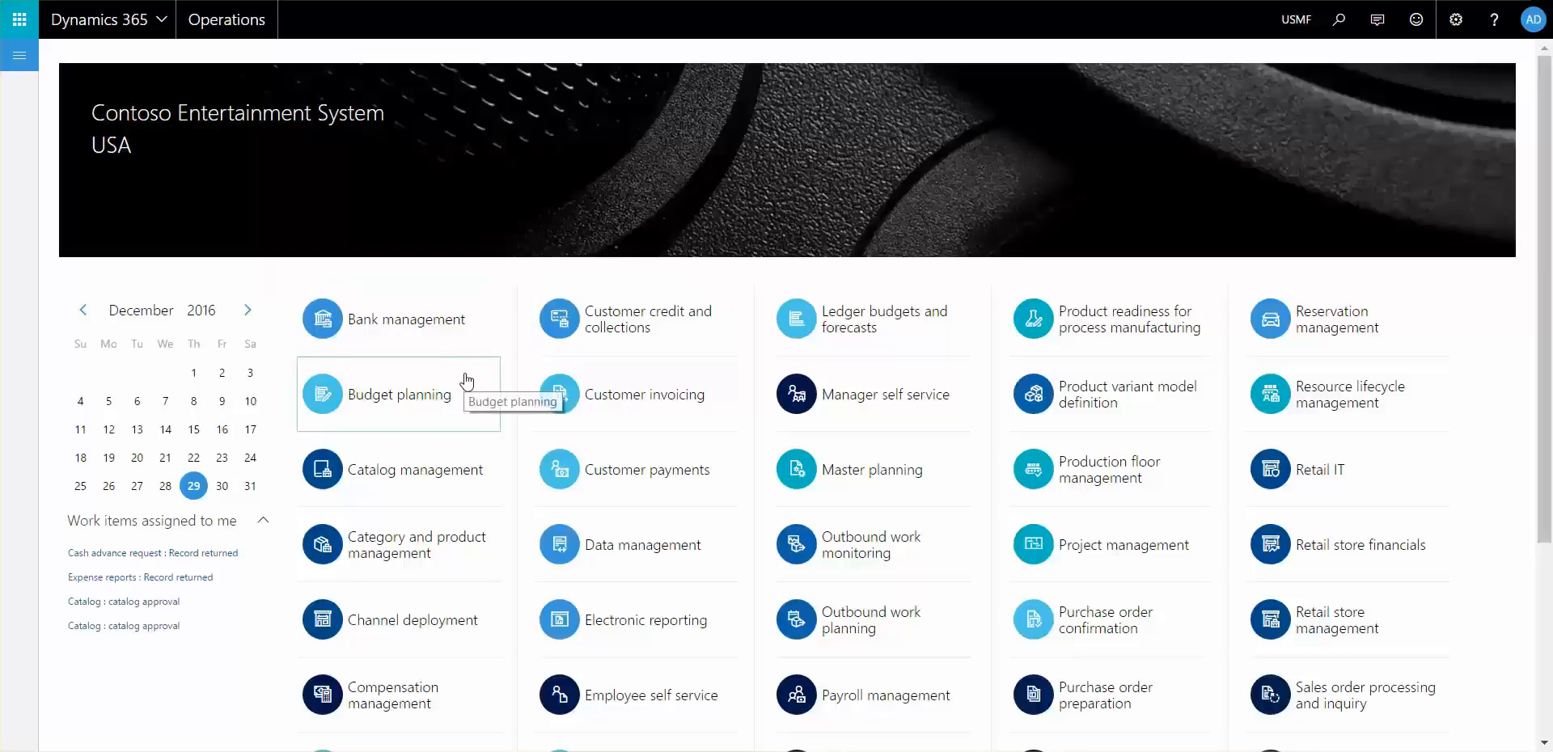
{"action": "mouse_move", "coordinate": [452, 364]}
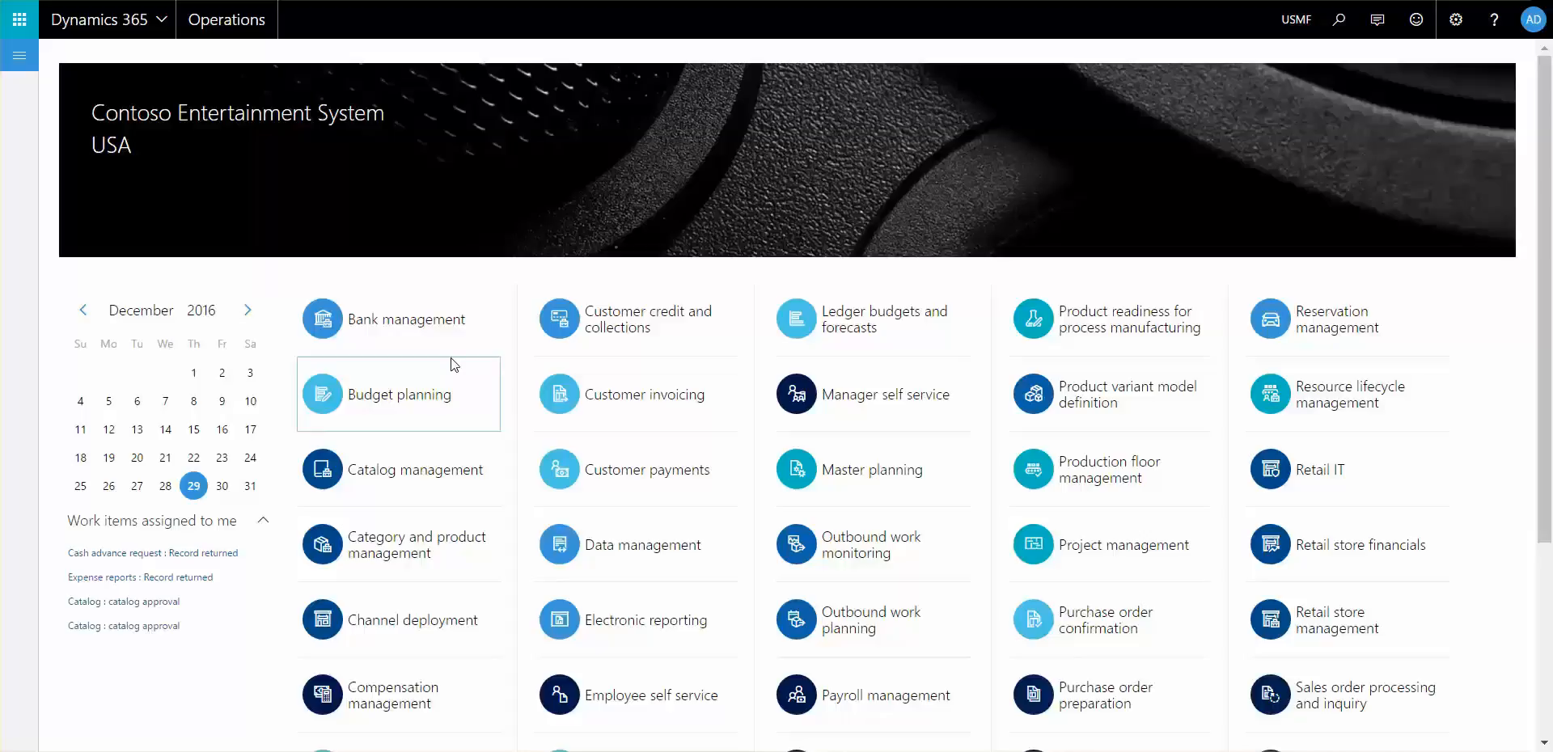
{"action": "mouse_move", "coordinate": [504, 367]}
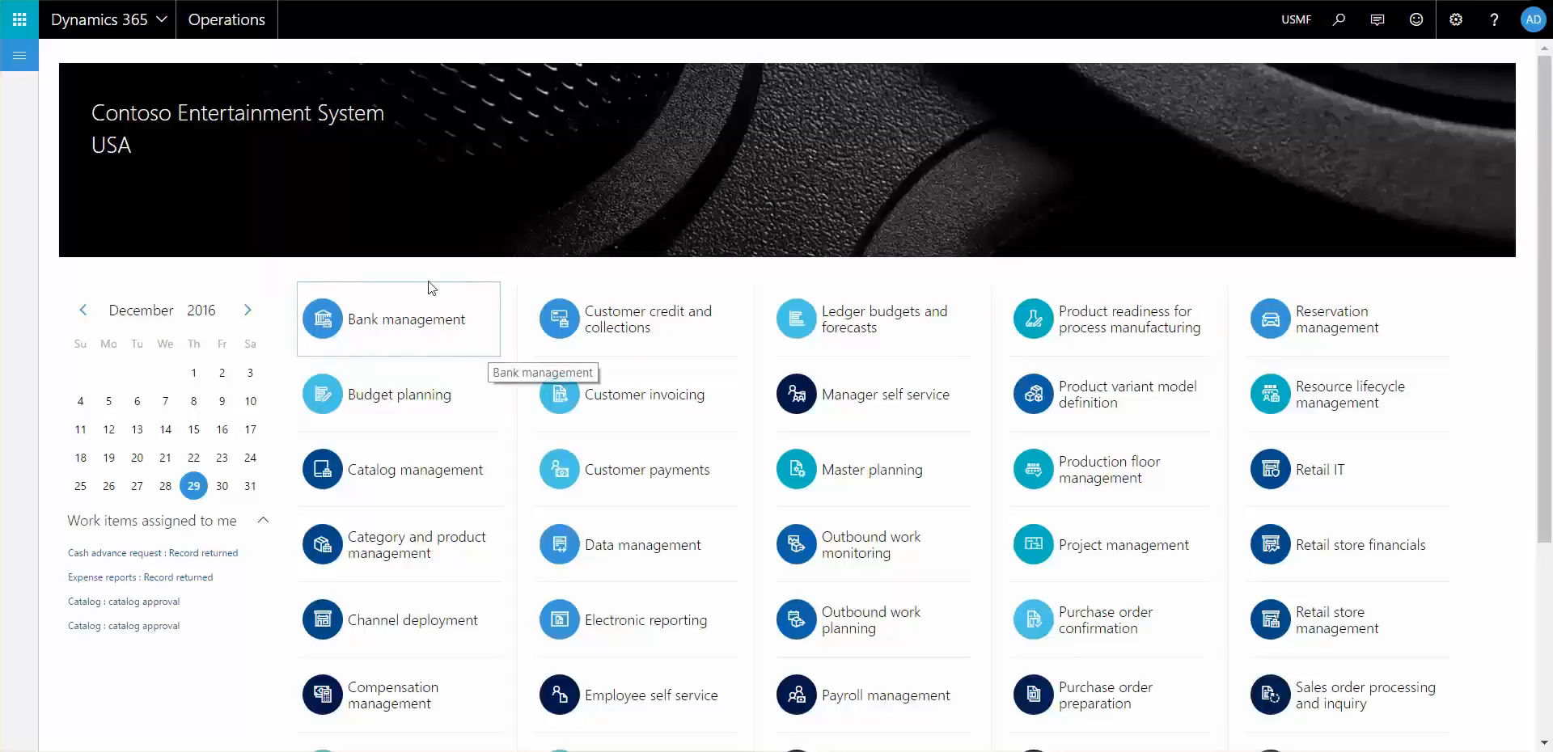
{"action": "mouse_move", "coordinate": [450, 362]}
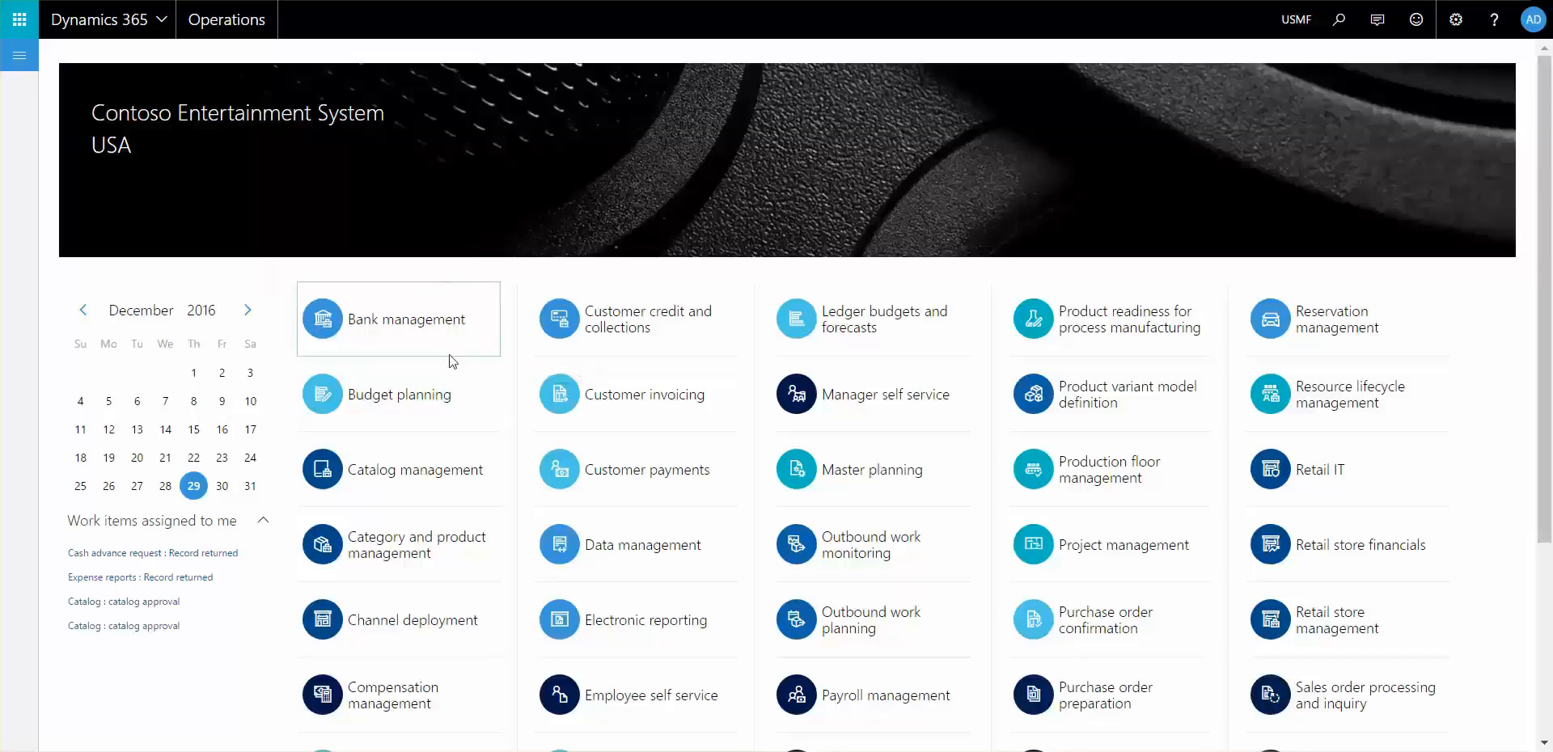
{"action": "mouse_move", "coordinate": [597, 337]}
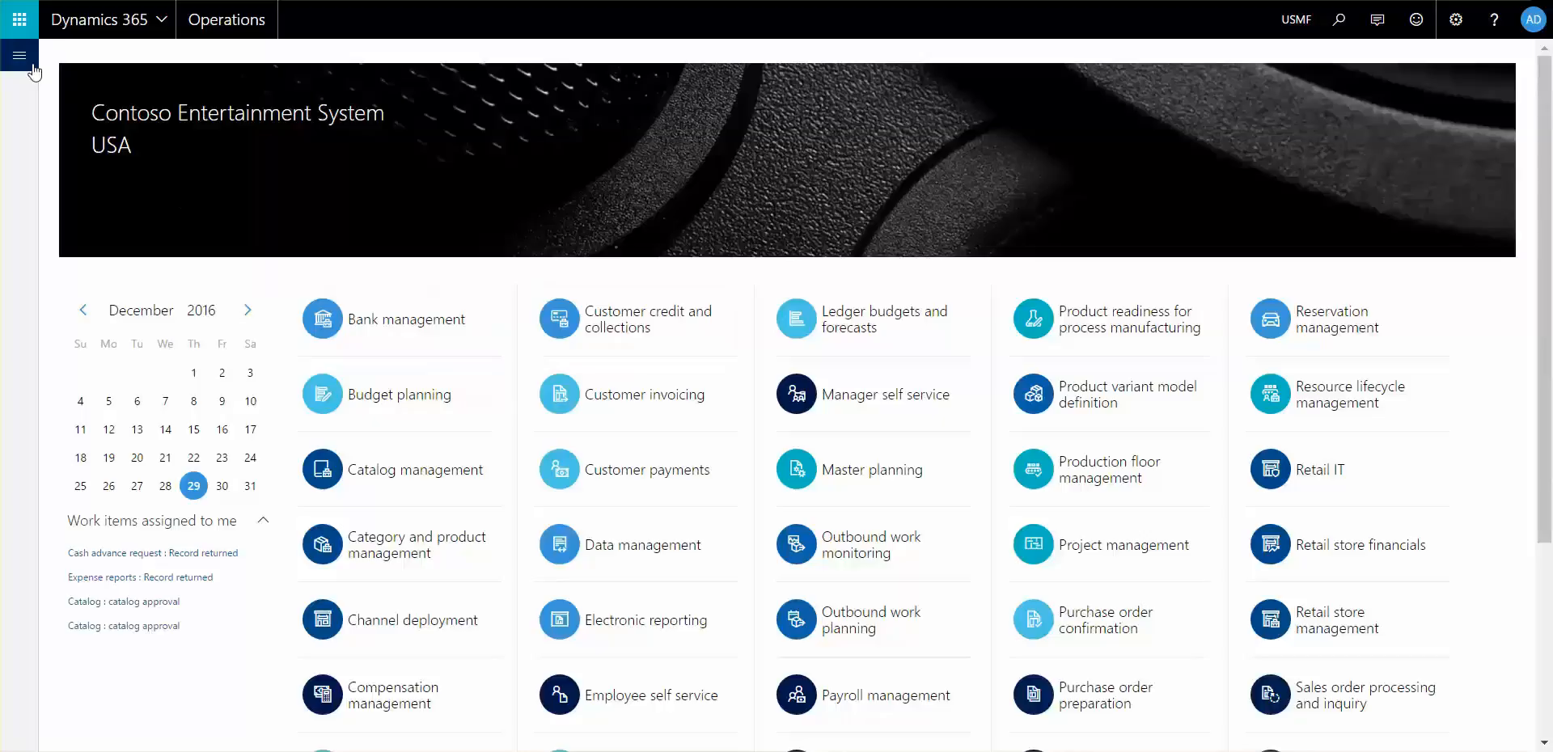
Step: Navigate to Product configuration models and select Licensed High End Speaker
{"action": "left_click", "coordinate": [18, 54]}
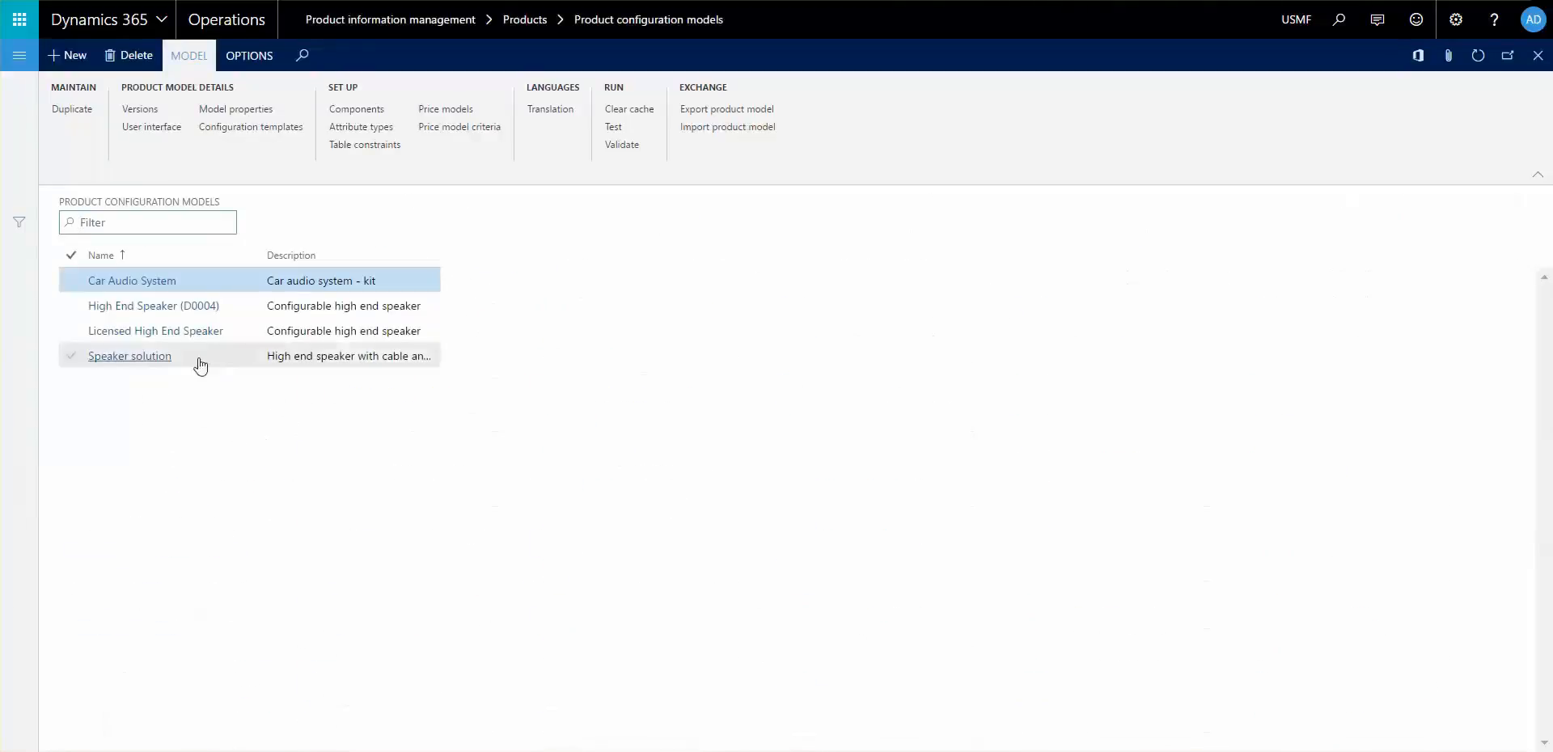
{"action": "left_click", "coordinate": [156, 331]}
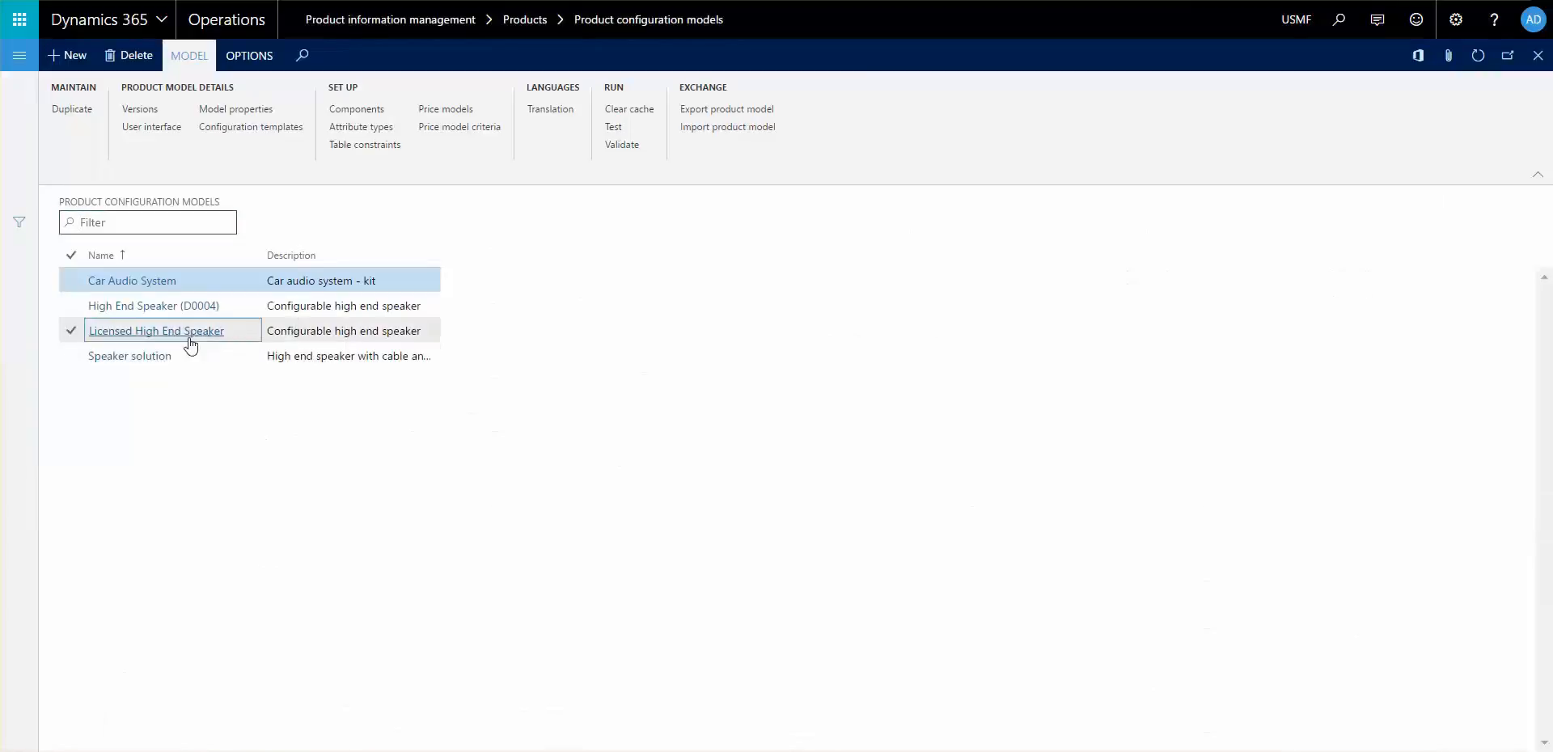
{"action": "left_click", "coordinate": [155, 331]}
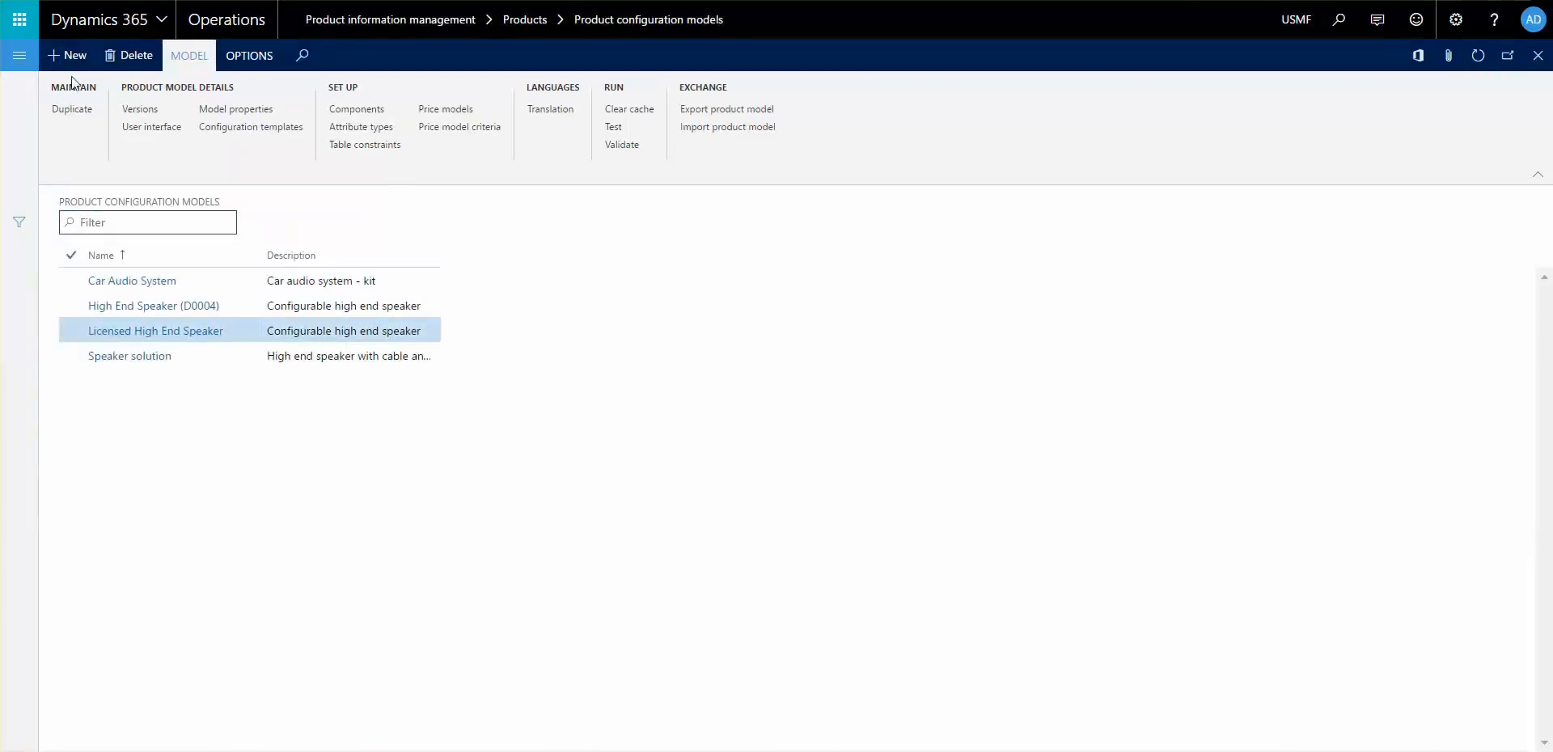
{"action": "double_click", "coordinate": [155, 331]}
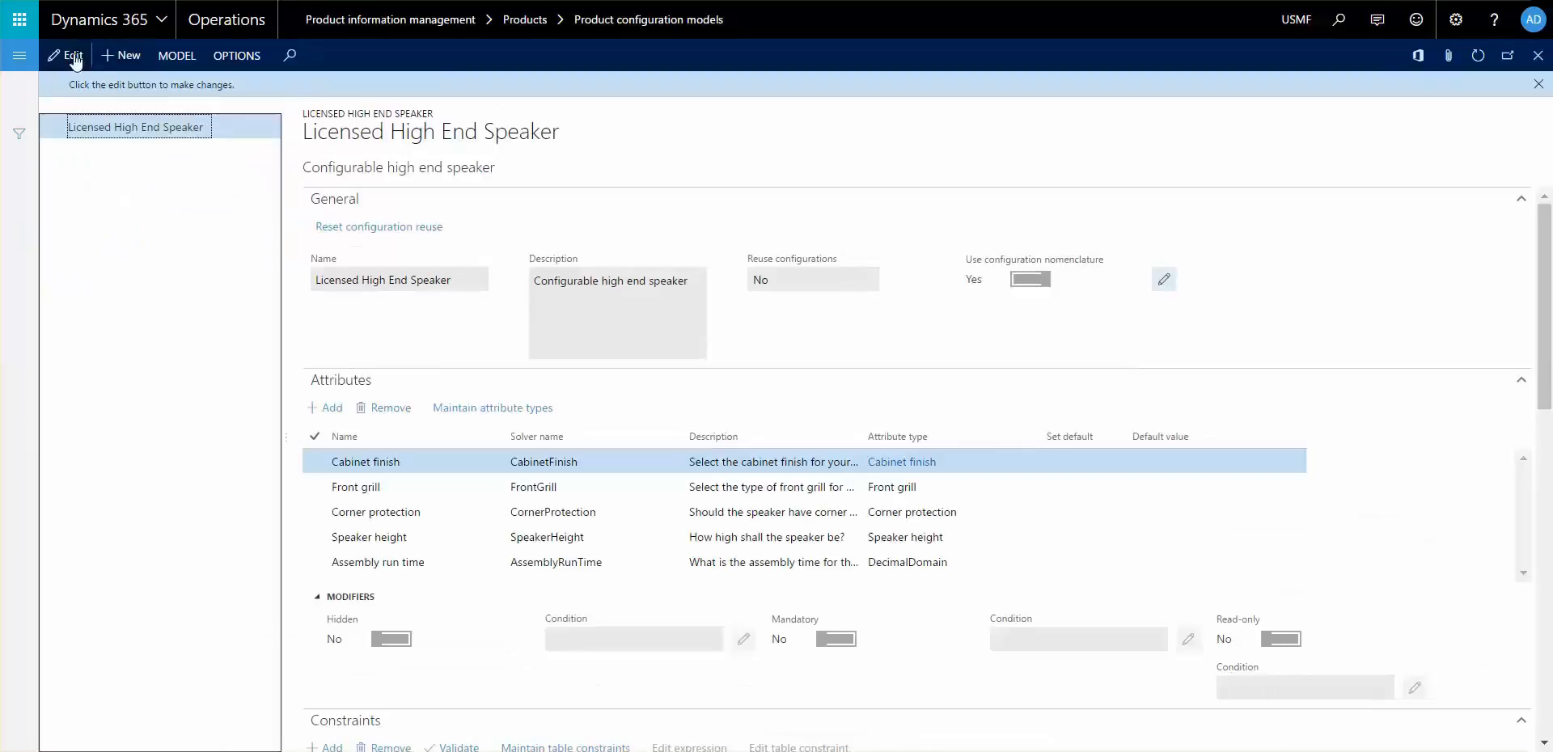
{"action": "mouse_move", "coordinate": [1246, 221]}
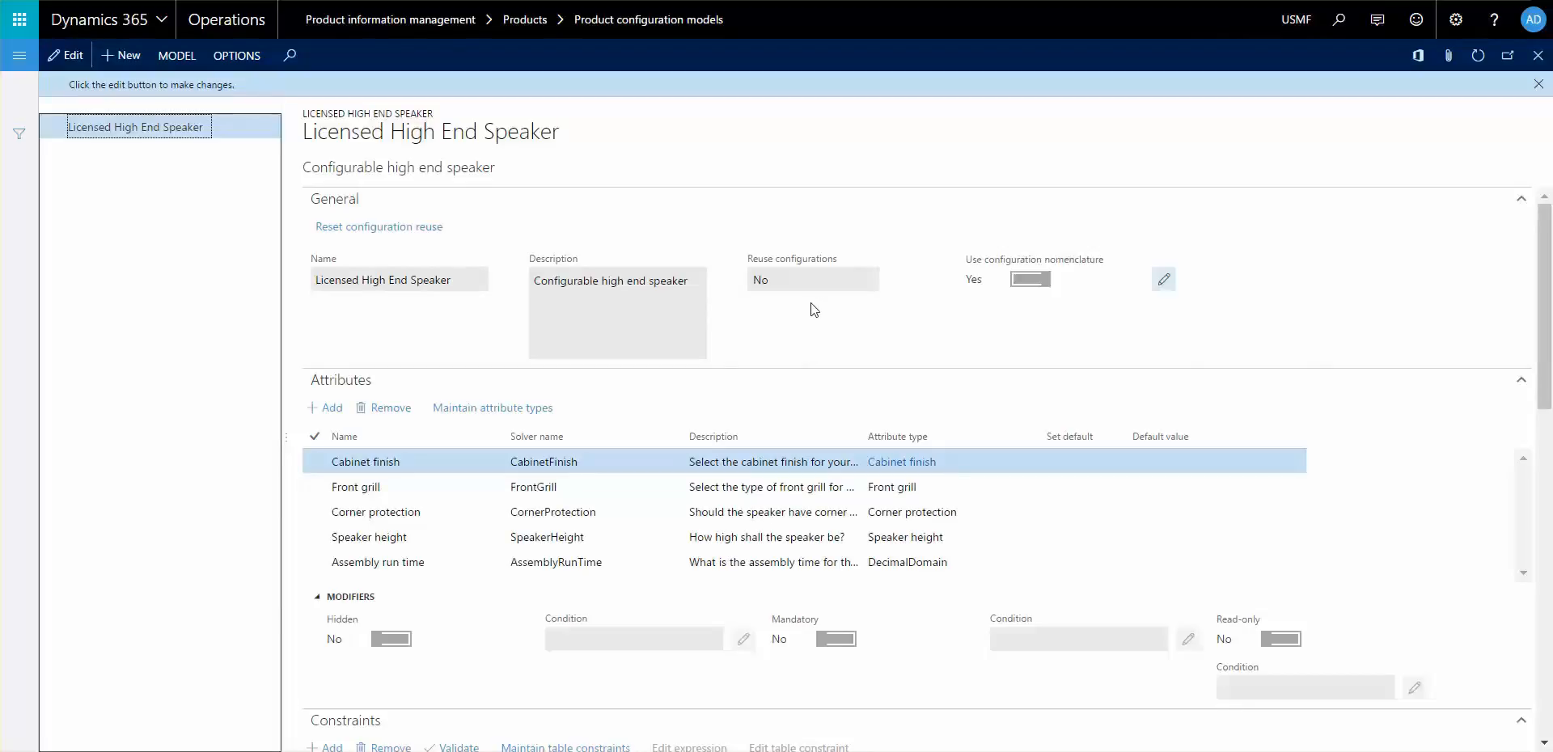
{"action": "mouse_move", "coordinate": [886, 310]}
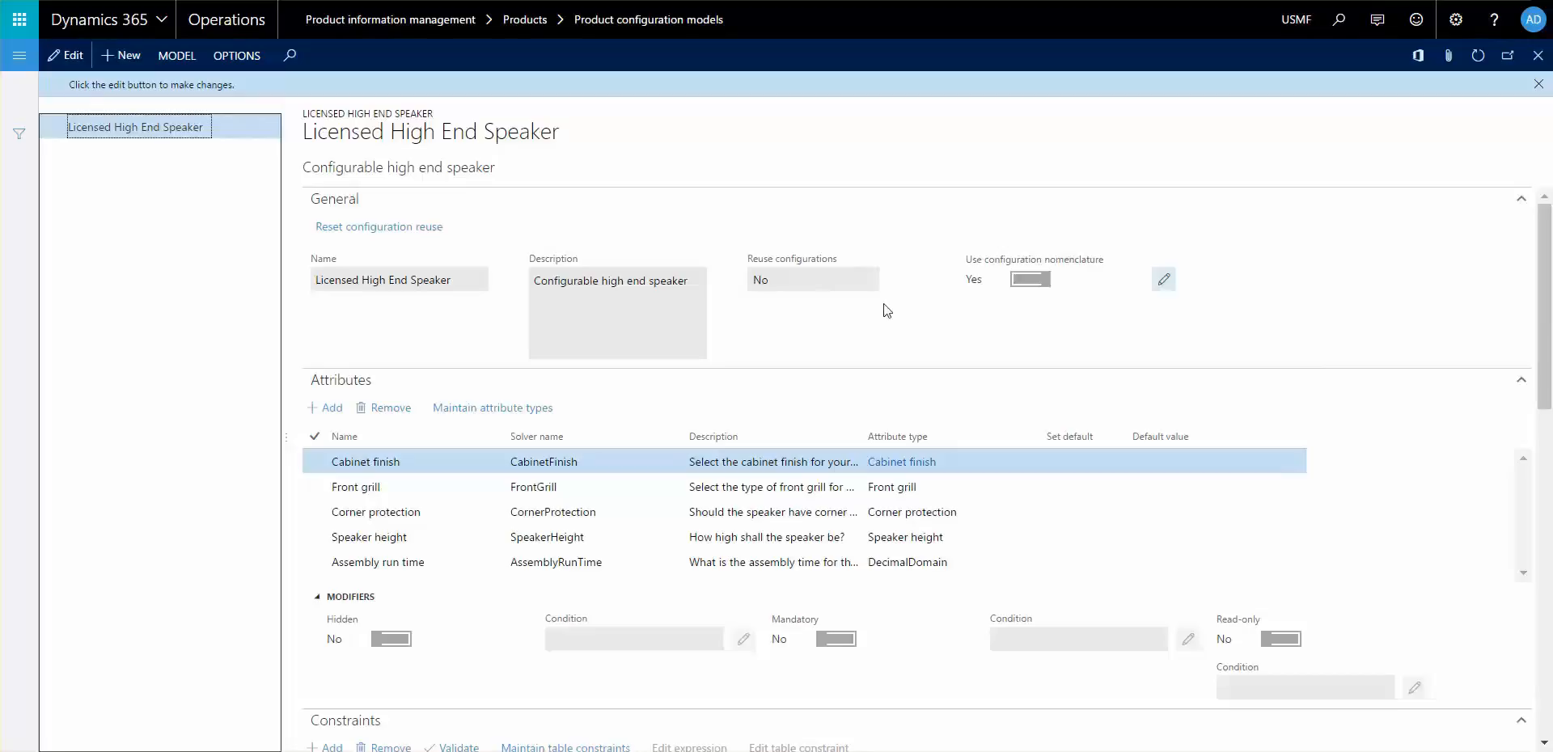
{"action": "mouse_move", "coordinate": [891, 332]}
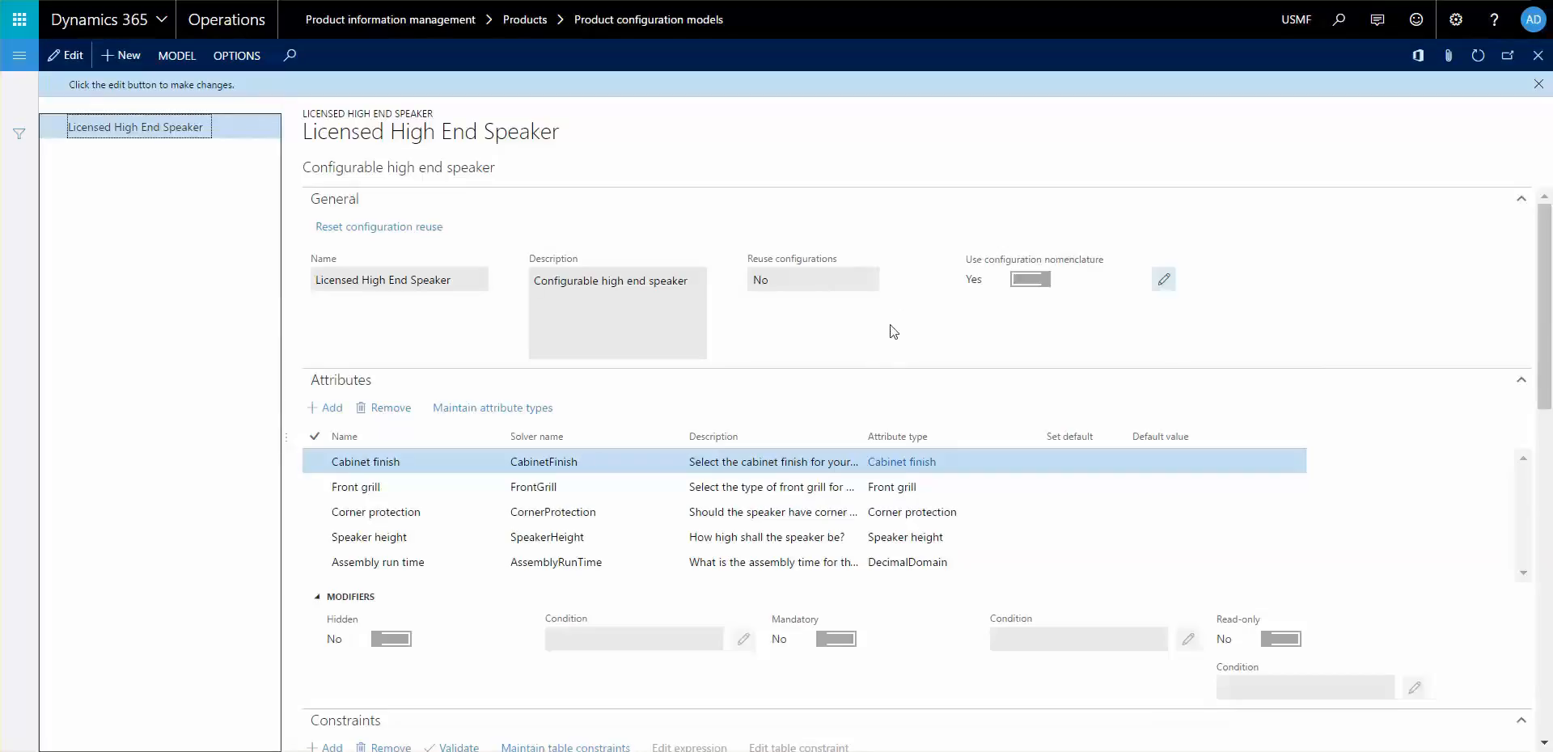
{"action": "mouse_move", "coordinate": [929, 302]}
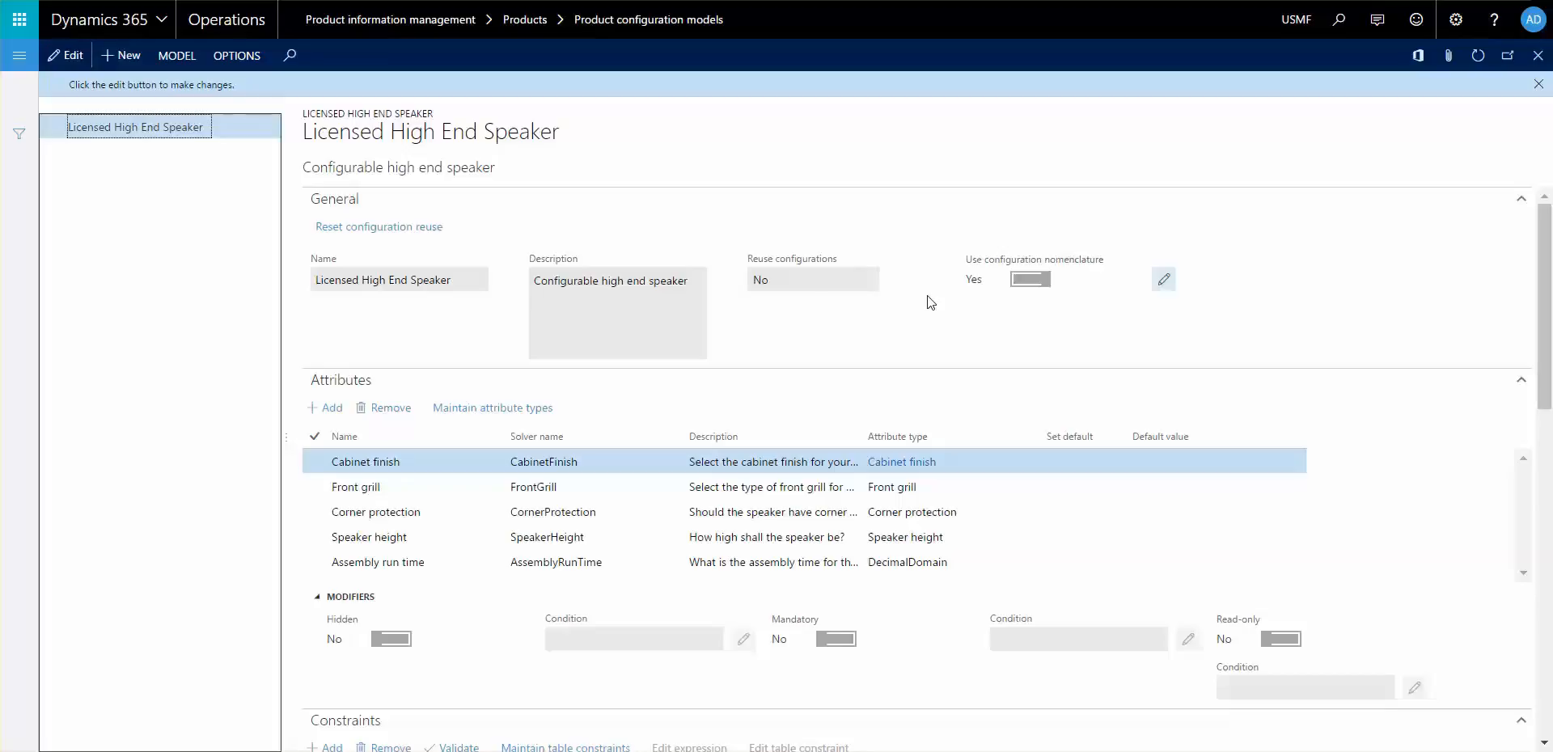
{"action": "mouse_move", "coordinate": [856, 328]}
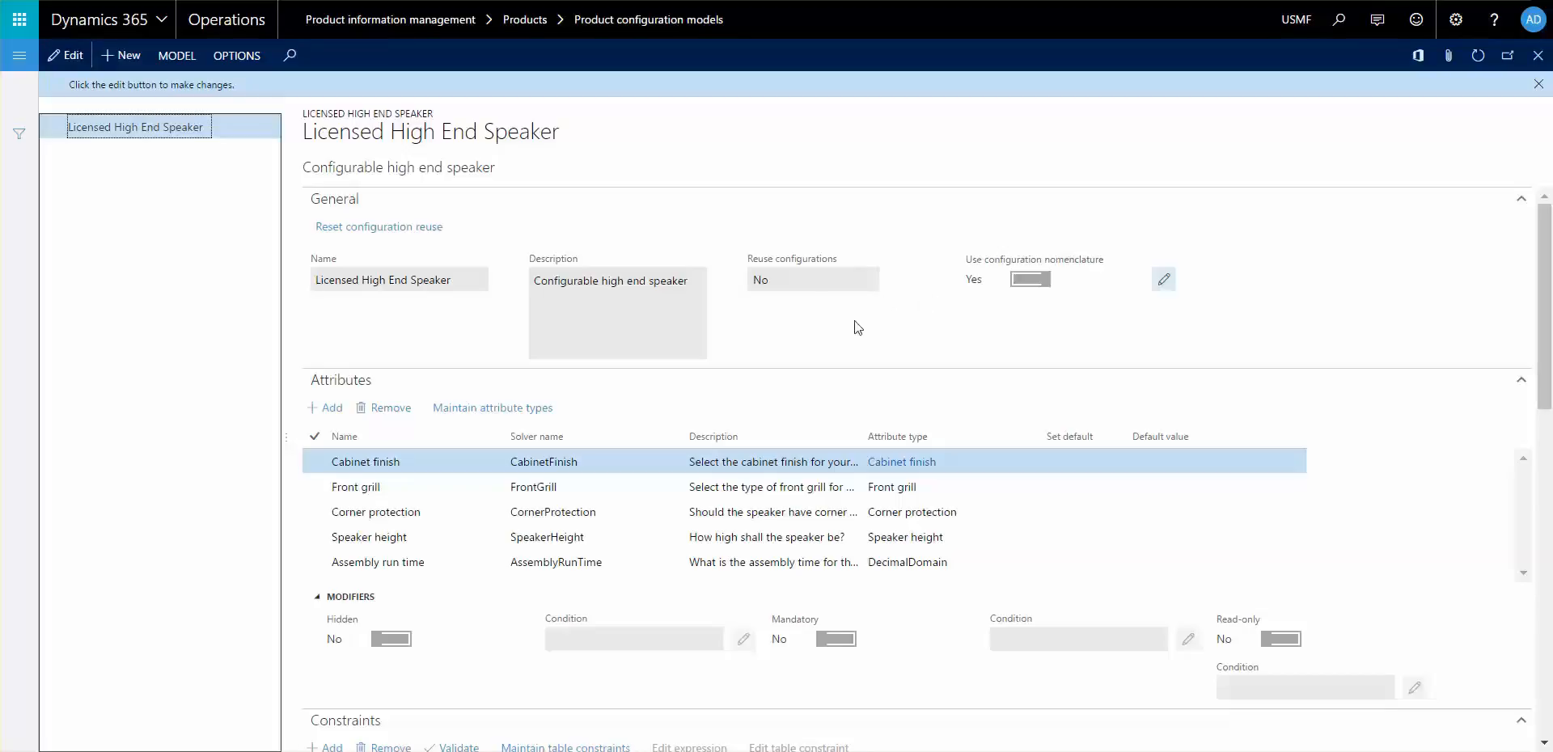
{"action": "mouse_move", "coordinate": [884, 336]}
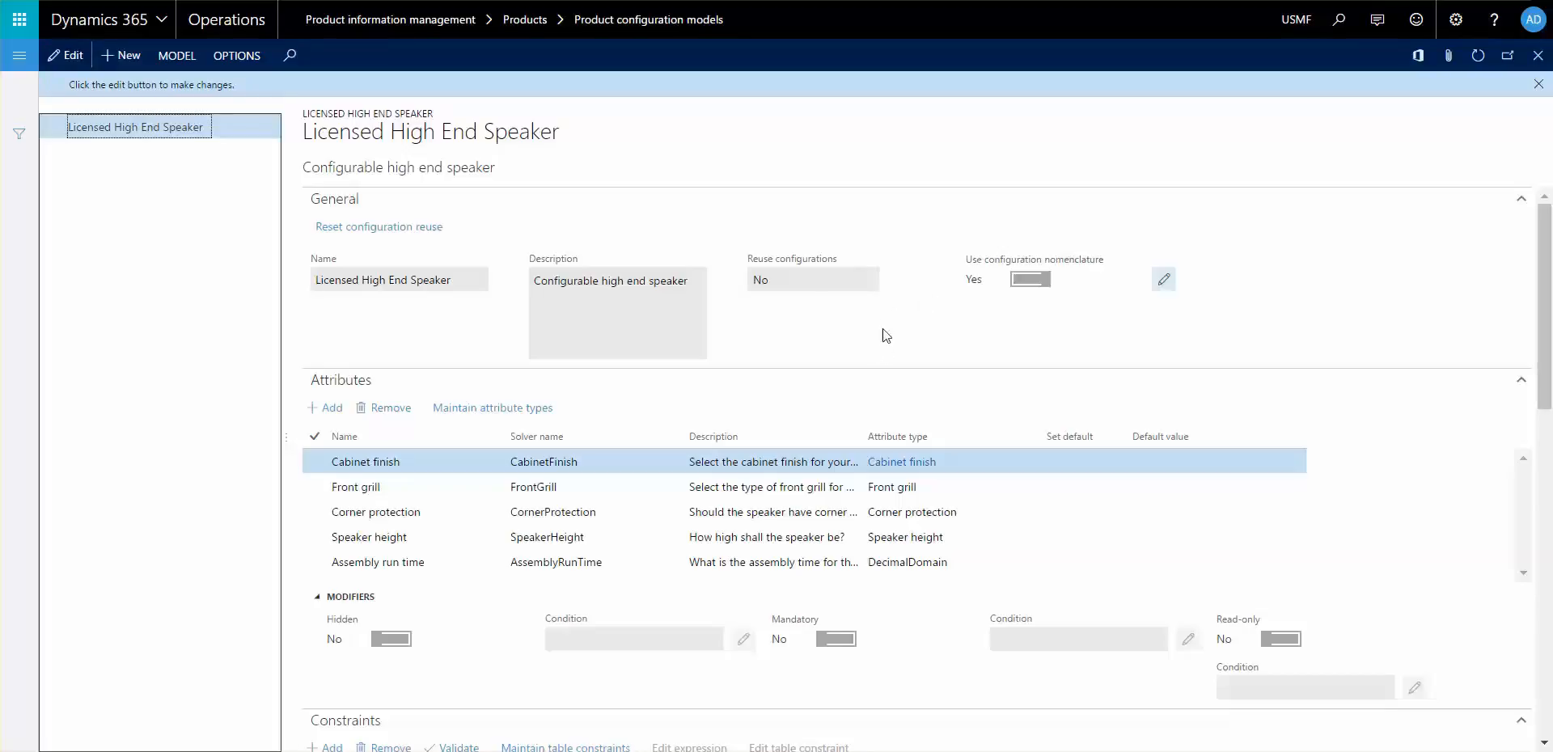
{"action": "mouse_move", "coordinate": [929, 306]}
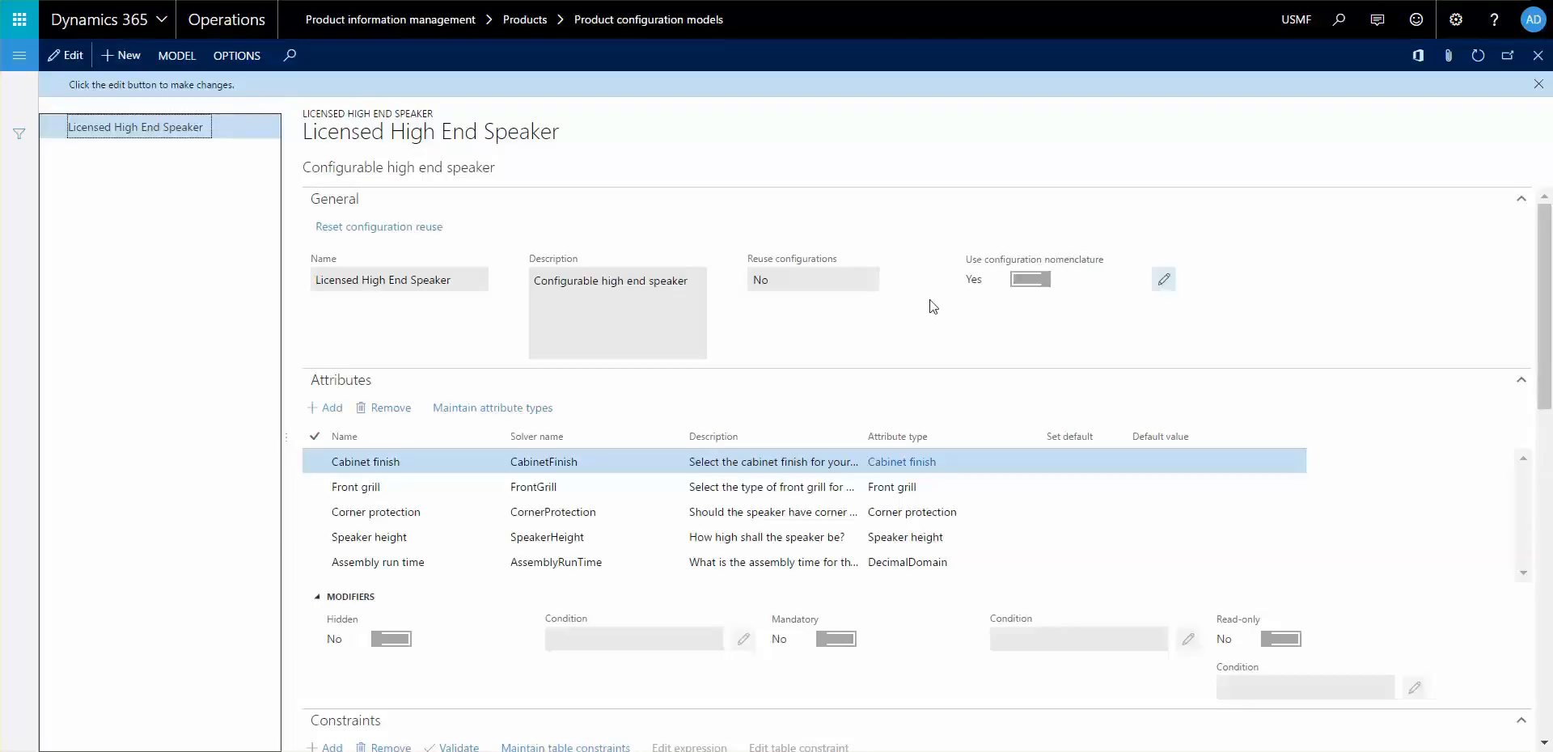
{"action": "mouse_move", "coordinate": [959, 317]}
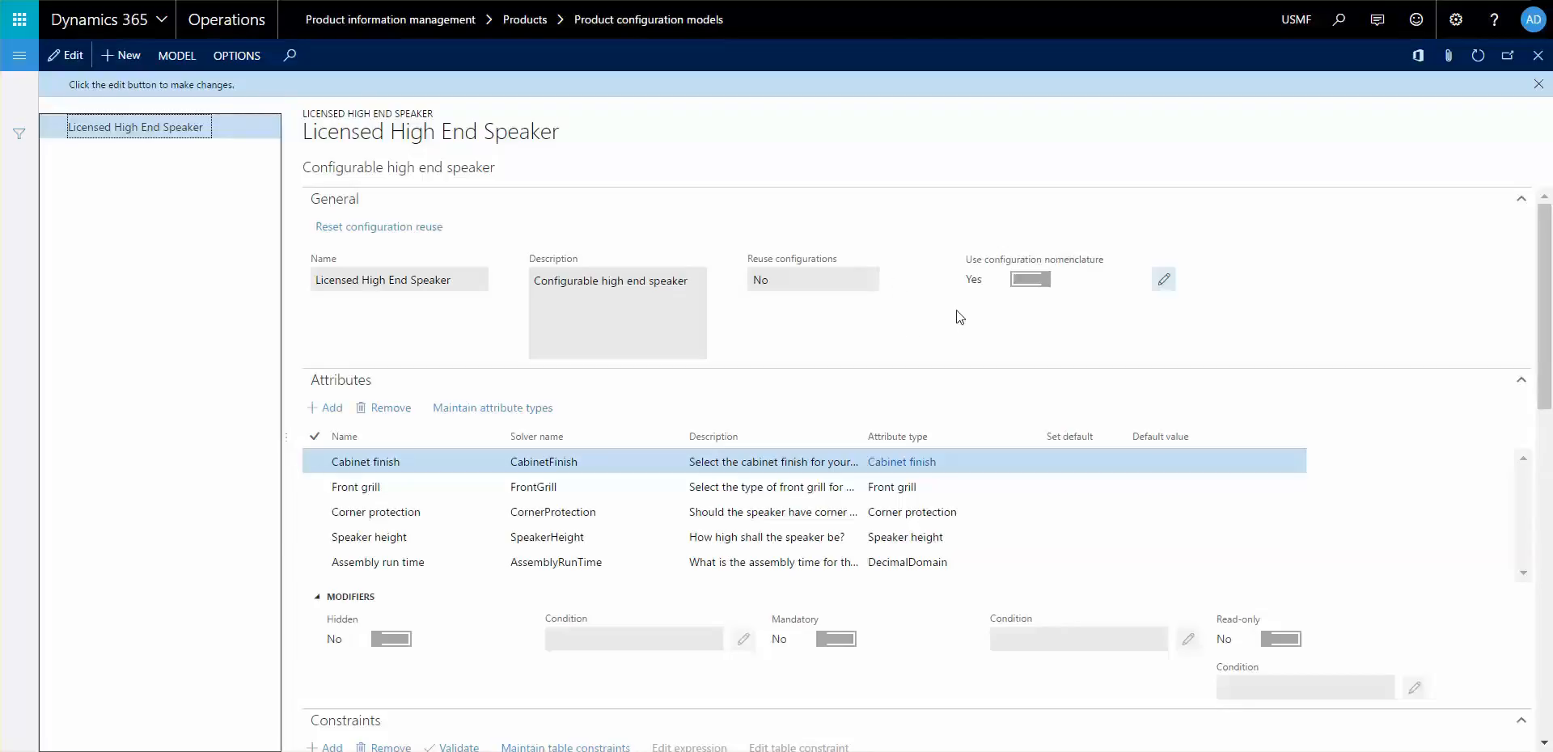
{"action": "mouse_move", "coordinate": [860, 345]}
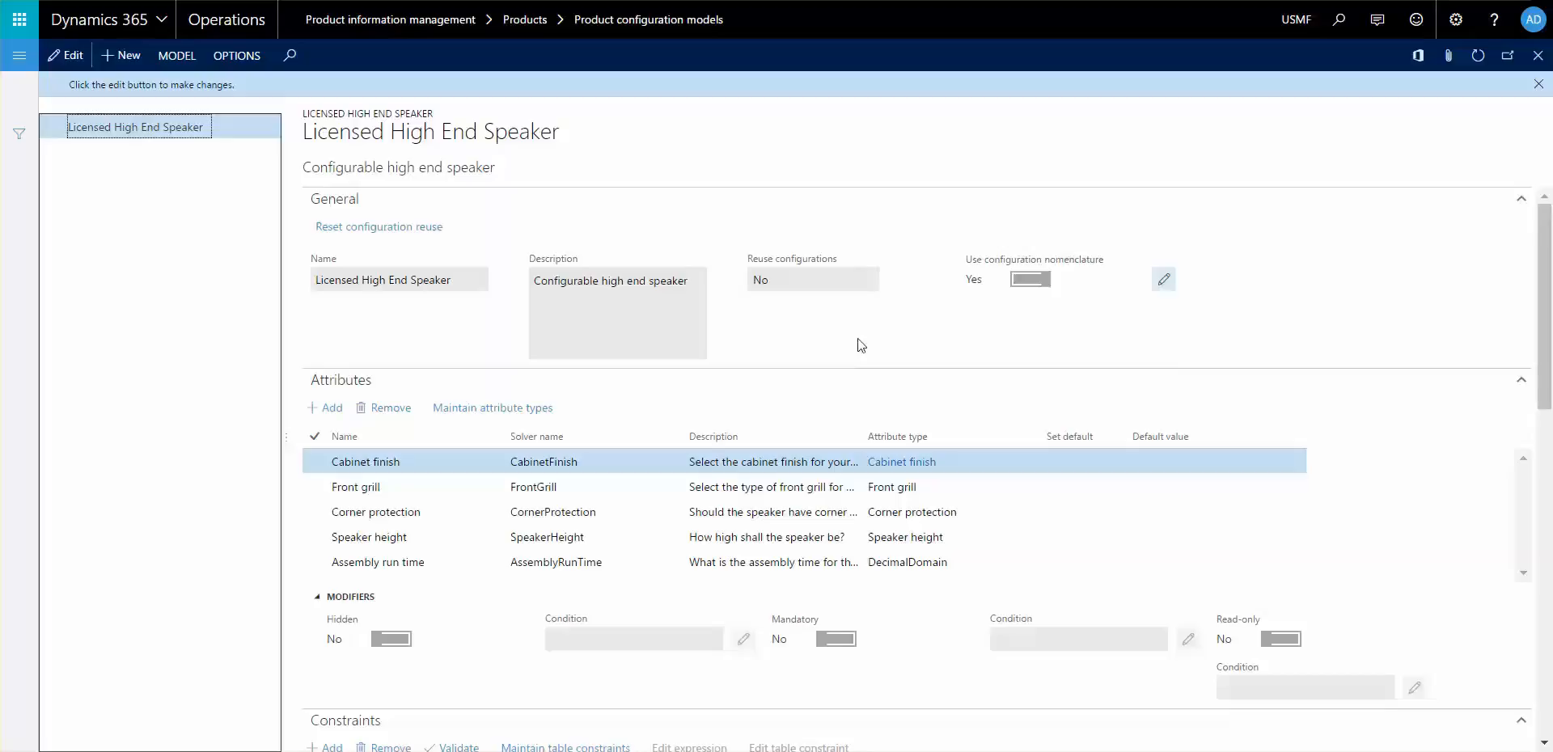
{"action": "mouse_move", "coordinate": [813, 363]}
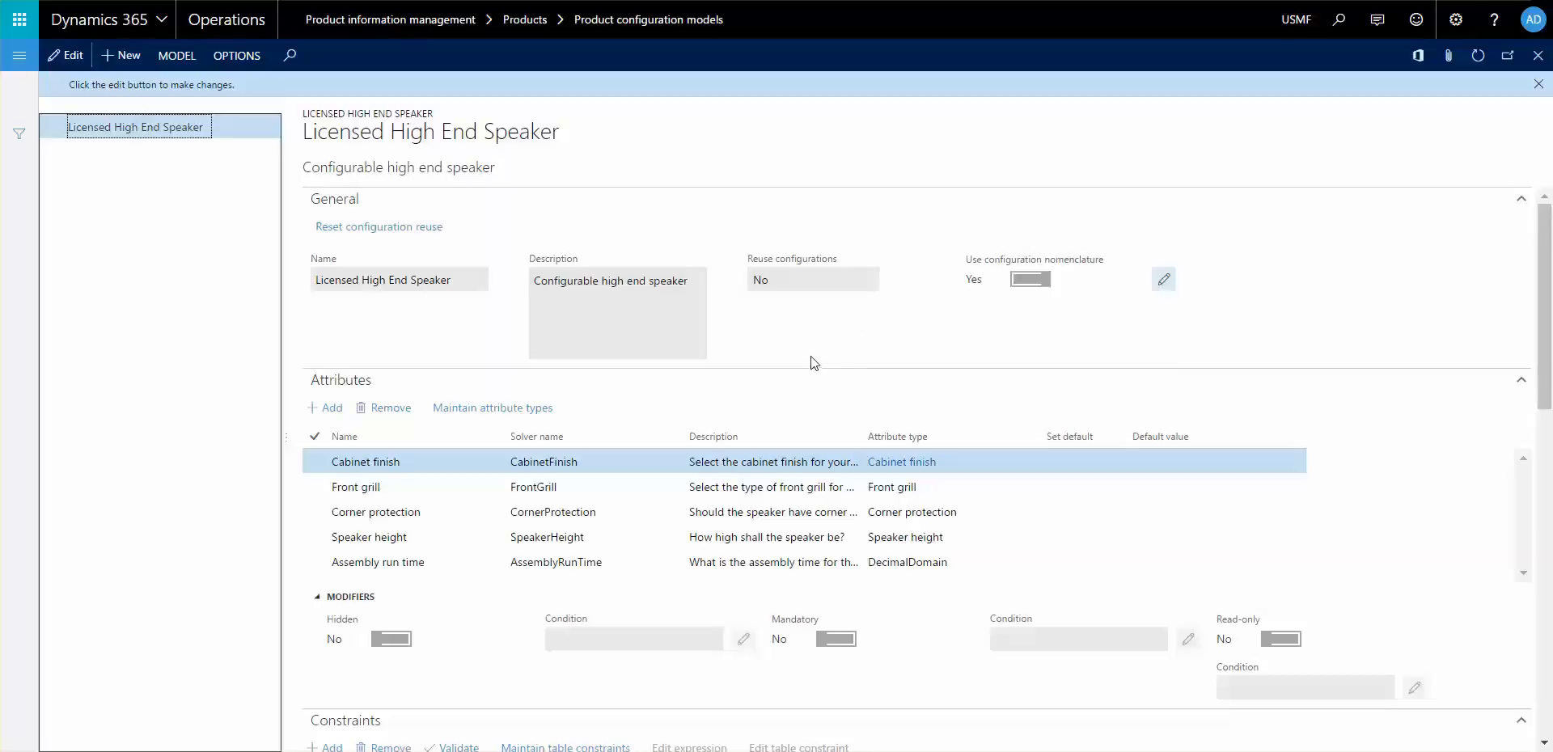
{"action": "mouse_move", "coordinate": [889, 235]}
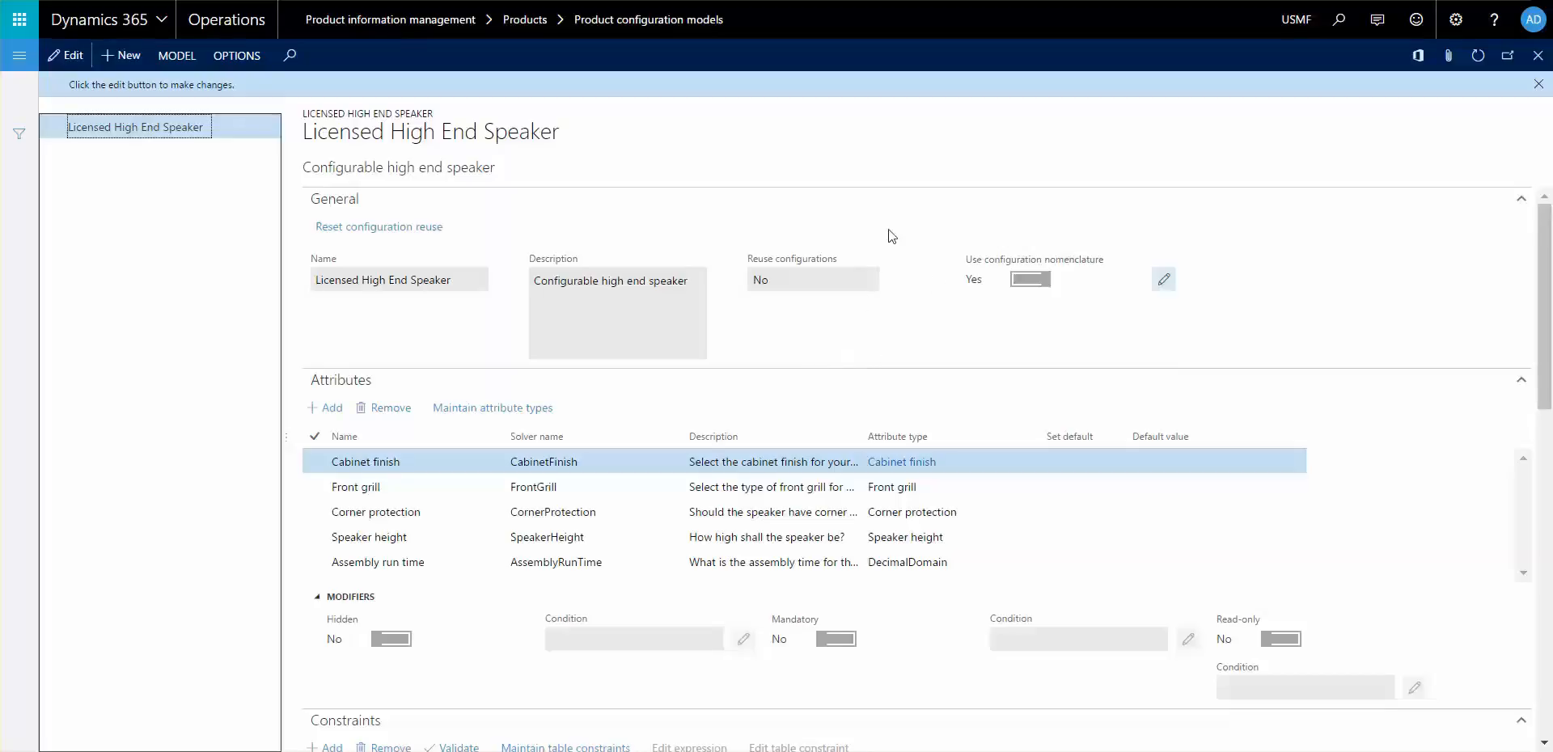
{"action": "mouse_move", "coordinate": [819, 345]}
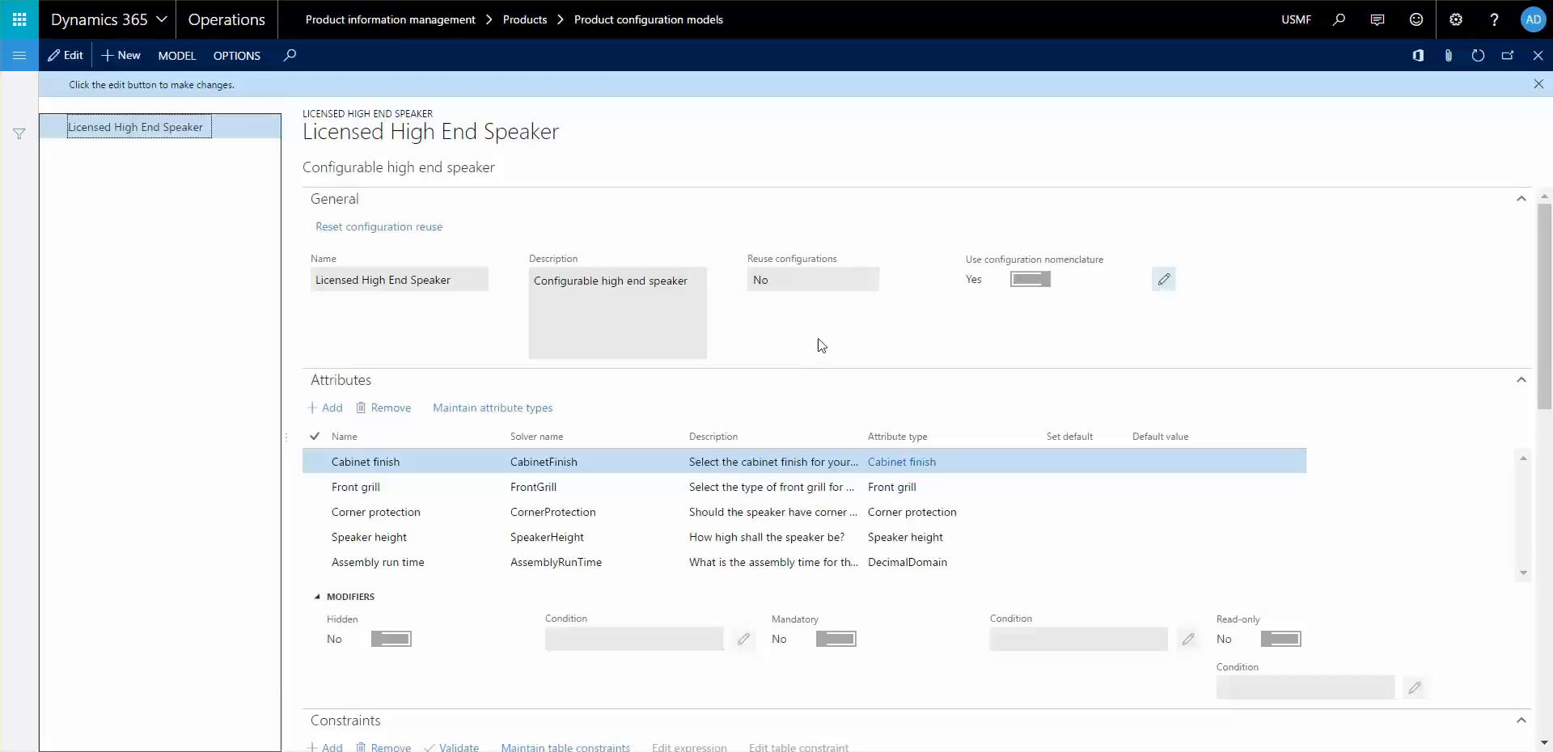
{"action": "mouse_move", "coordinate": [887, 315]}
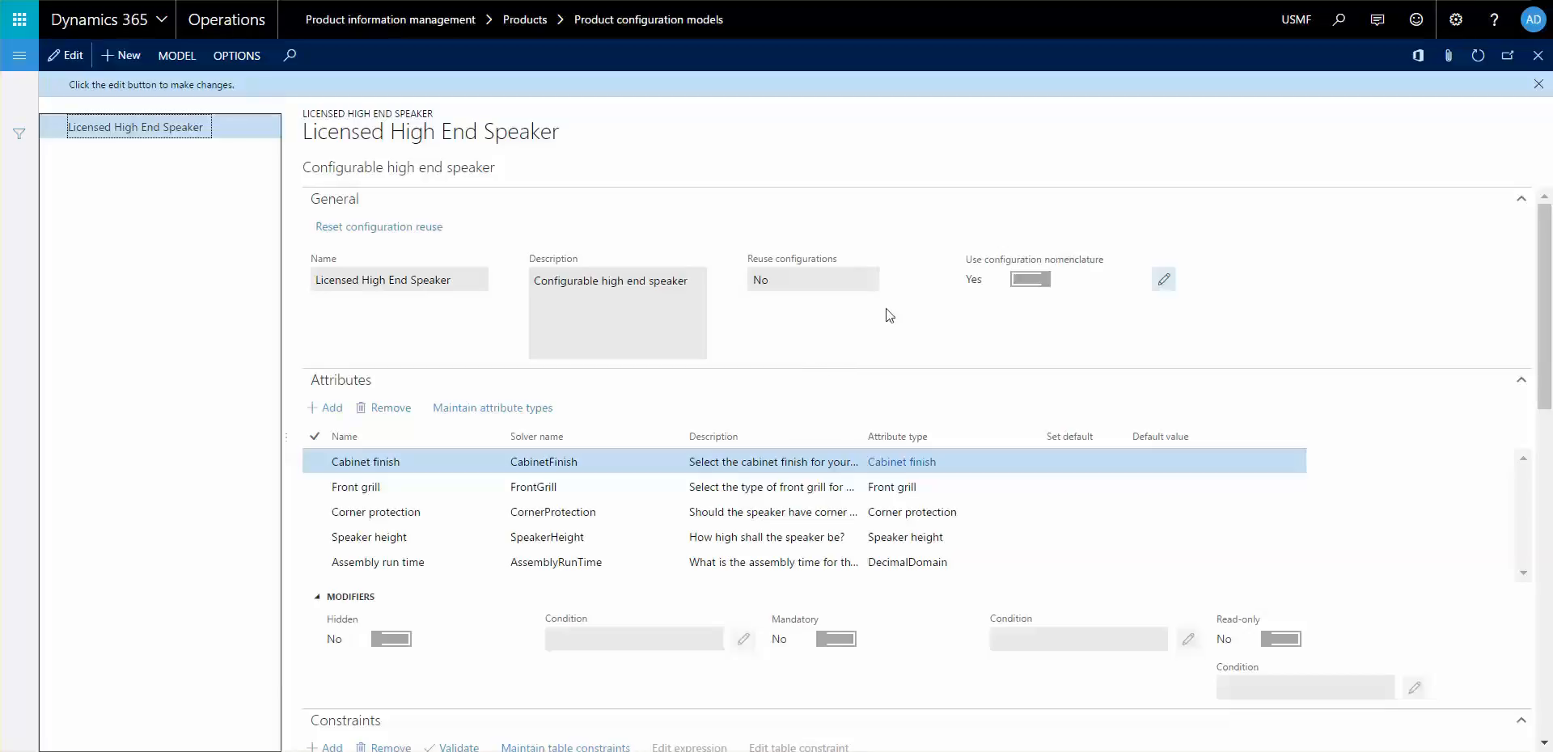
{"action": "mouse_move", "coordinate": [888, 314]}
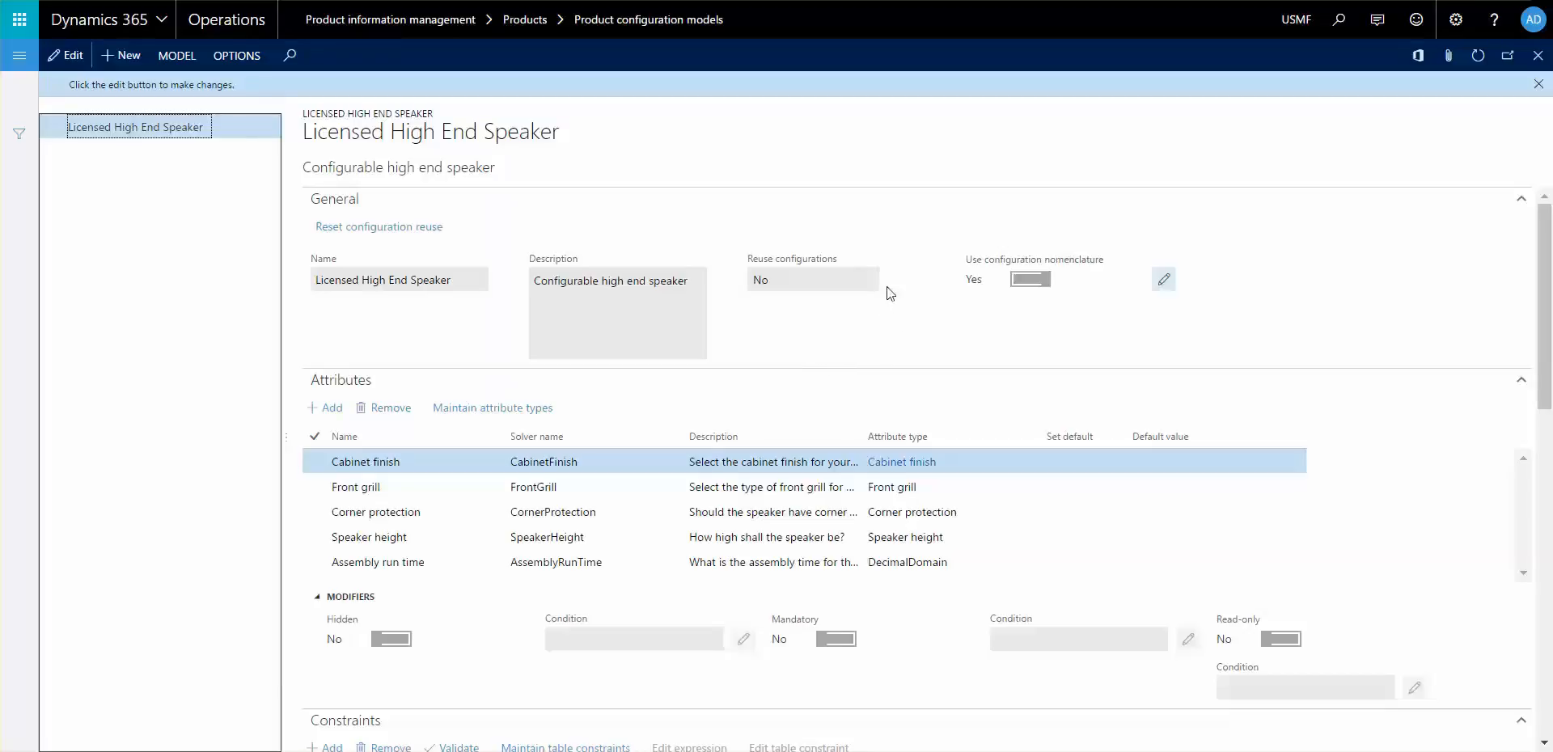
{"action": "mouse_move", "coordinate": [966, 386]}
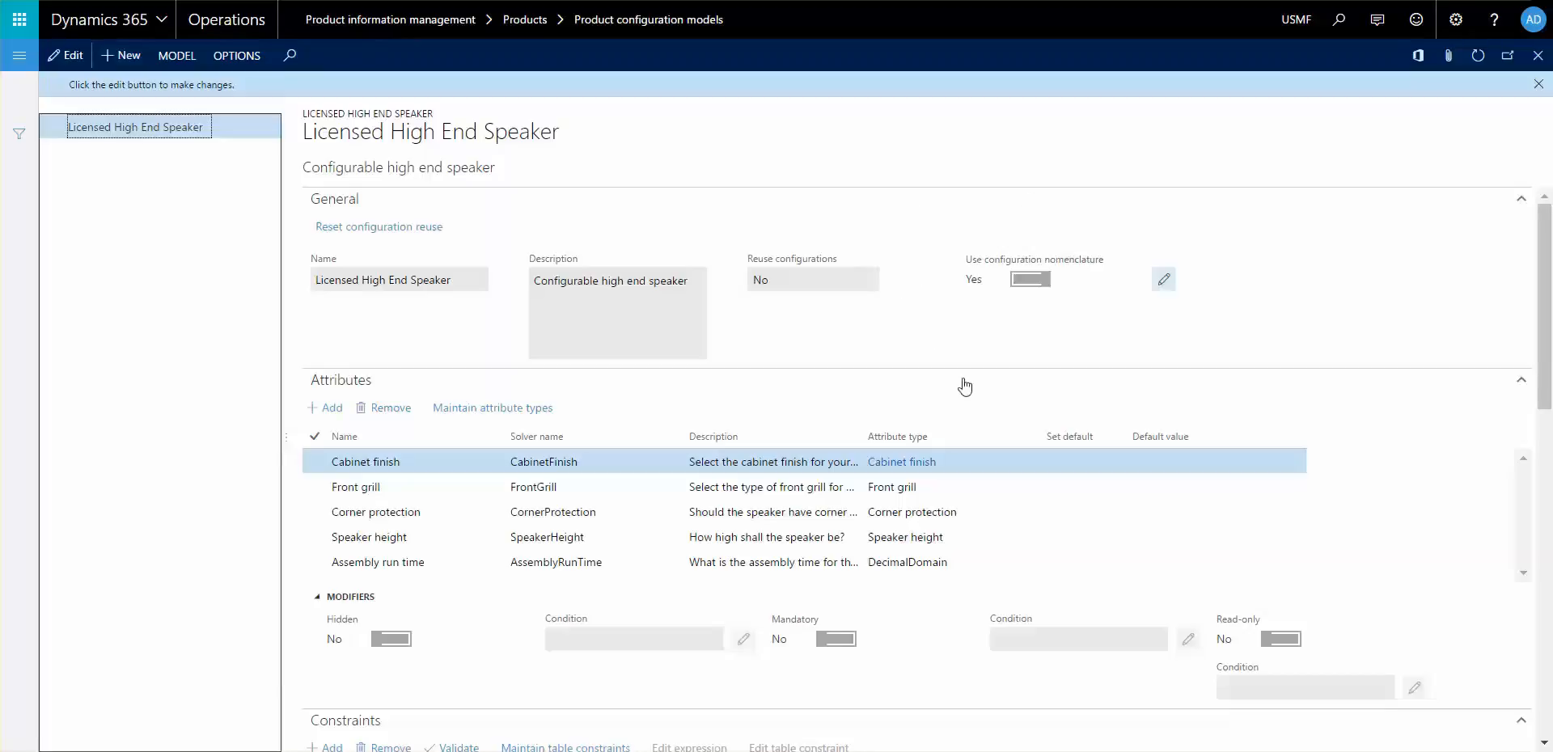
{"action": "mouse_move", "coordinate": [1165, 310]}
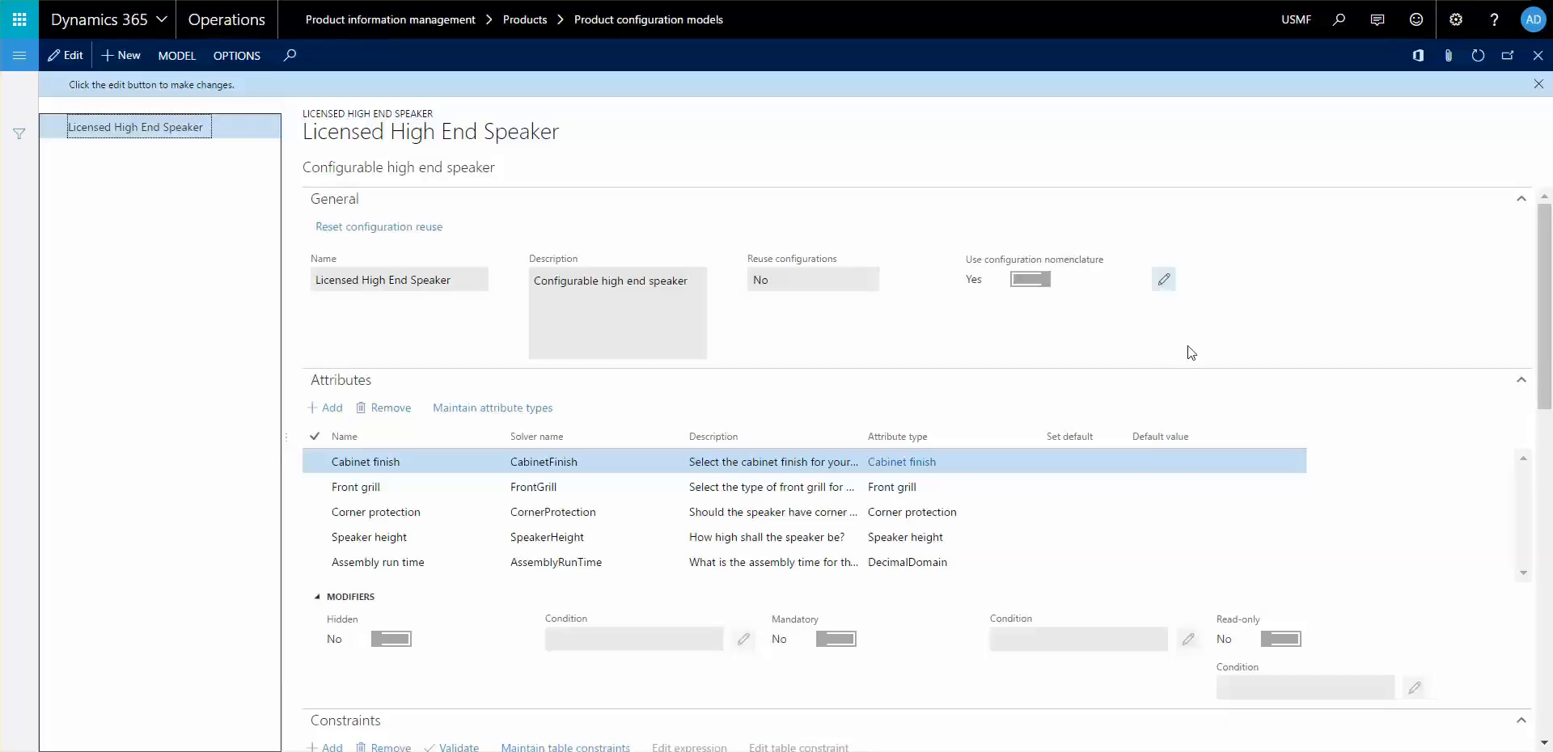
{"action": "mouse_move", "coordinate": [1218, 327]}
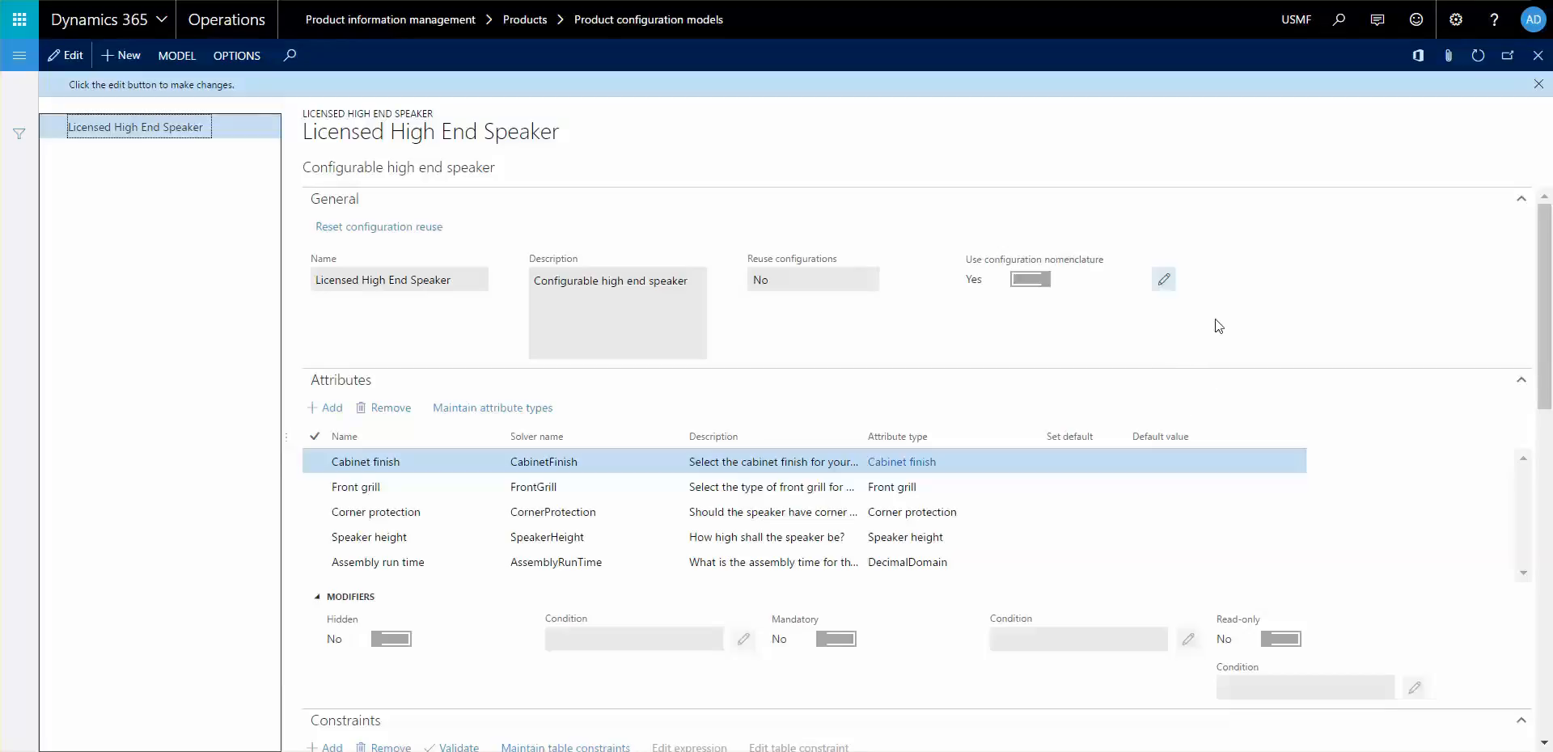
{"action": "mouse_move", "coordinate": [1280, 341]}
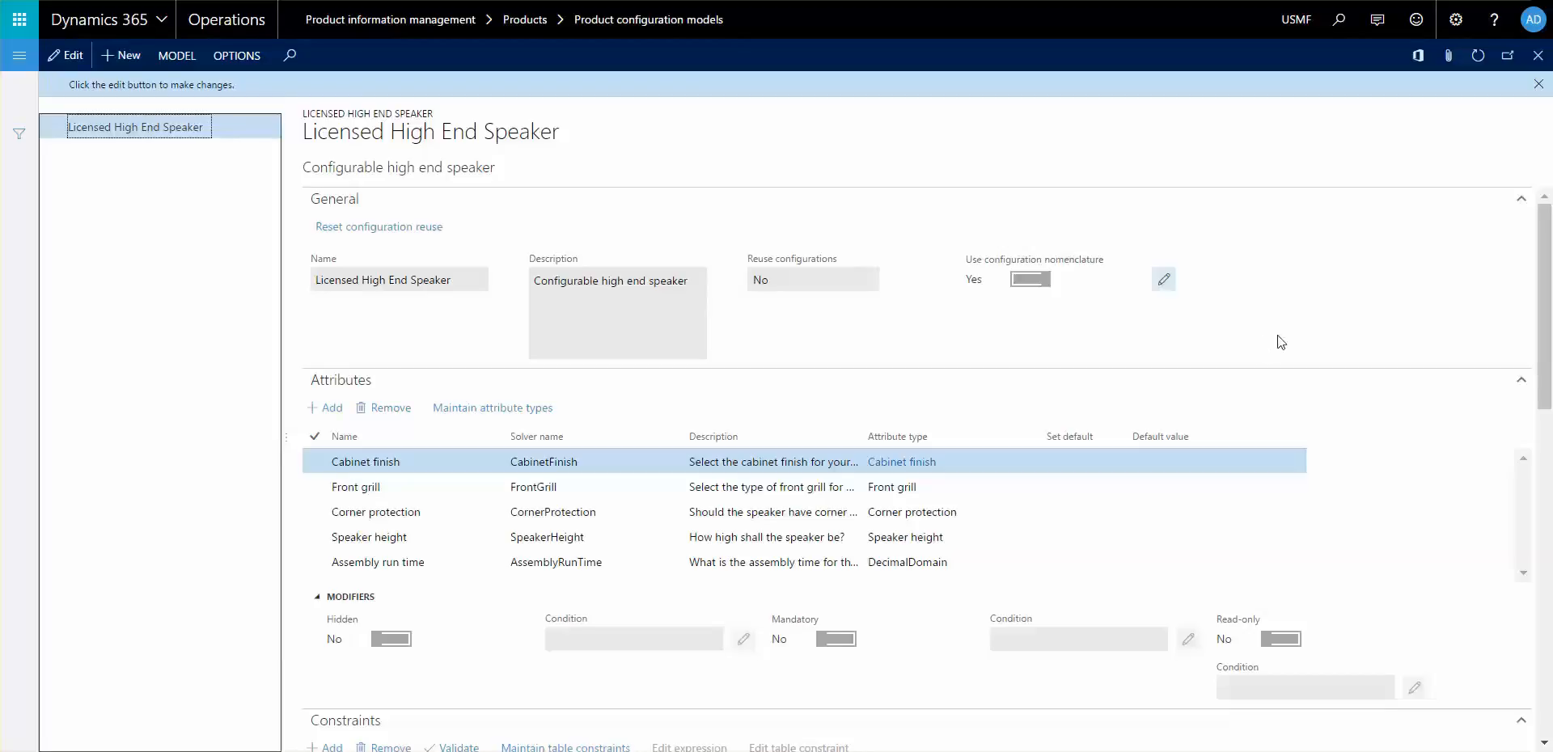
{"action": "mouse_move", "coordinate": [1343, 315]}
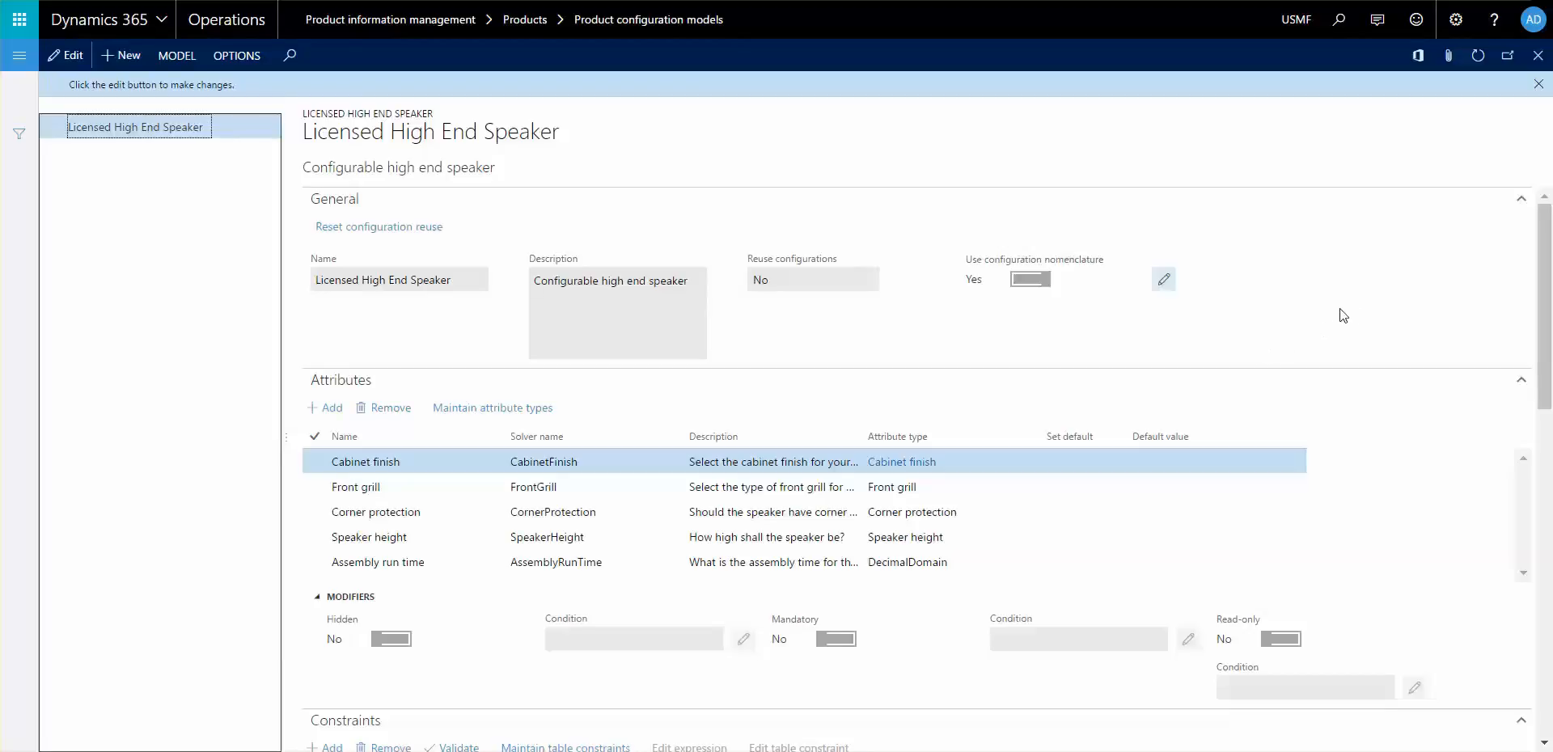
{"action": "mouse_move", "coordinate": [1412, 173]}
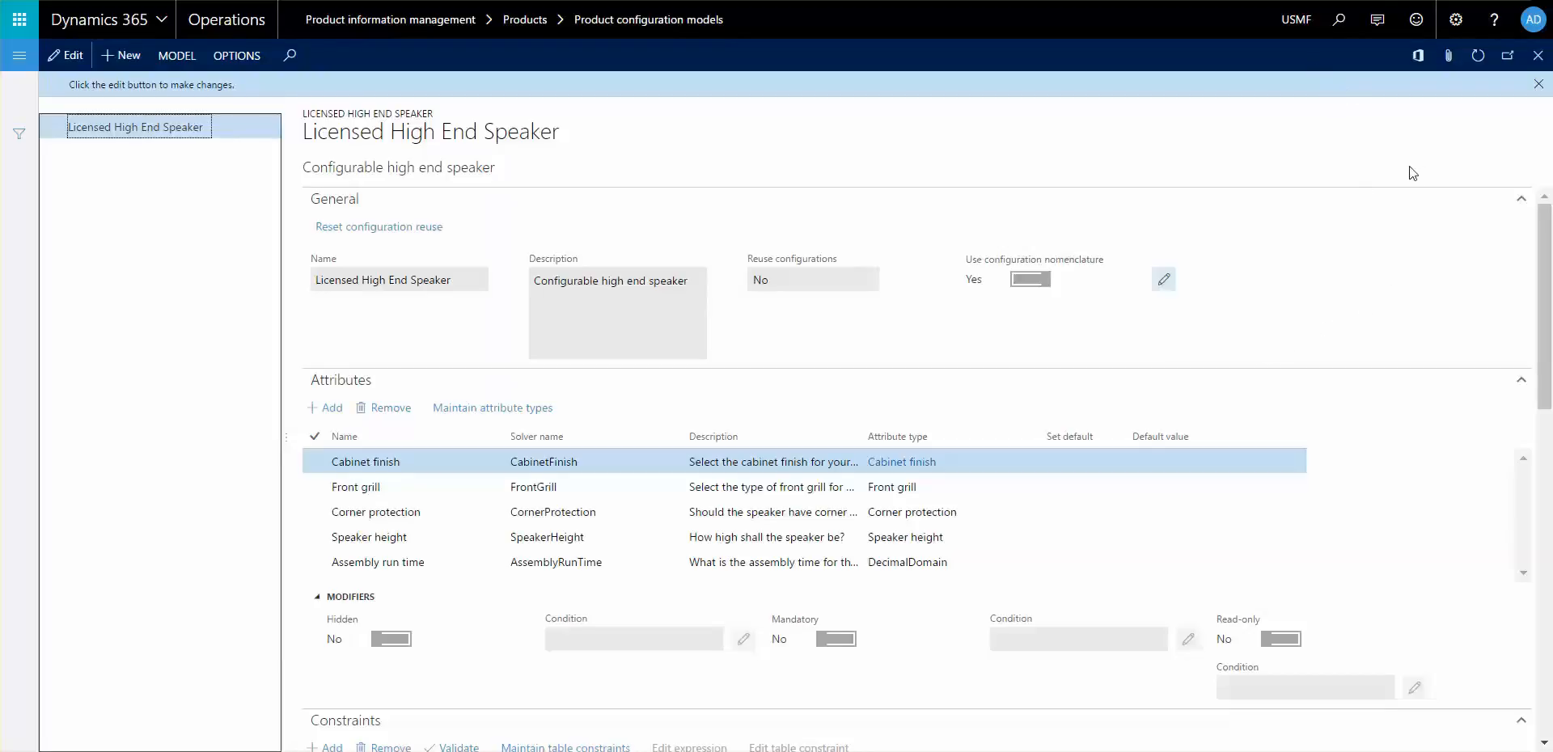
{"action": "mouse_move", "coordinate": [1354, 128]}
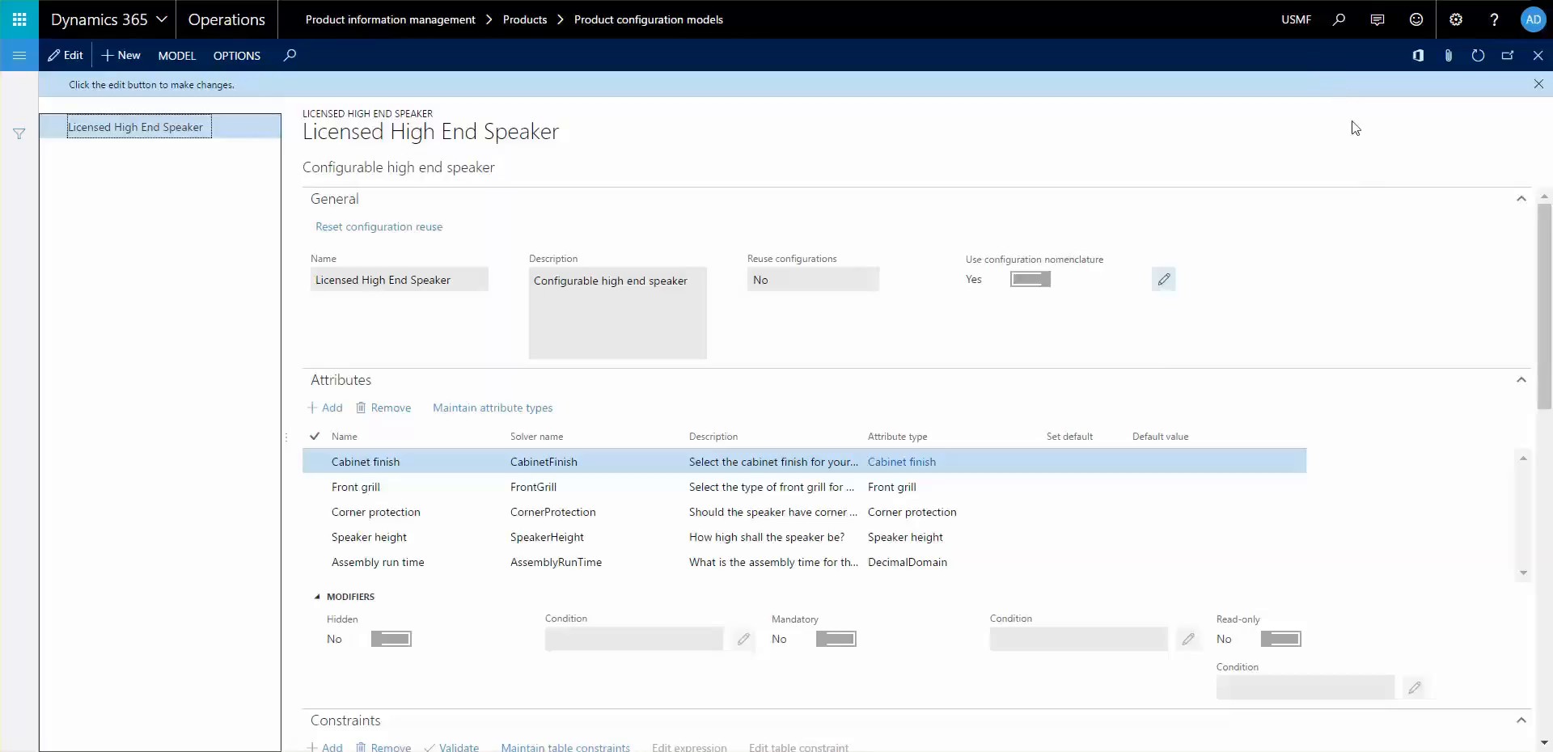
{"action": "mouse_move", "coordinate": [838, 360]}
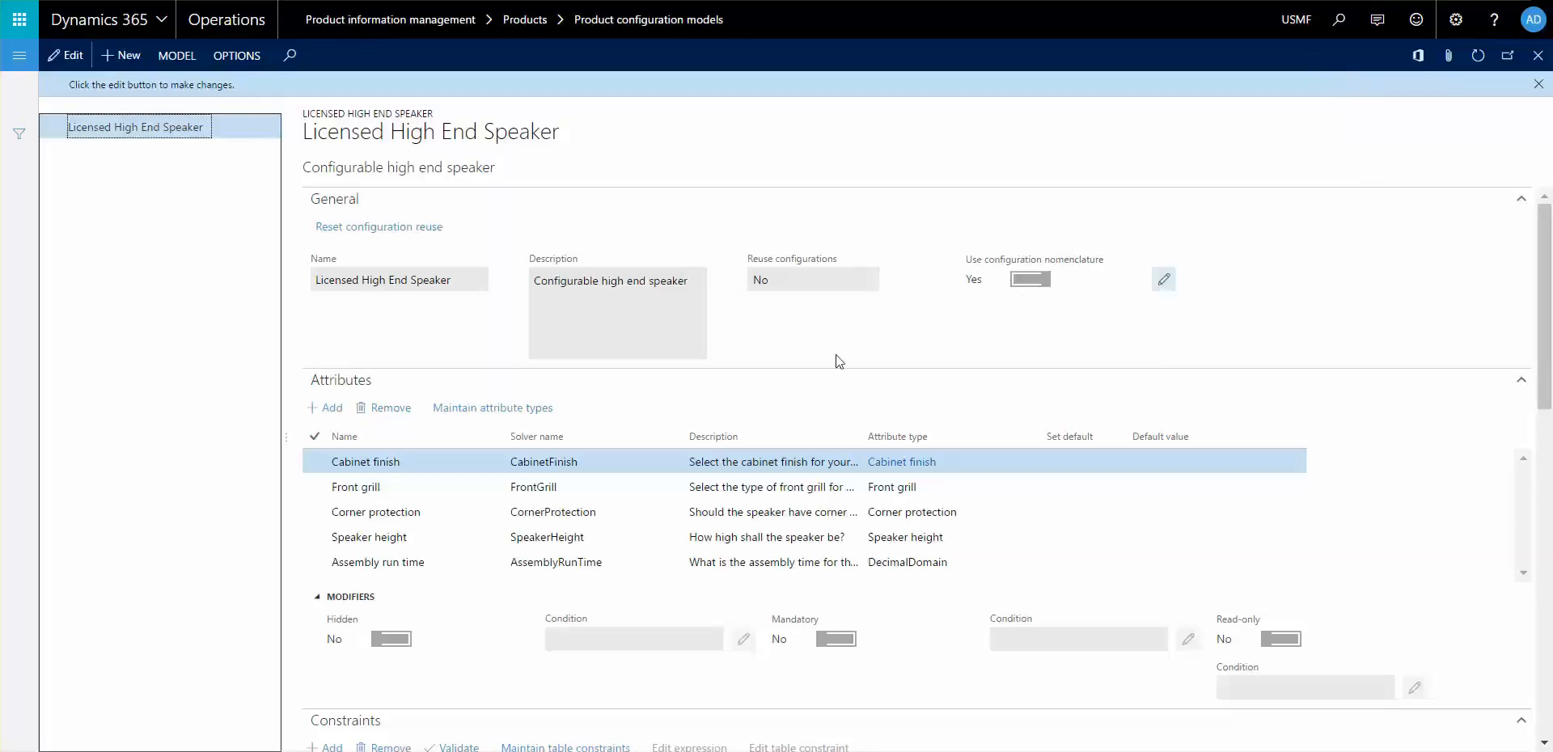
{"action": "mouse_move", "coordinate": [827, 364]}
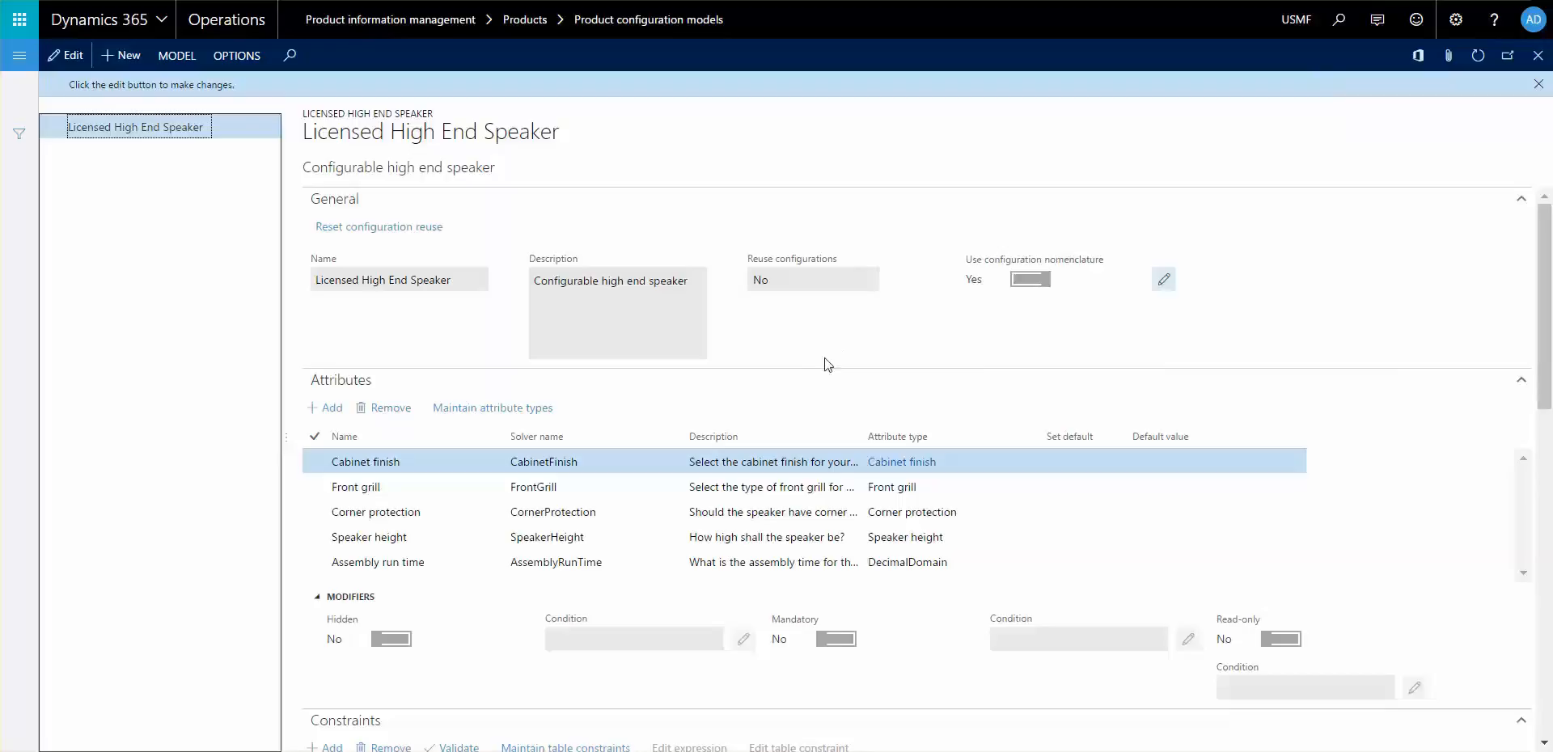
{"action": "mouse_move", "coordinate": [1015, 311]}
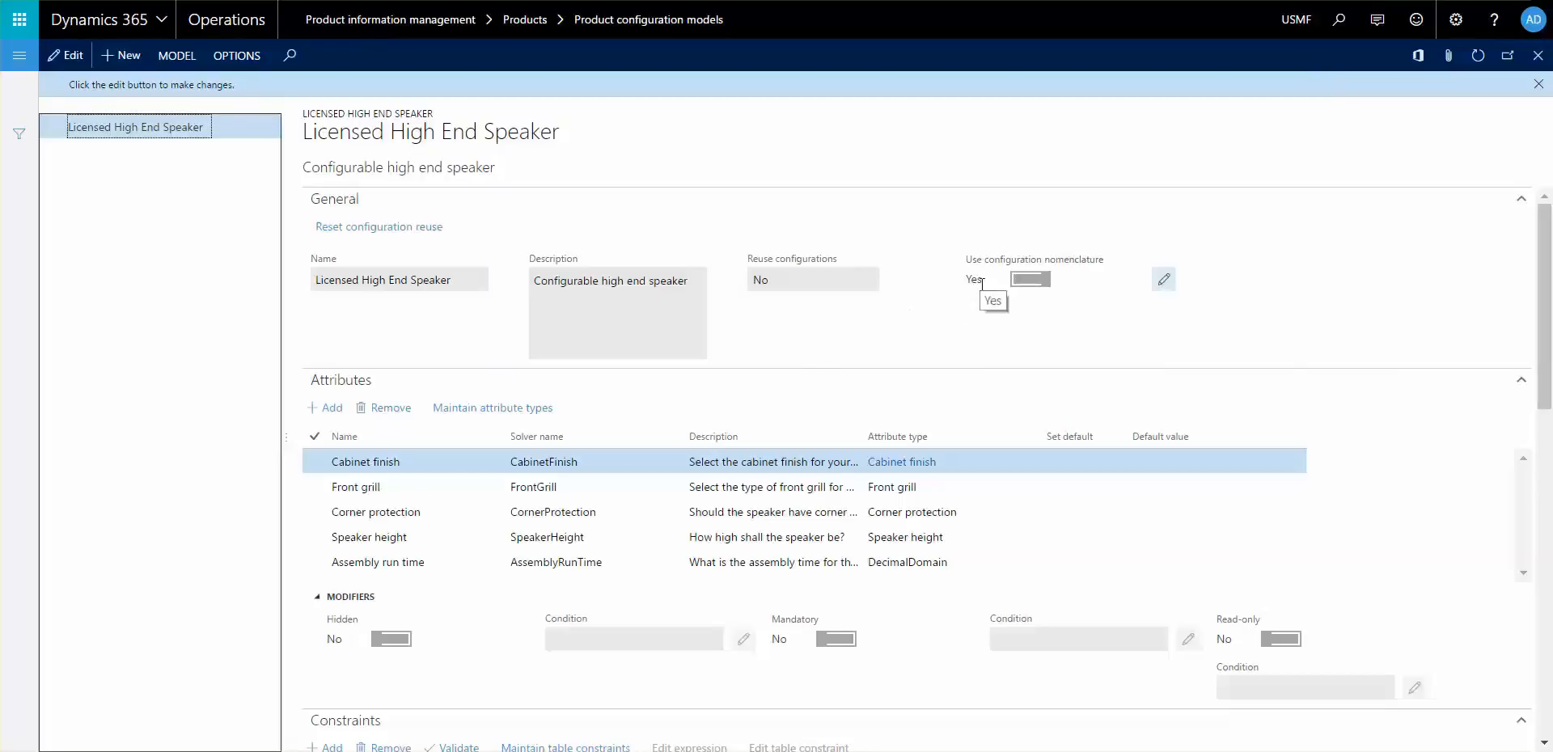
{"action": "mouse_move", "coordinate": [1049, 322]}
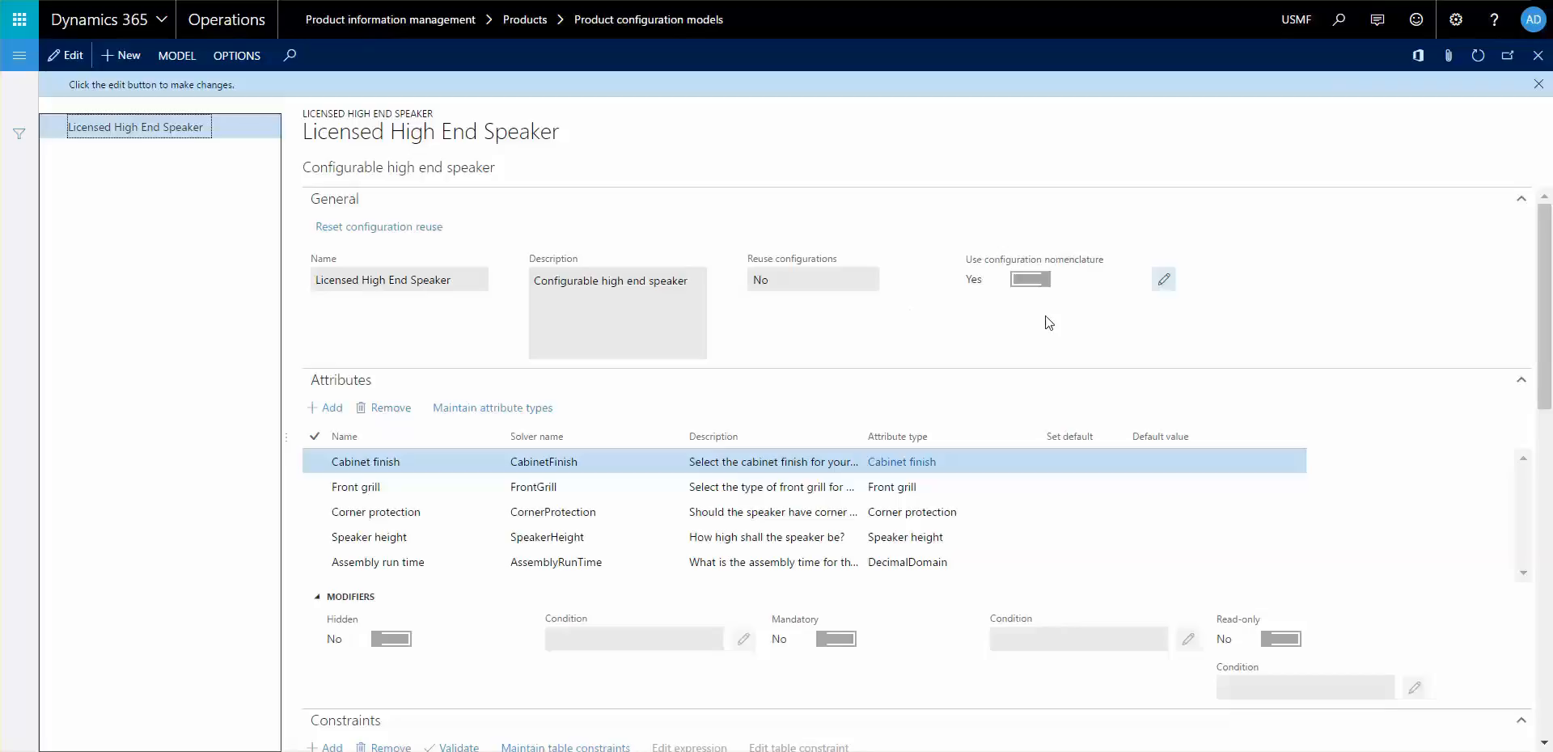
{"action": "mouse_move", "coordinate": [1067, 315]}
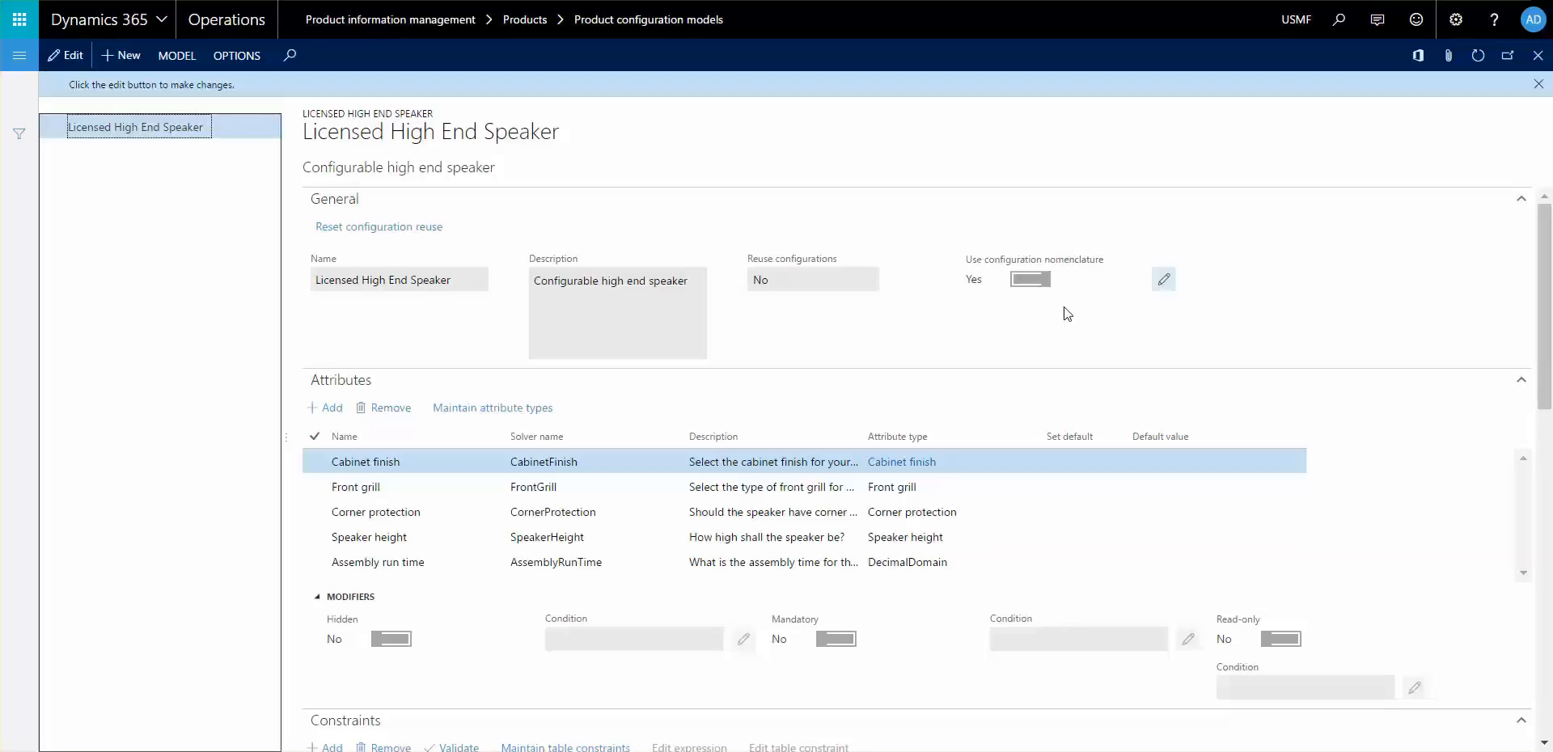
{"action": "mouse_move", "coordinate": [1127, 245]}
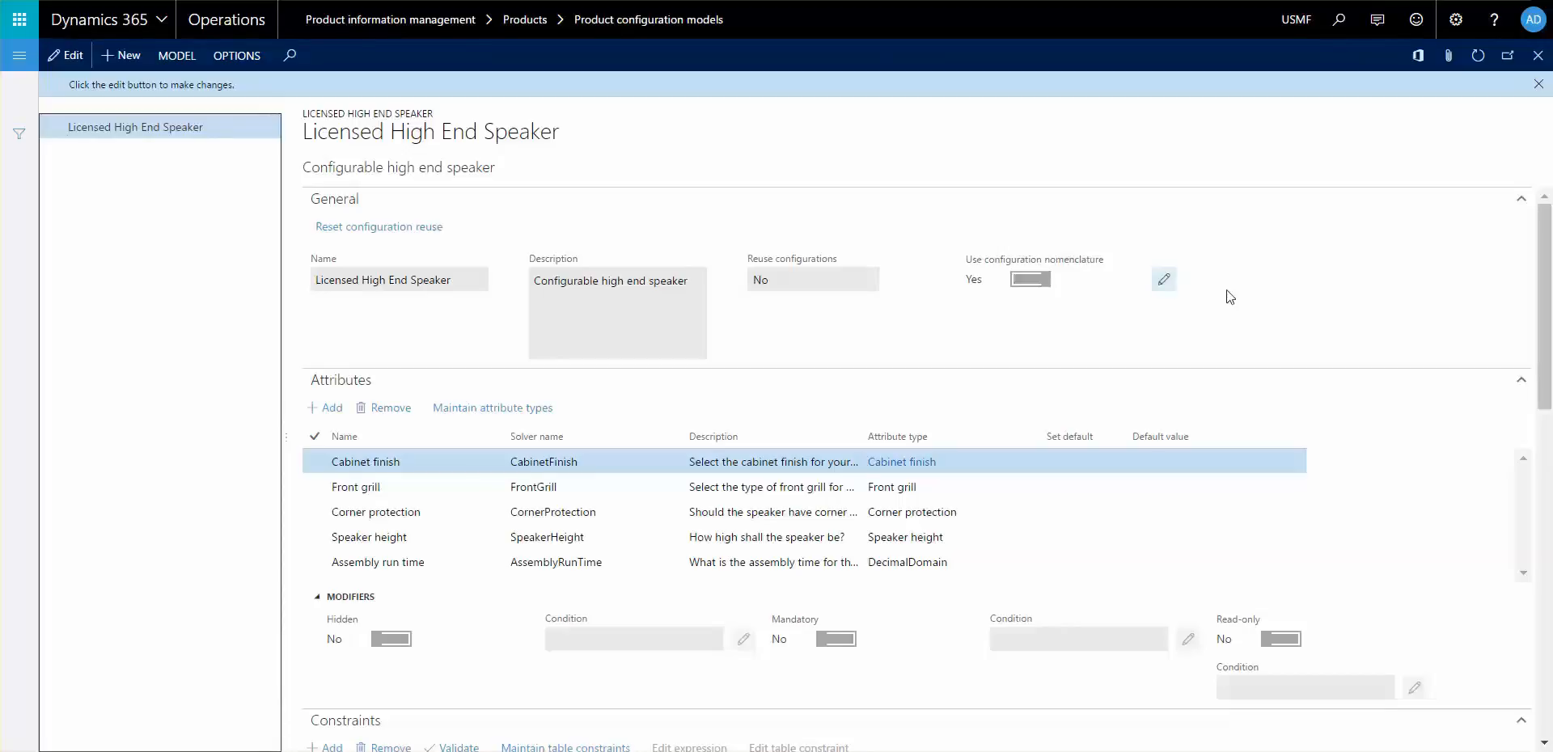
Step: Open the Product nomenclature page via the Use configuration nomenclature edit button
{"action": "left_click", "coordinate": [1164, 279]}
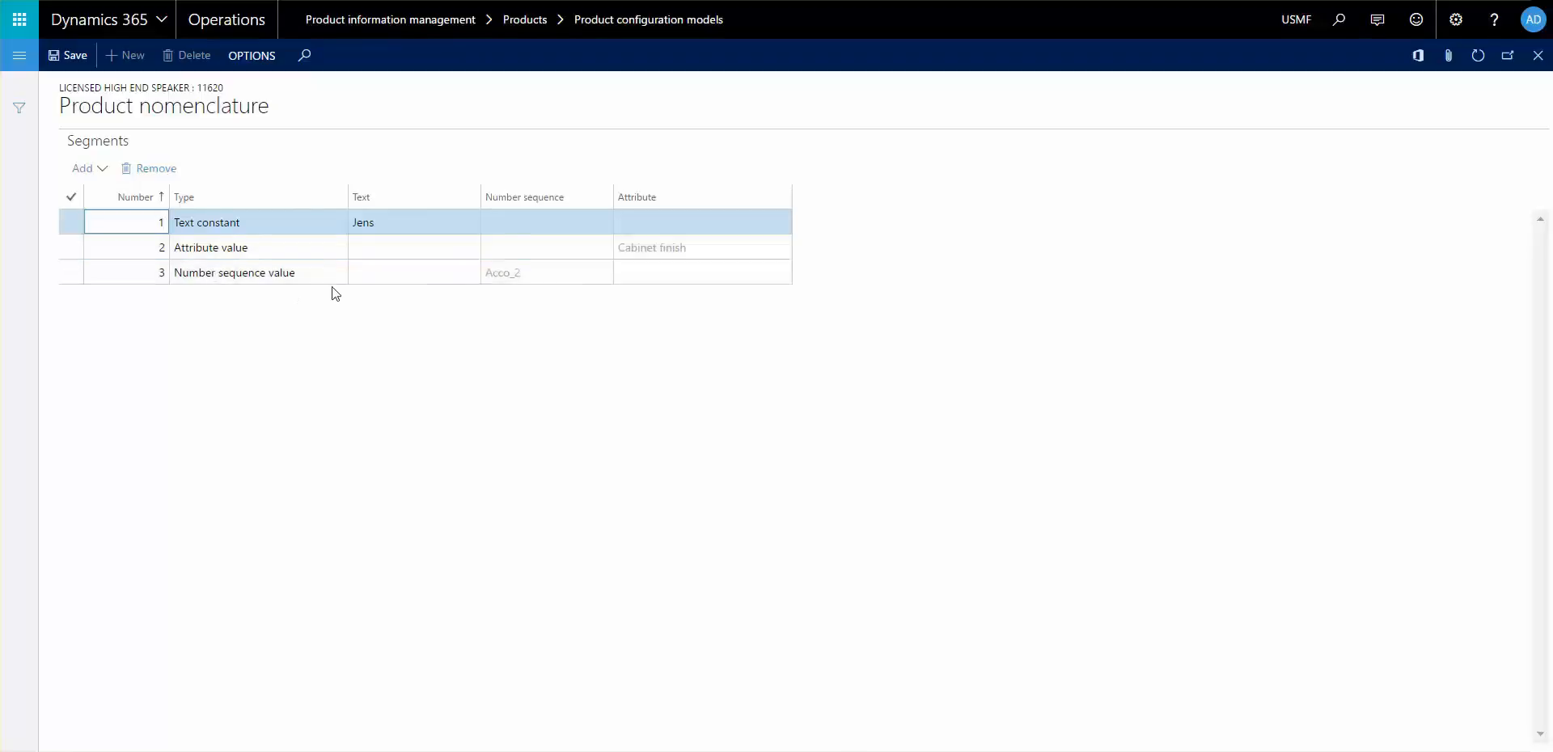
{"action": "mouse_move", "coordinate": [429, 305]}
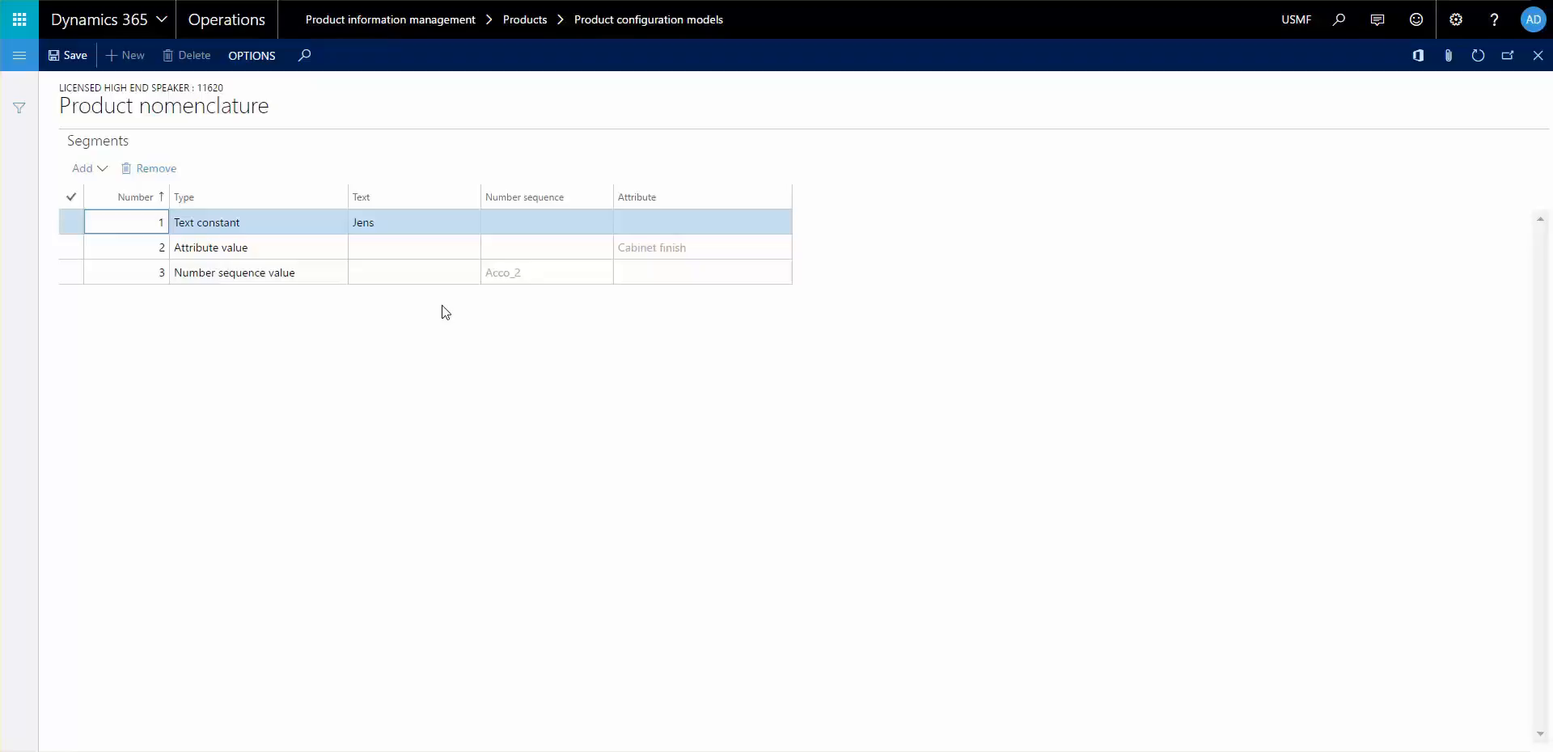
{"action": "mouse_move", "coordinate": [508, 304]}
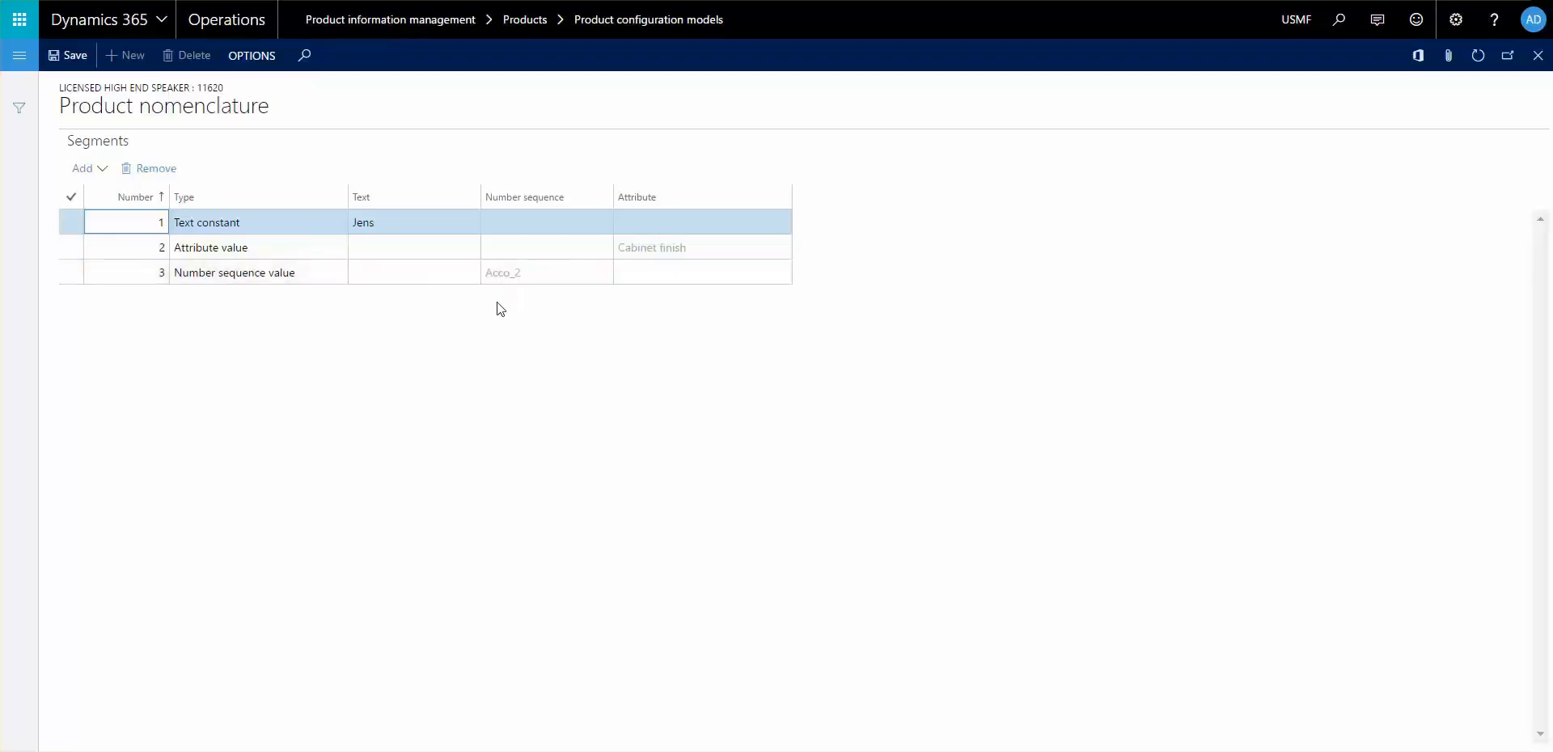
{"action": "mouse_move", "coordinate": [711, 338]}
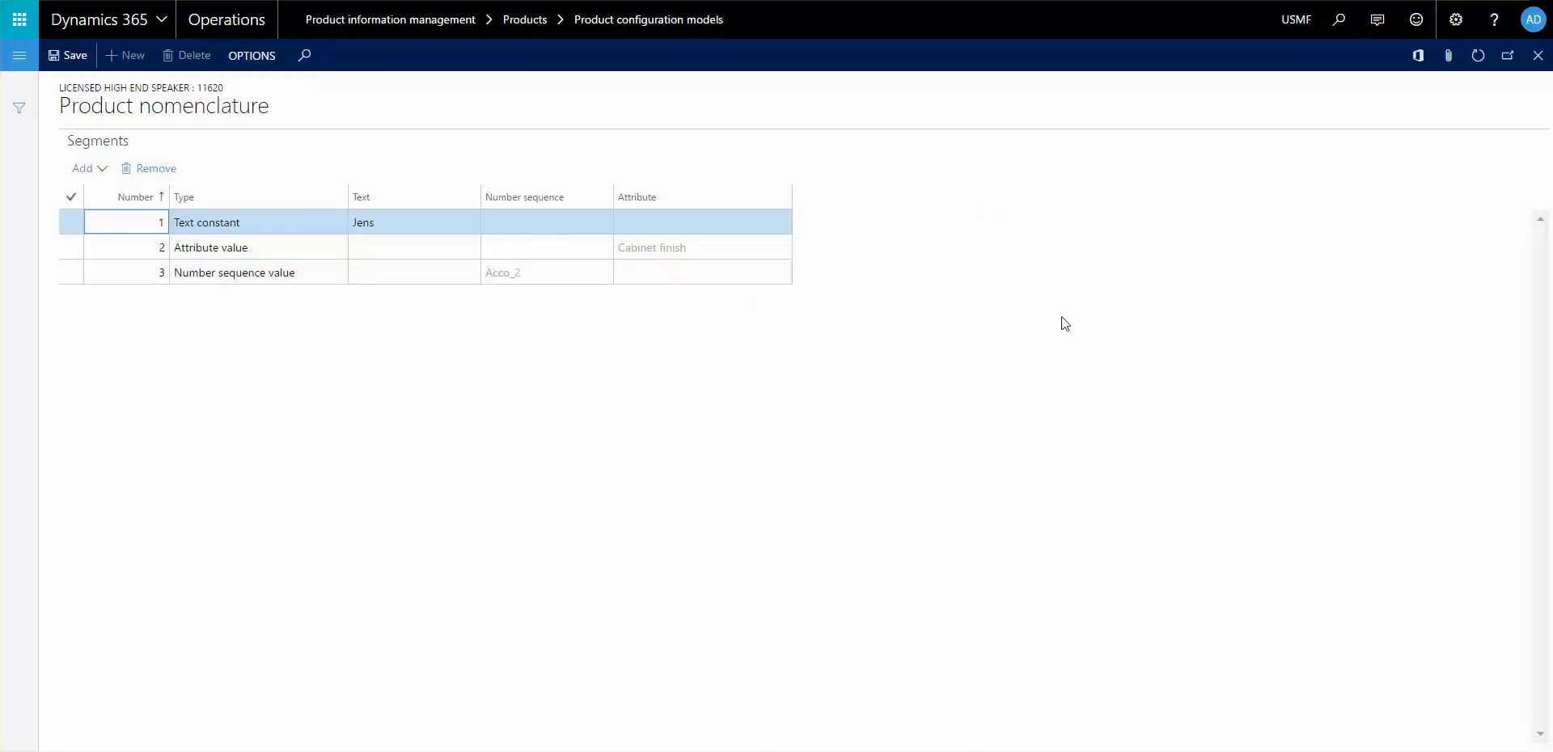
{"action": "mouse_move", "coordinate": [311, 274]}
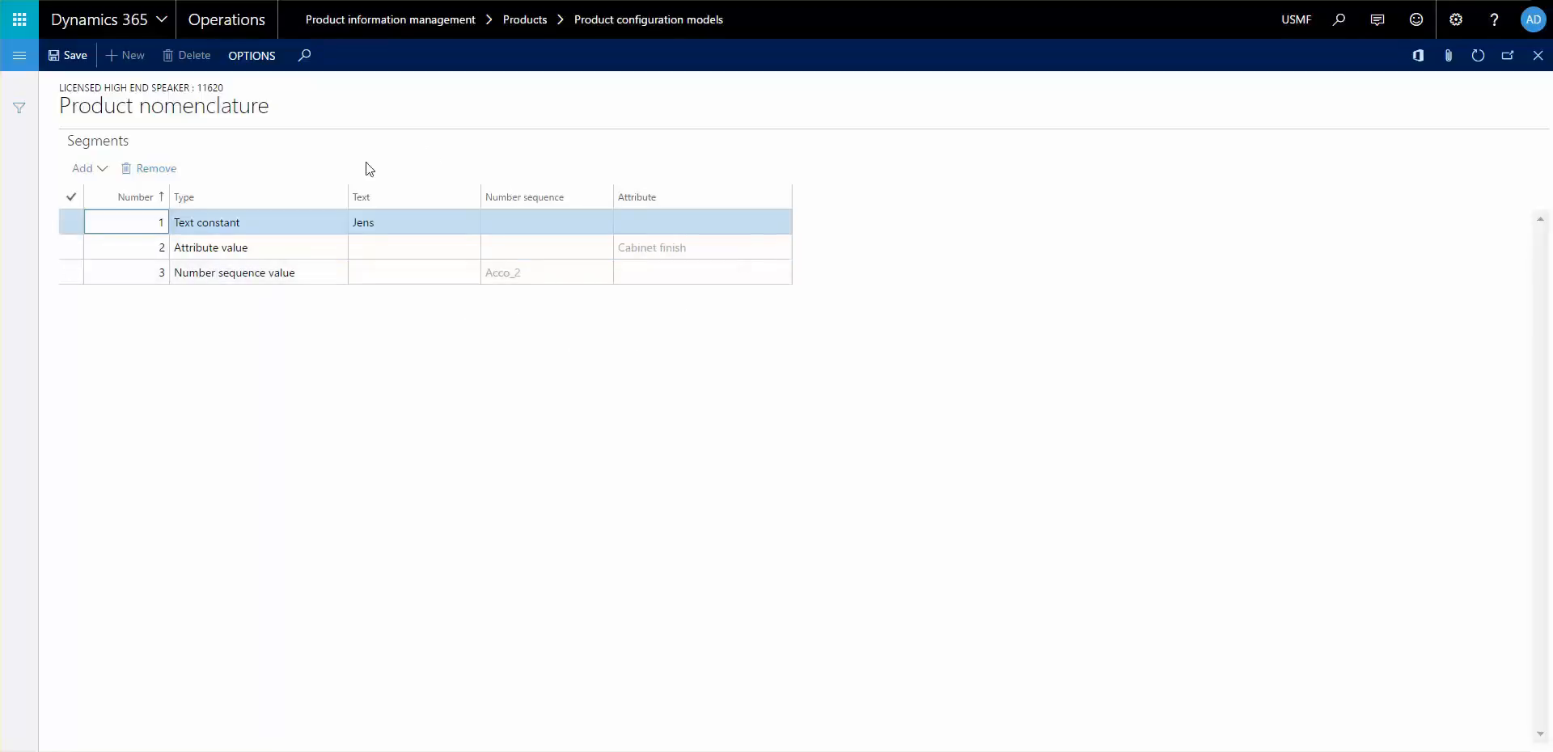
{"action": "mouse_move", "coordinate": [423, 386]}
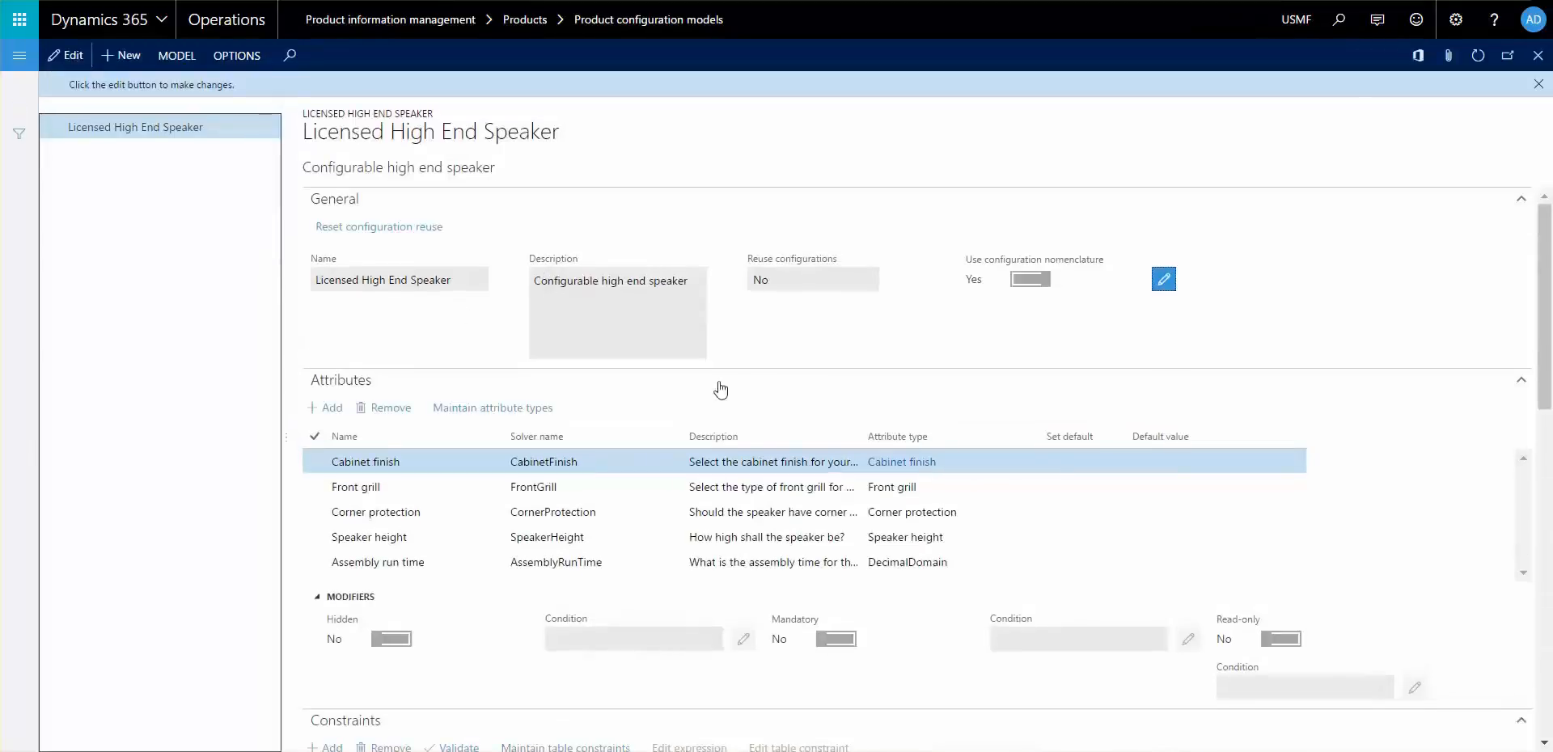
{"action": "mouse_move", "coordinate": [917, 304]}
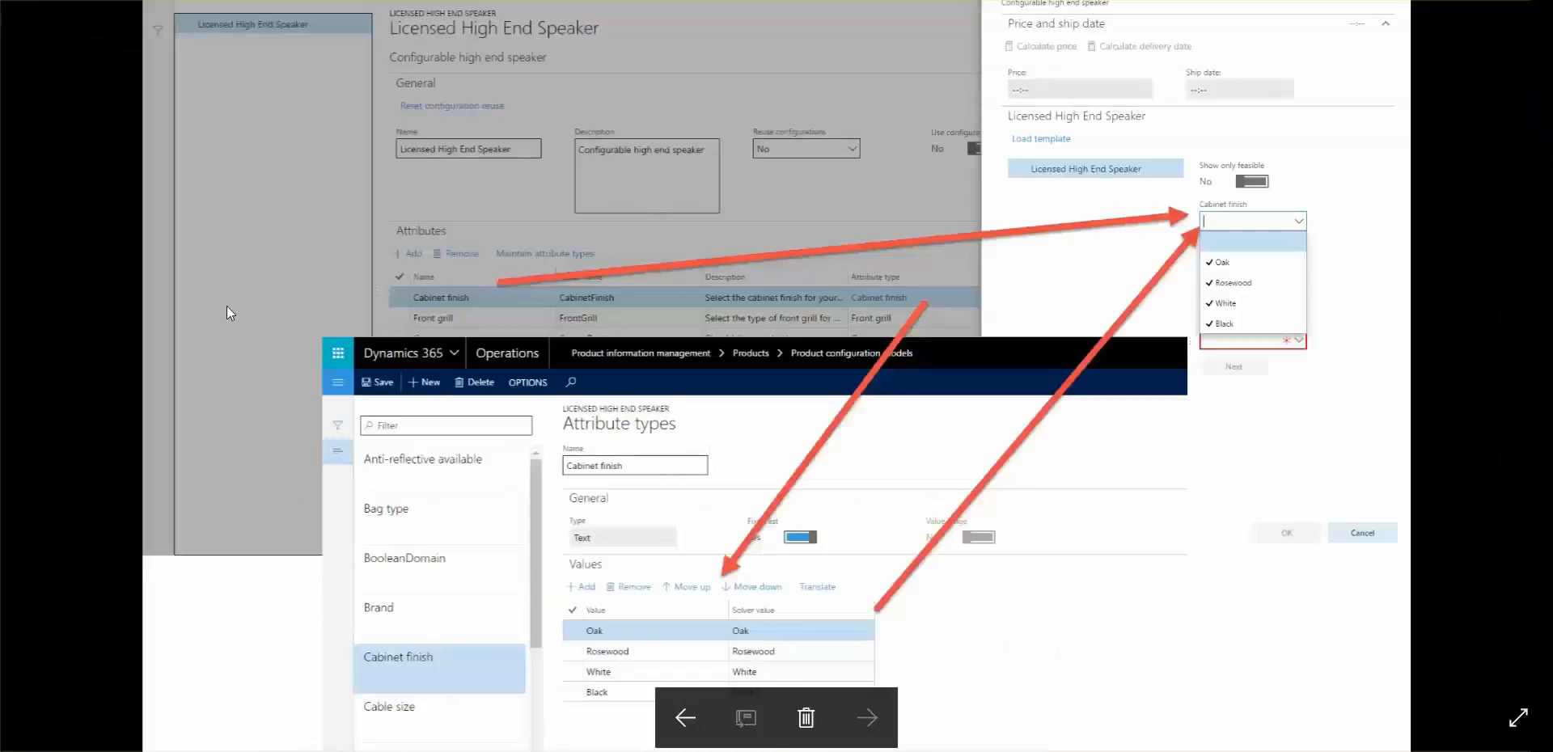
{"action": "mouse_move", "coordinate": [335, 302]}
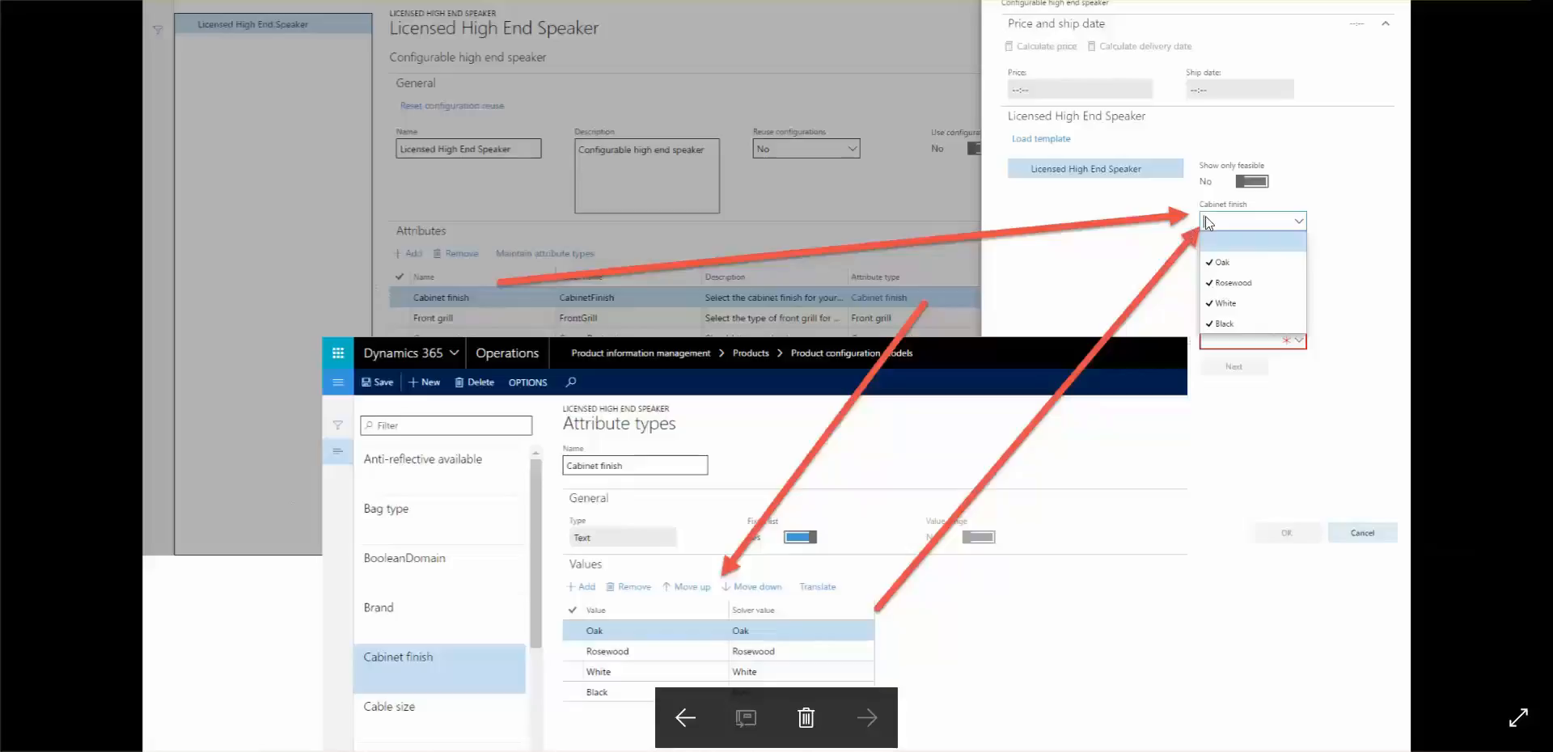
{"action": "mouse_move", "coordinate": [1314, 216]}
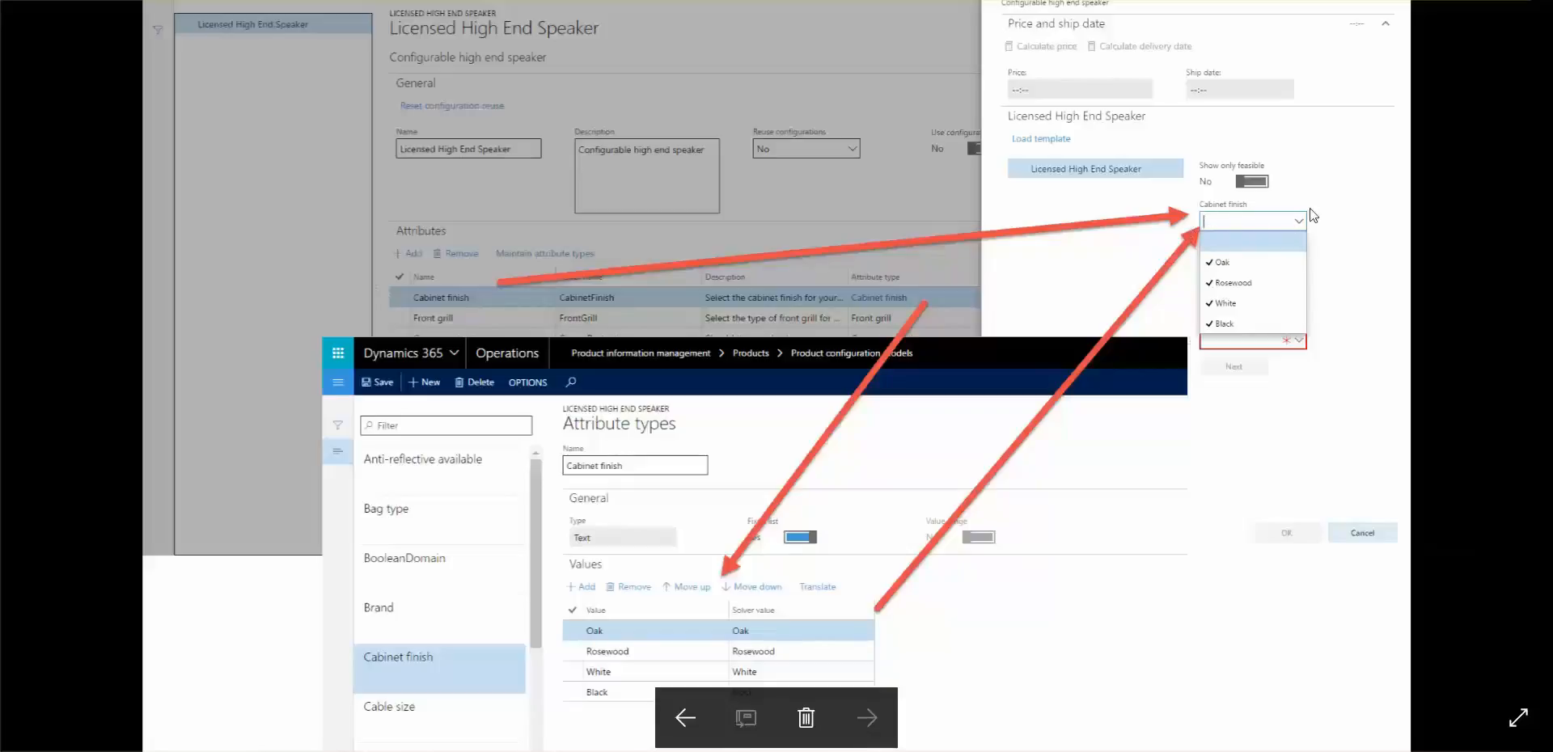
{"action": "mouse_move", "coordinate": [753, 267]}
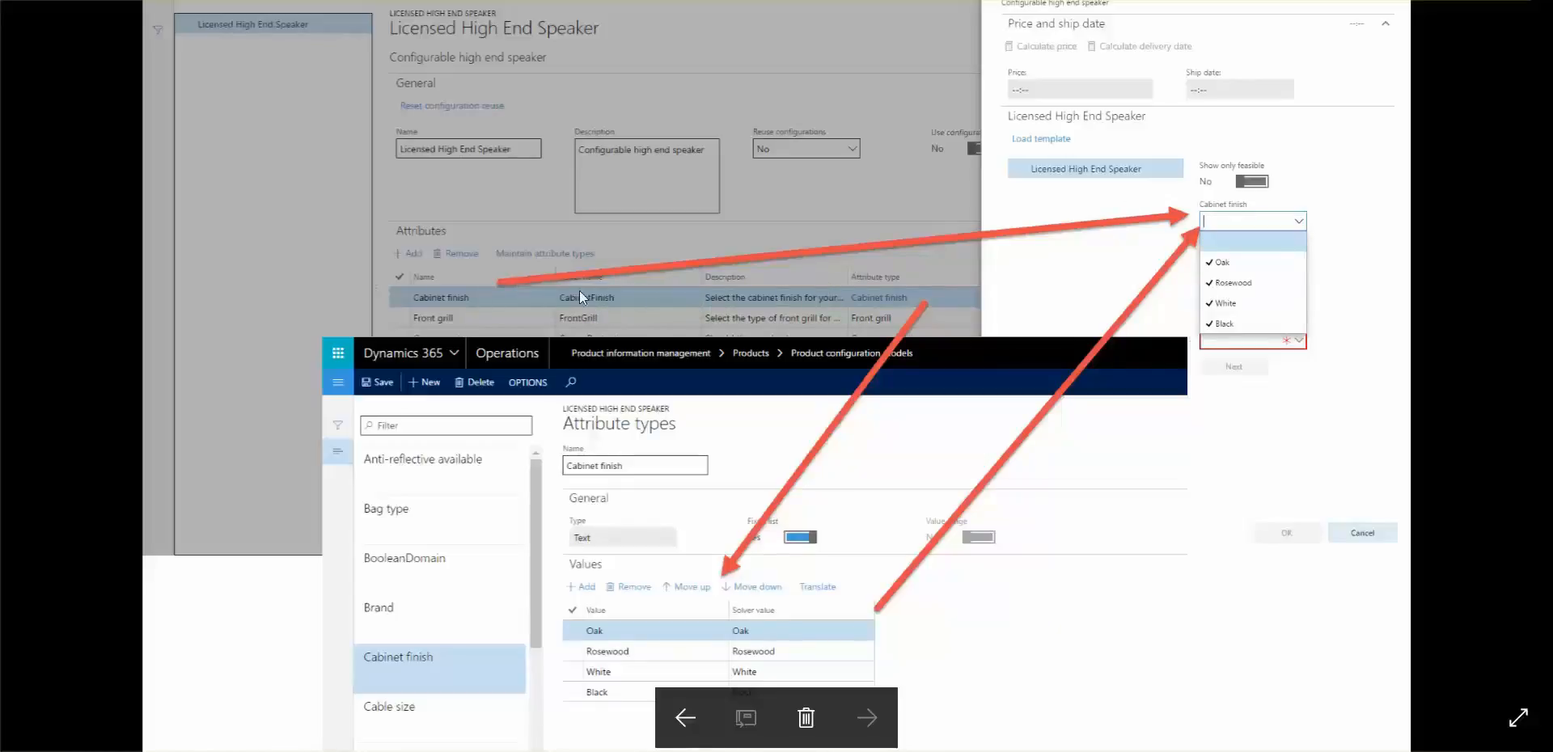
{"action": "mouse_move", "coordinate": [996, 165]}
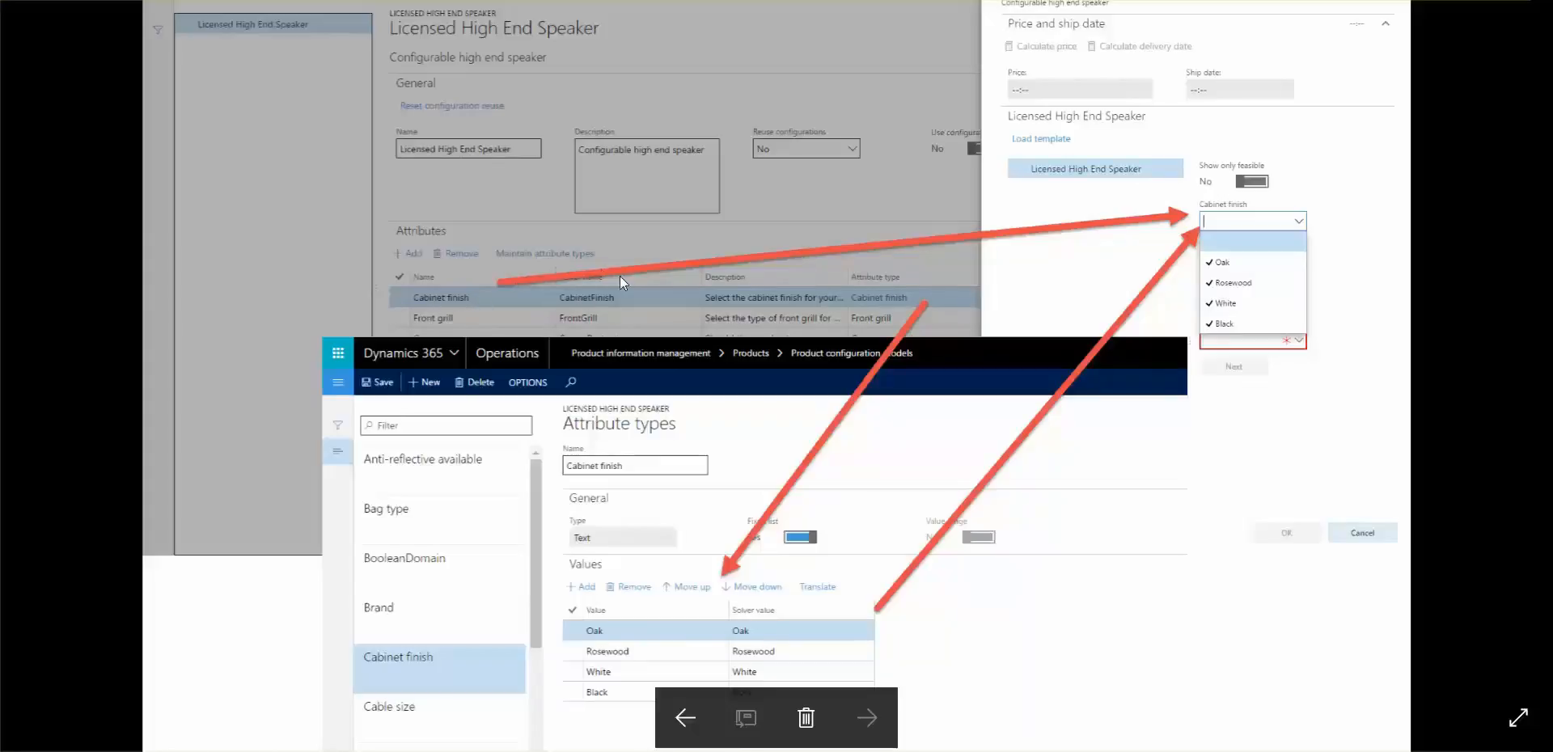
{"action": "mouse_move", "coordinate": [626, 319]}
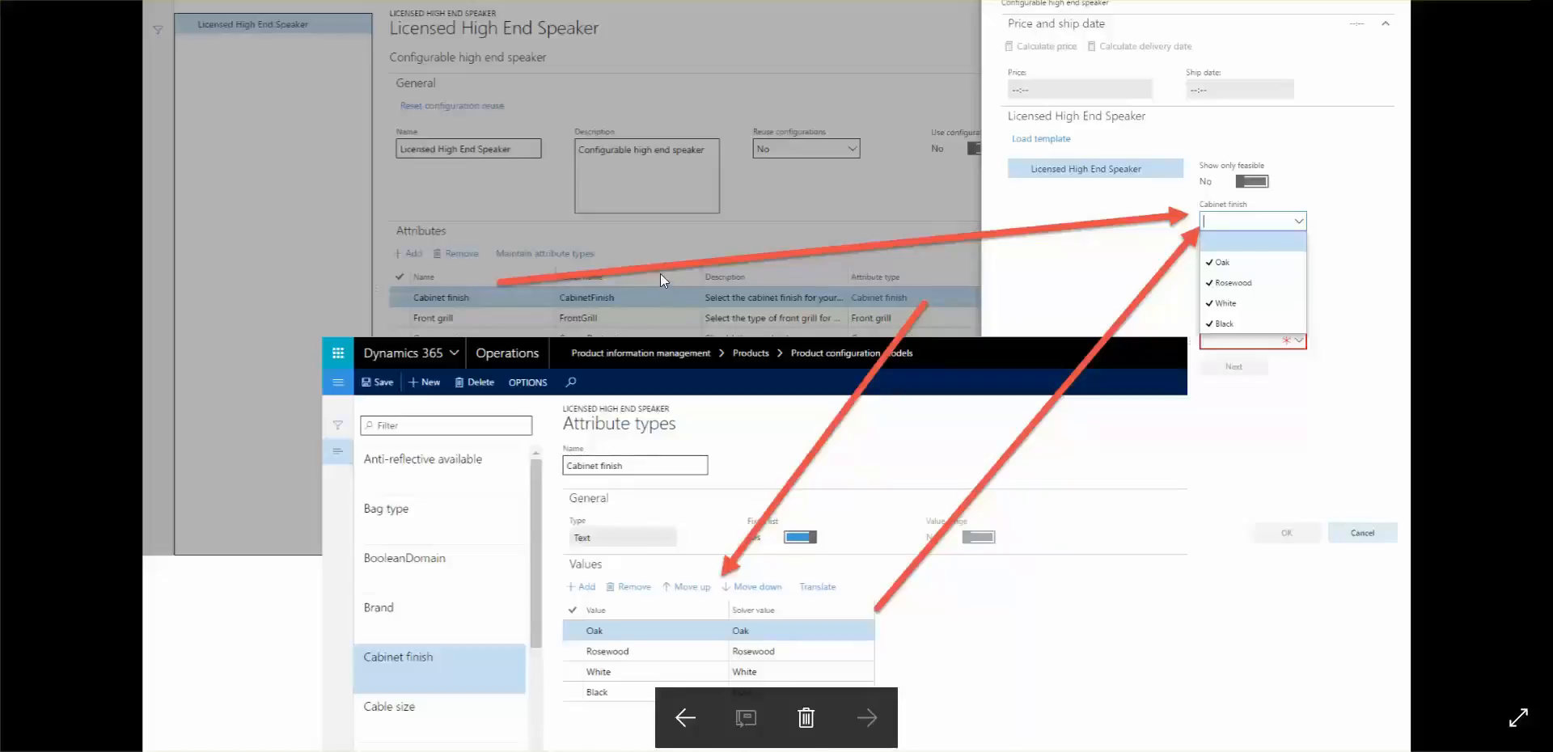
{"action": "mouse_move", "coordinate": [718, 290]}
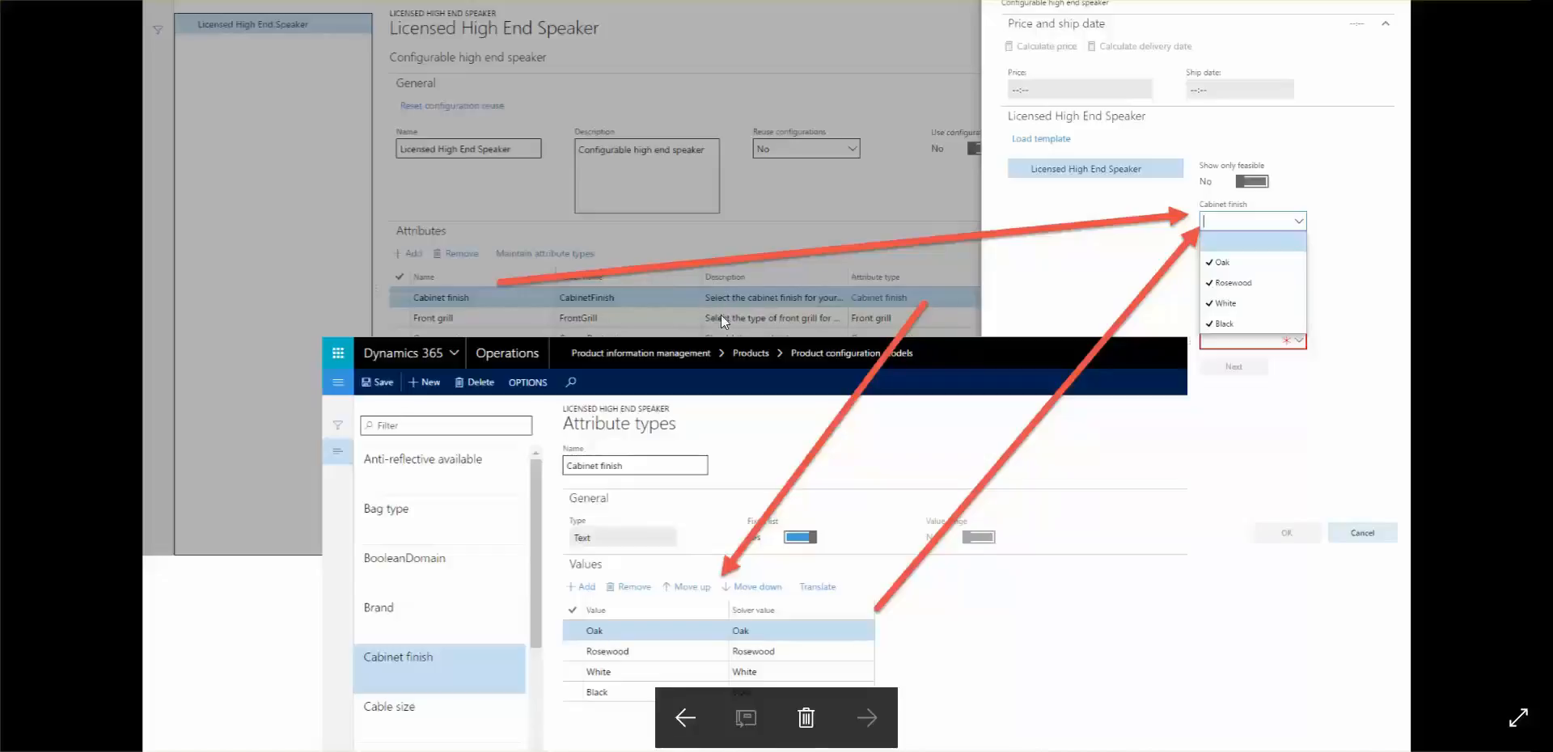
{"action": "mouse_move", "coordinate": [745, 322]}
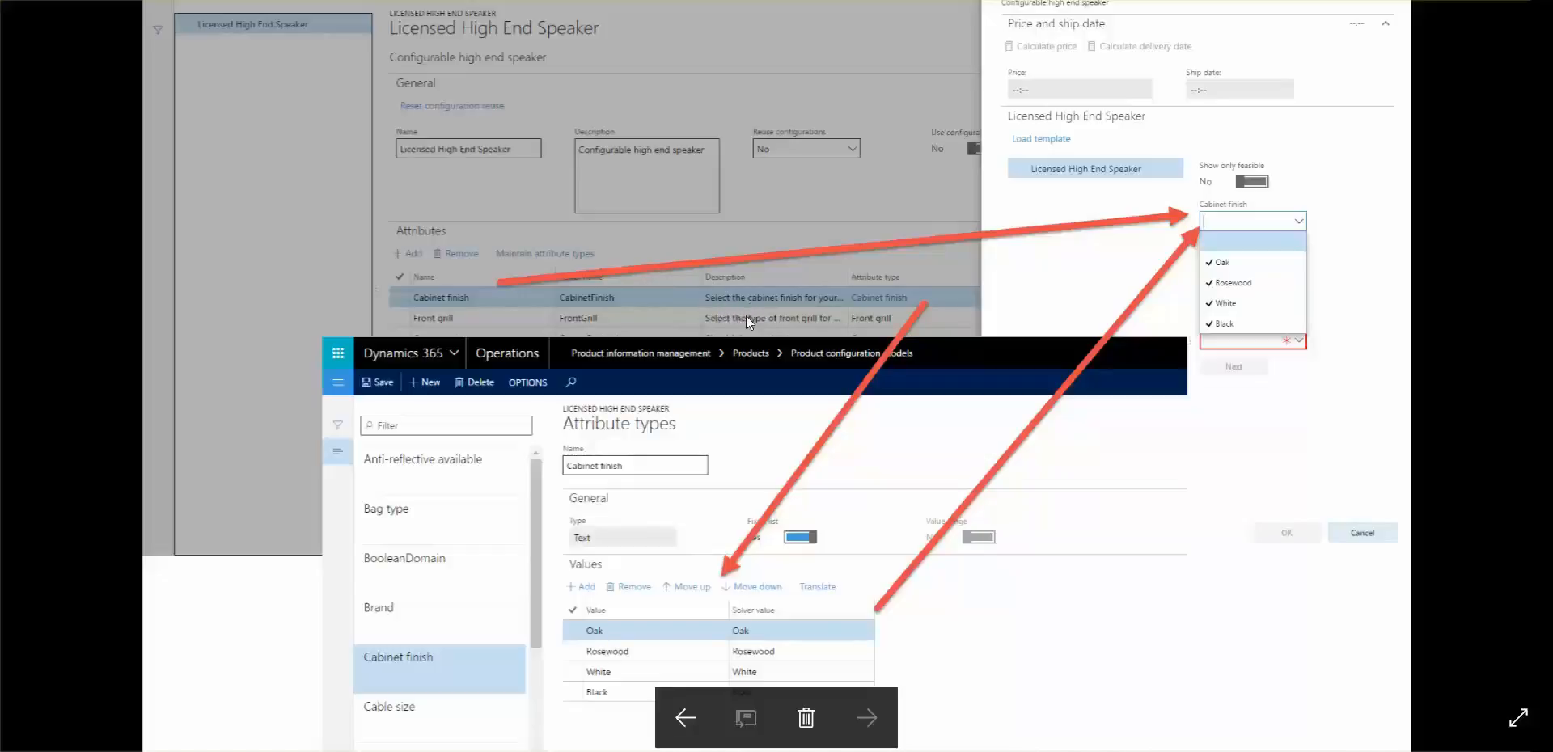
{"action": "mouse_move", "coordinate": [758, 267]}
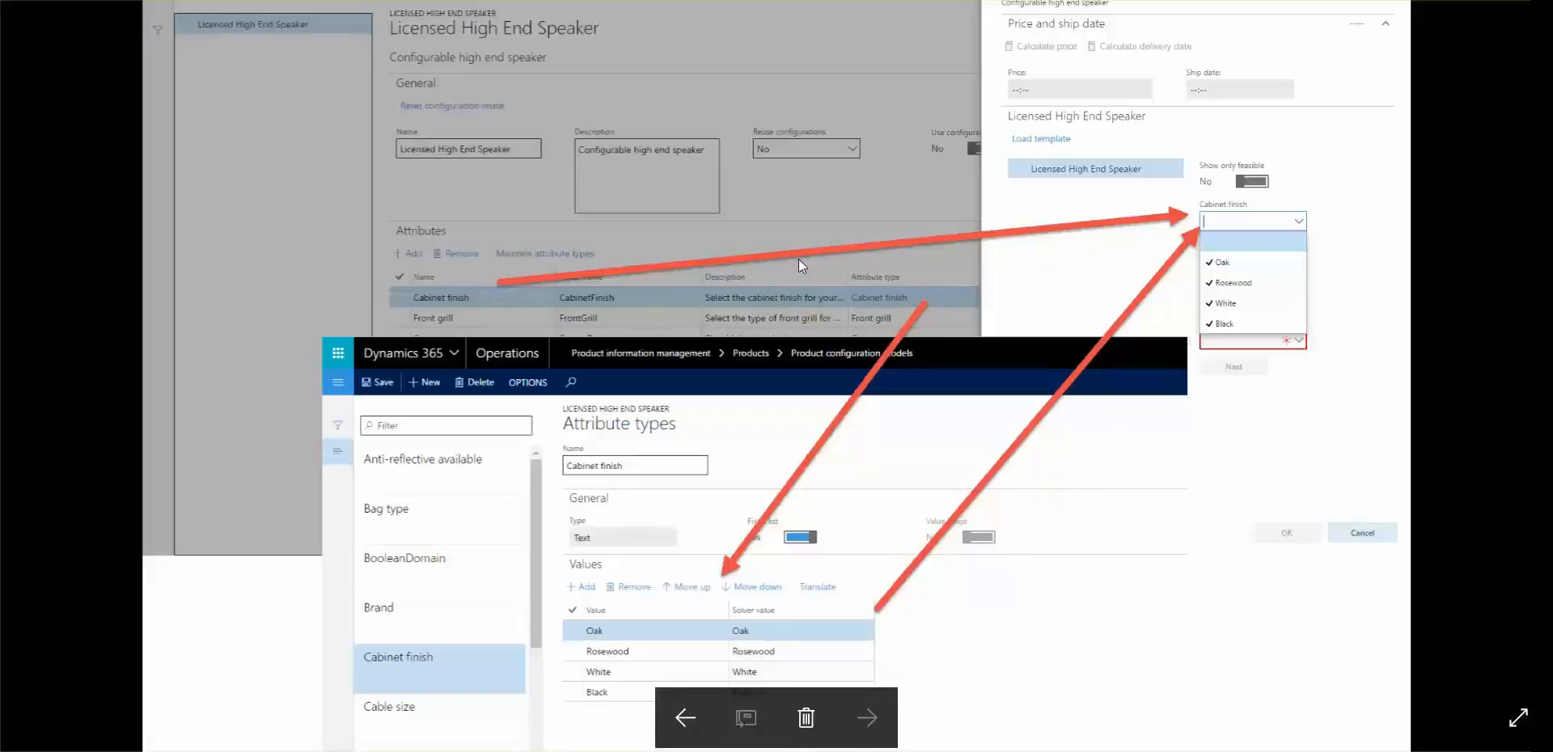
{"action": "mouse_move", "coordinate": [811, 446]}
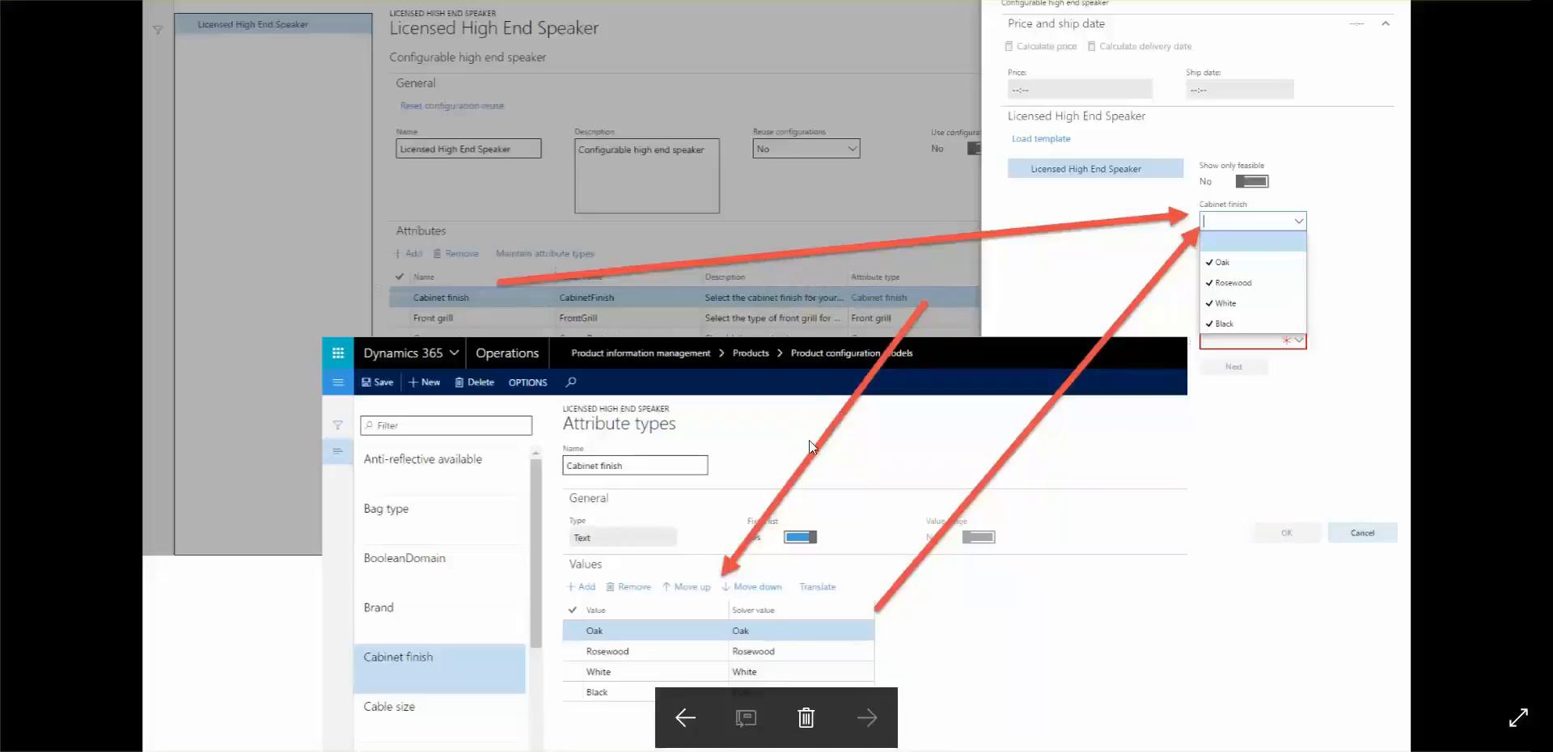
{"action": "mouse_move", "coordinate": [1260, 209]}
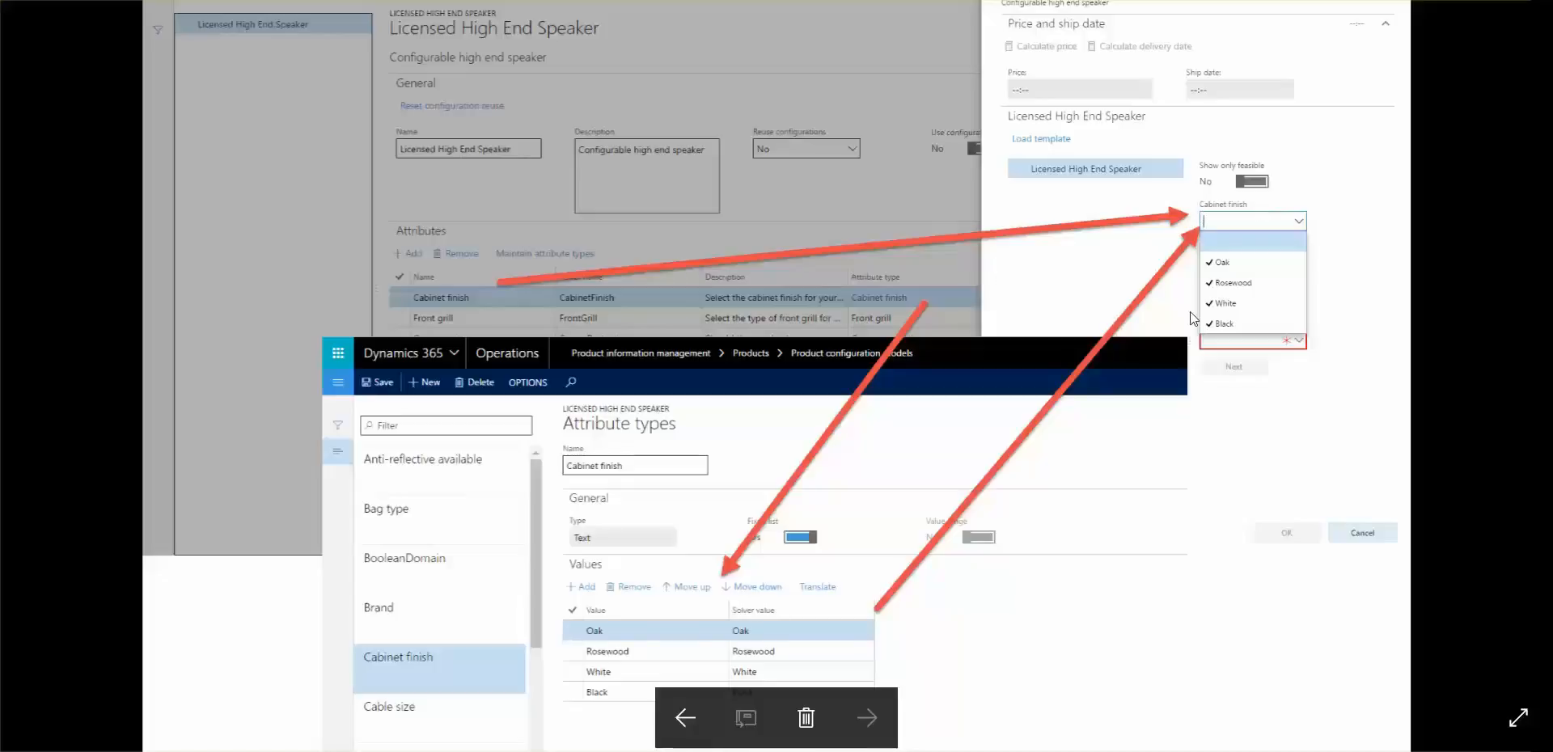
{"action": "mouse_move", "coordinate": [1196, 288]}
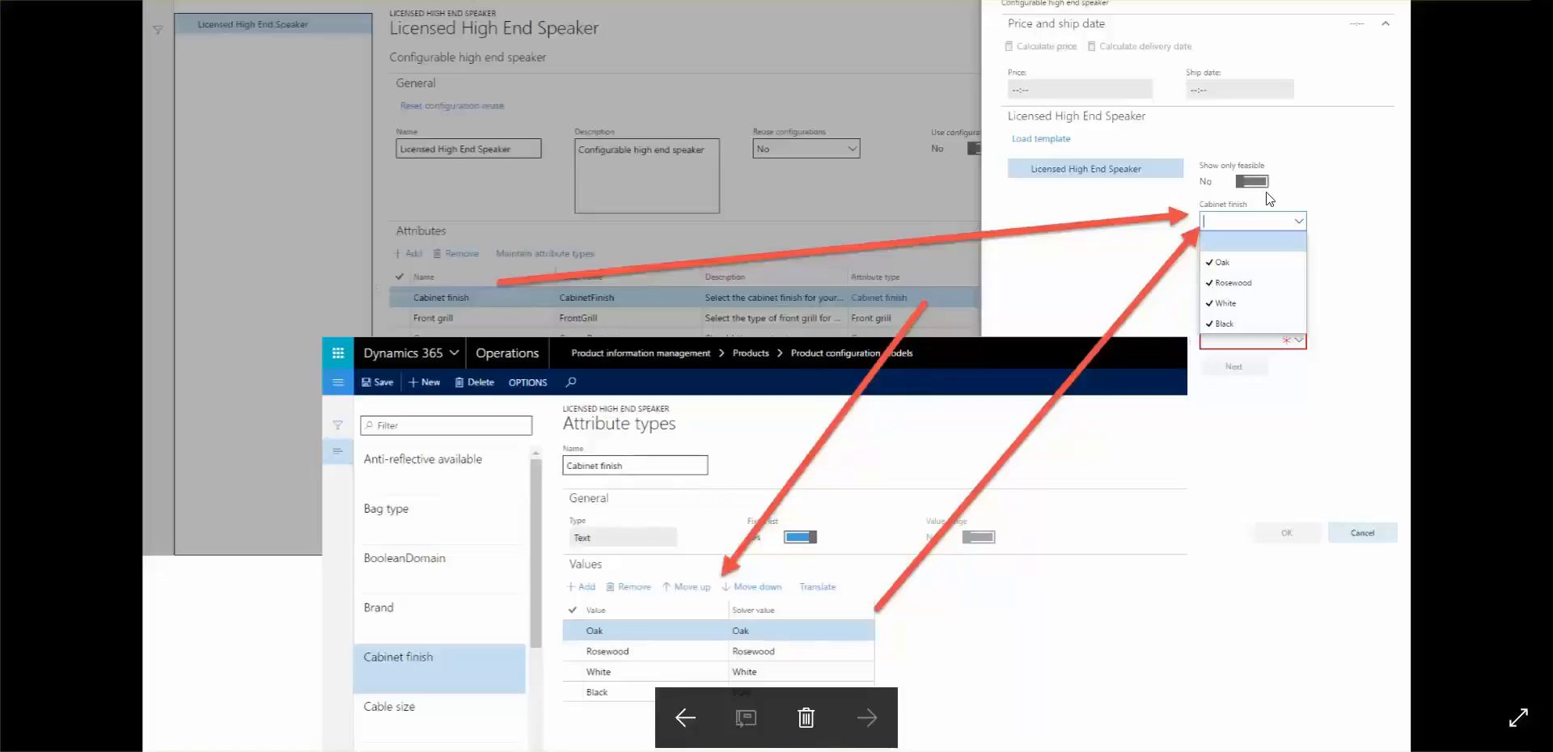
{"action": "mouse_move", "coordinate": [678, 462]}
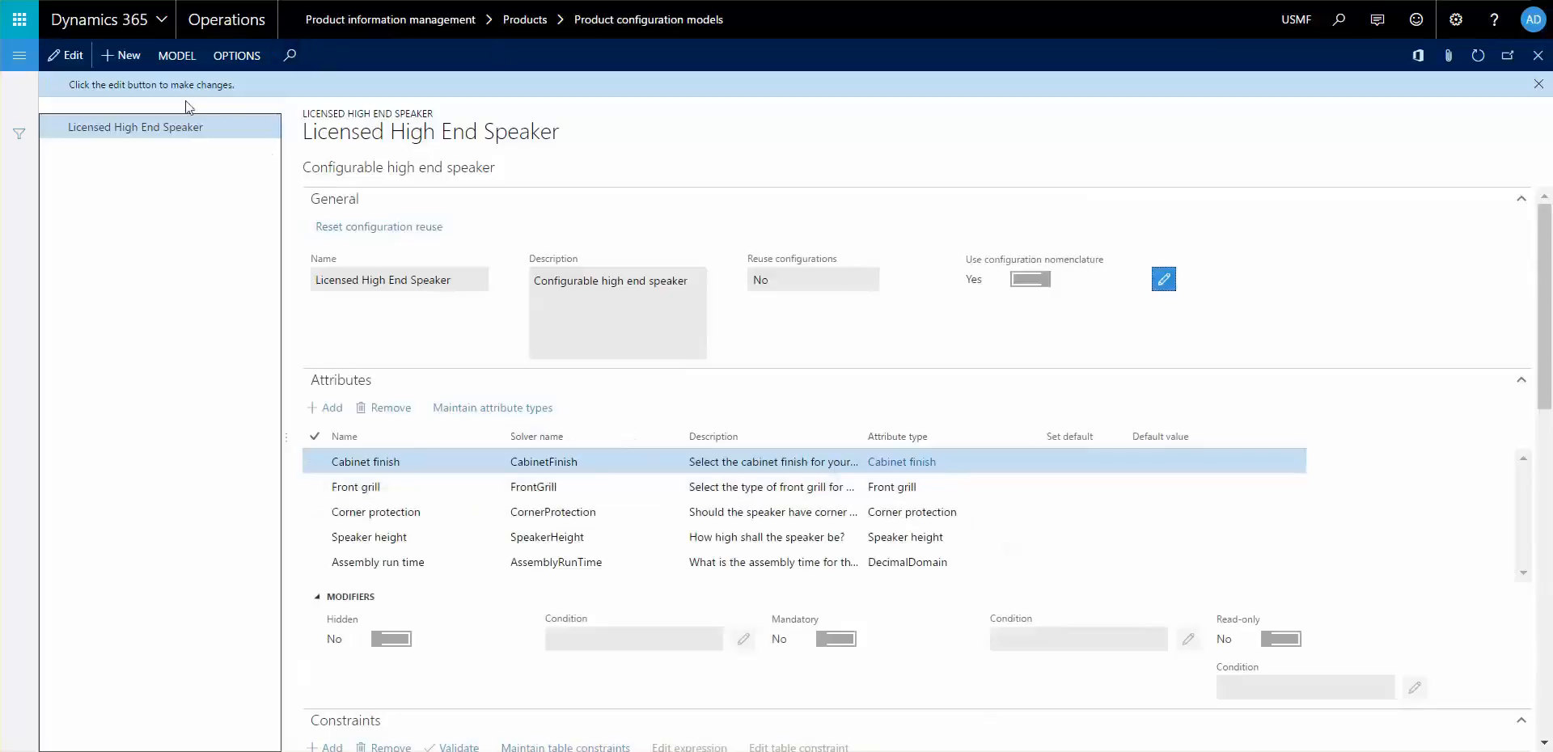
Step: Open the model's Attribute types and select Cabinet finish to view its values
{"action": "left_click", "coordinate": [176, 54]}
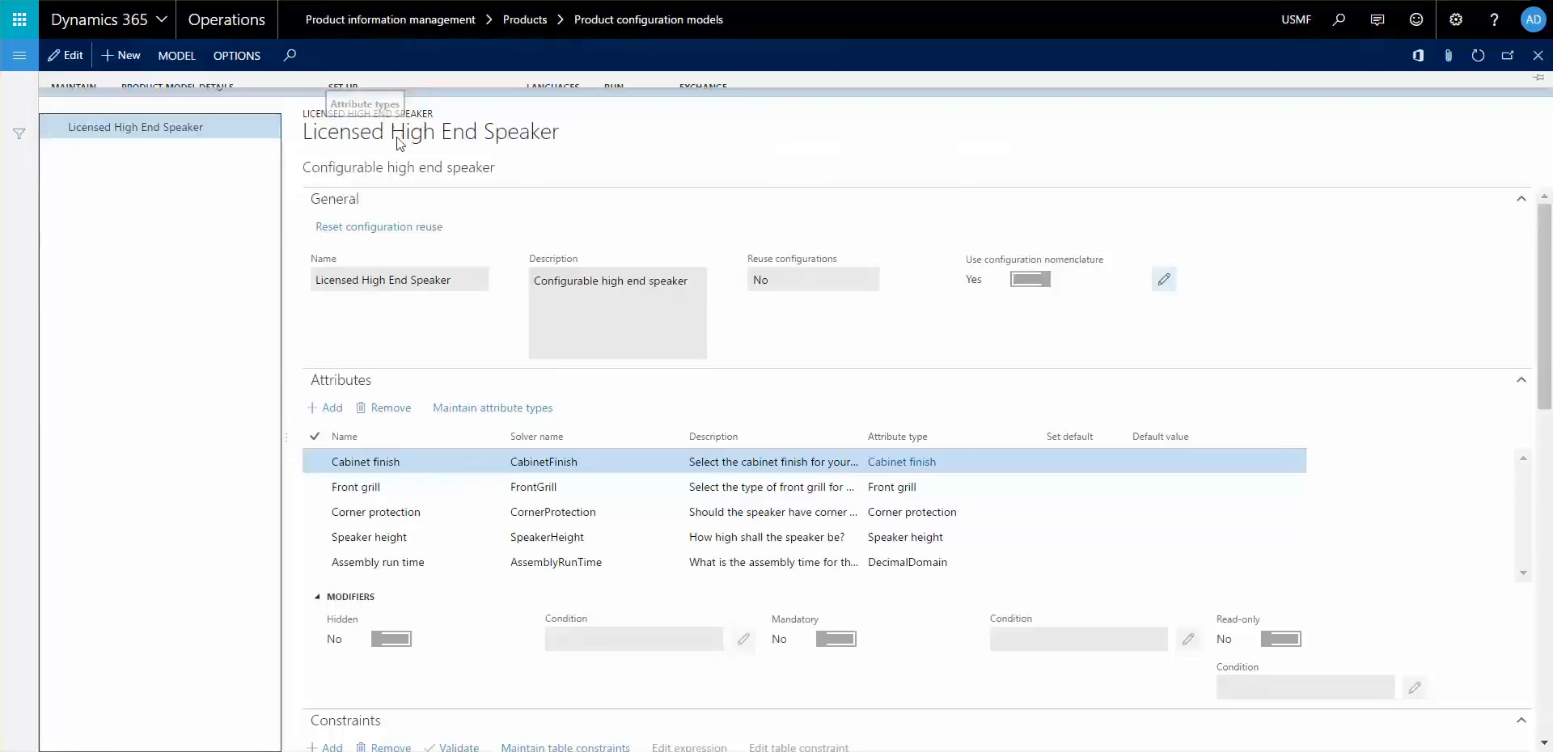
{"action": "left_click", "coordinate": [493, 407]}
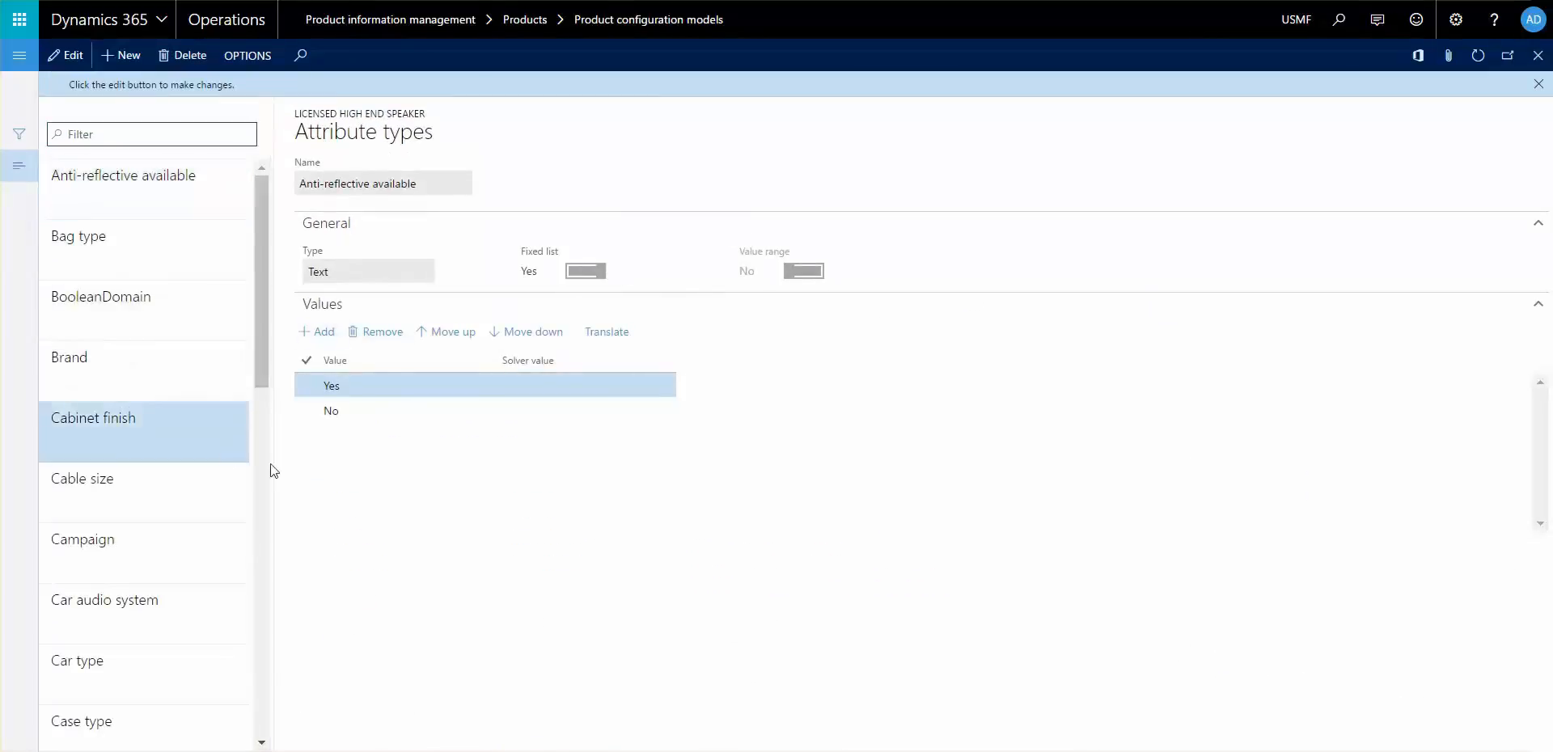
{"action": "left_click", "coordinate": [93, 417]}
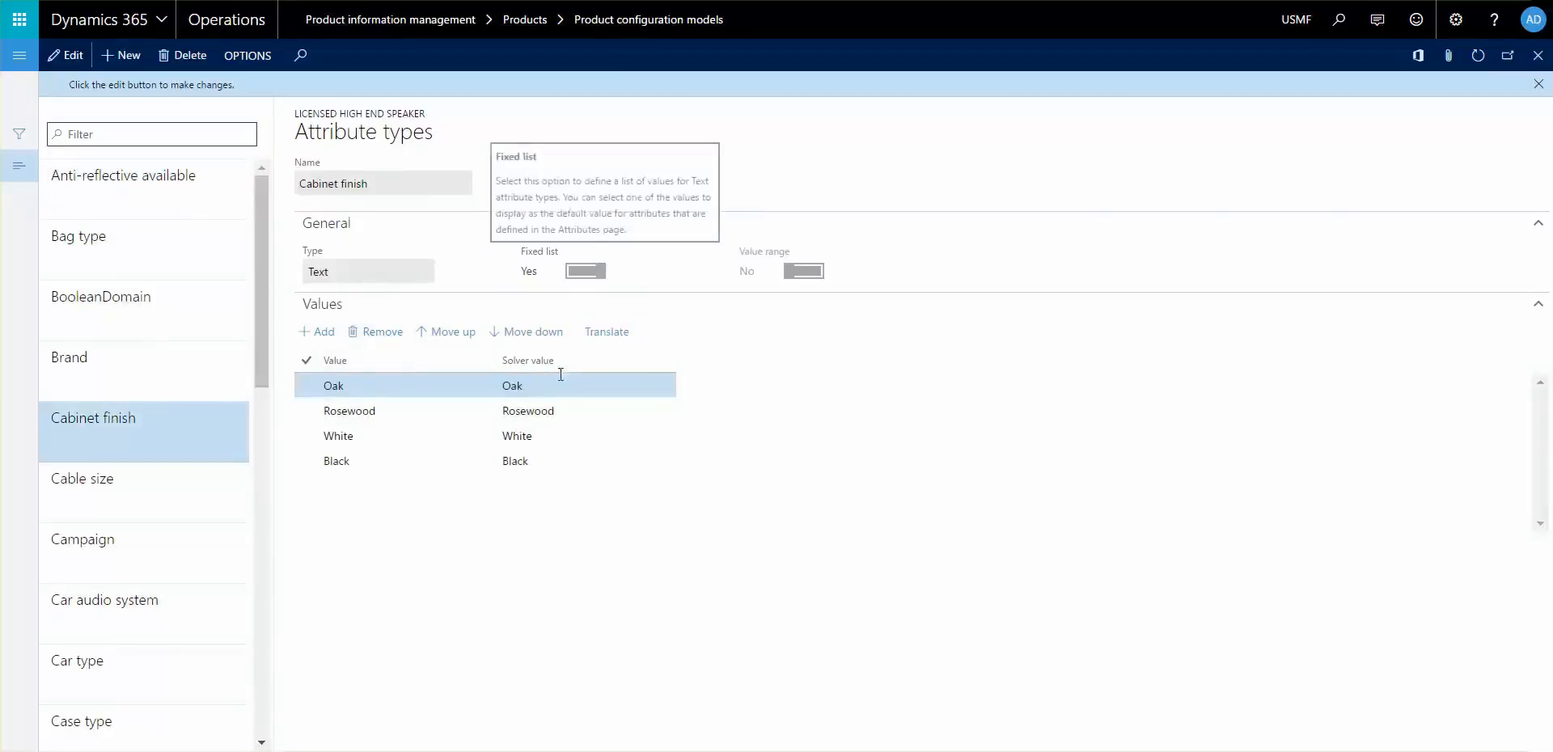
{"action": "mouse_move", "coordinate": [803, 531]}
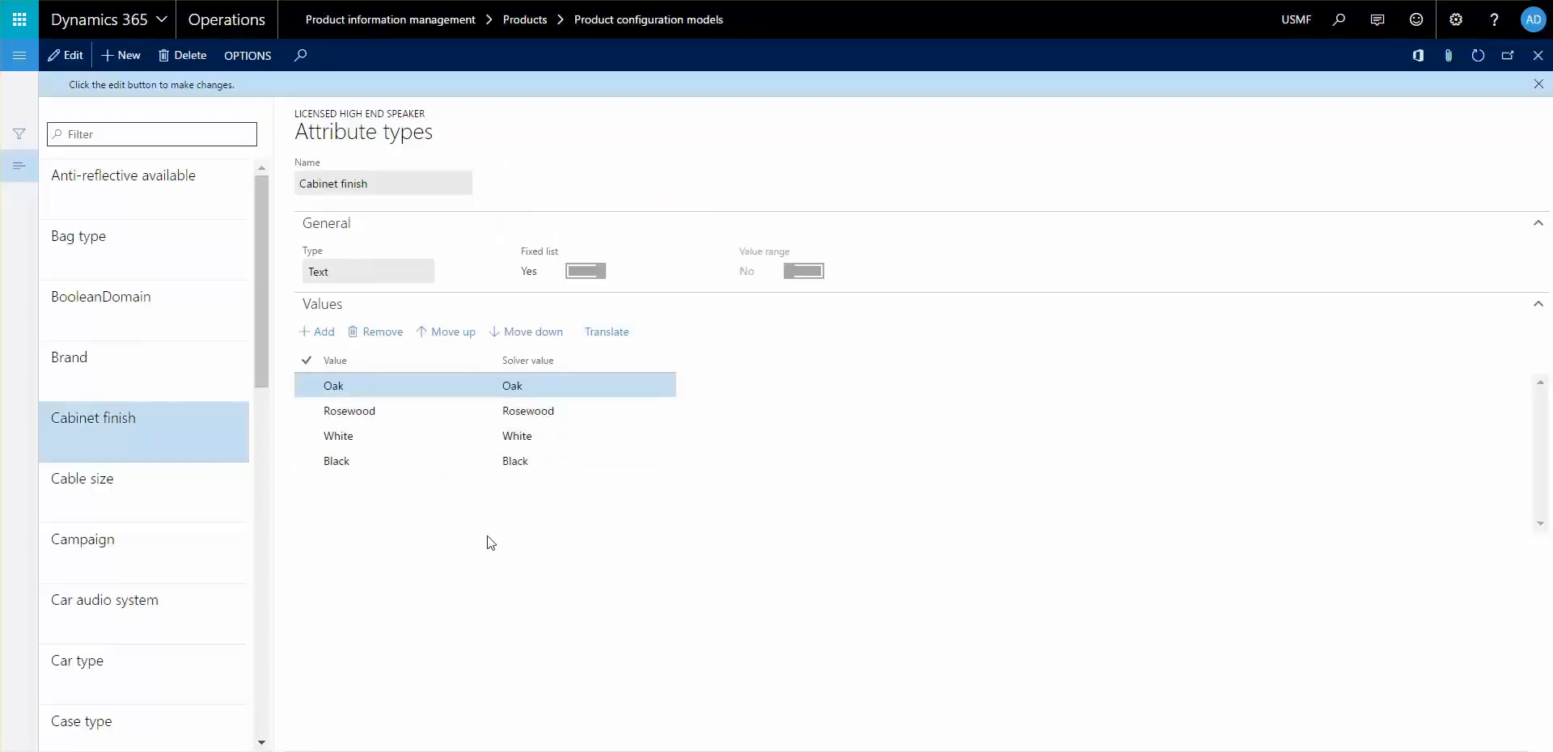
{"action": "mouse_move", "coordinate": [539, 375]}
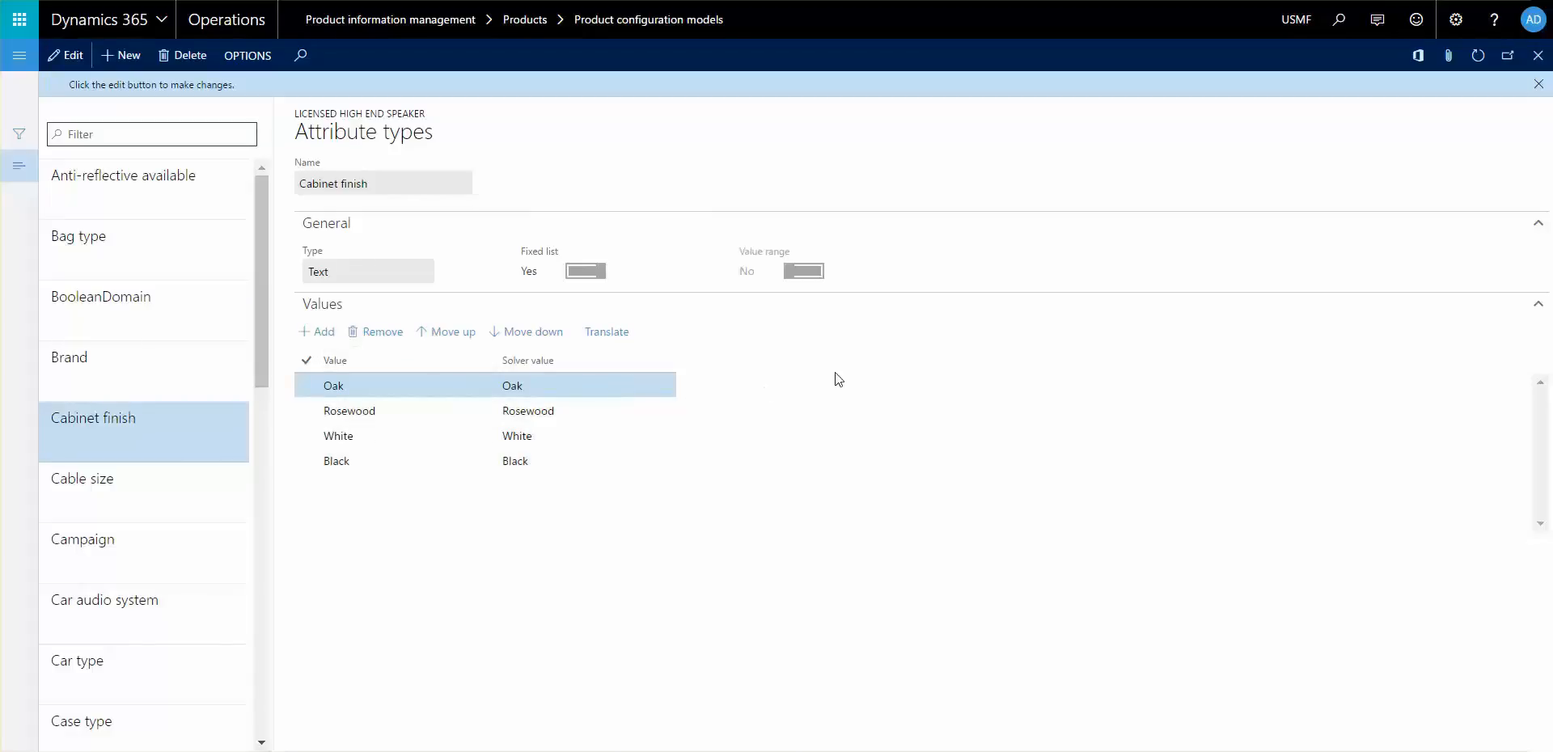
{"action": "mouse_move", "coordinate": [797, 304]}
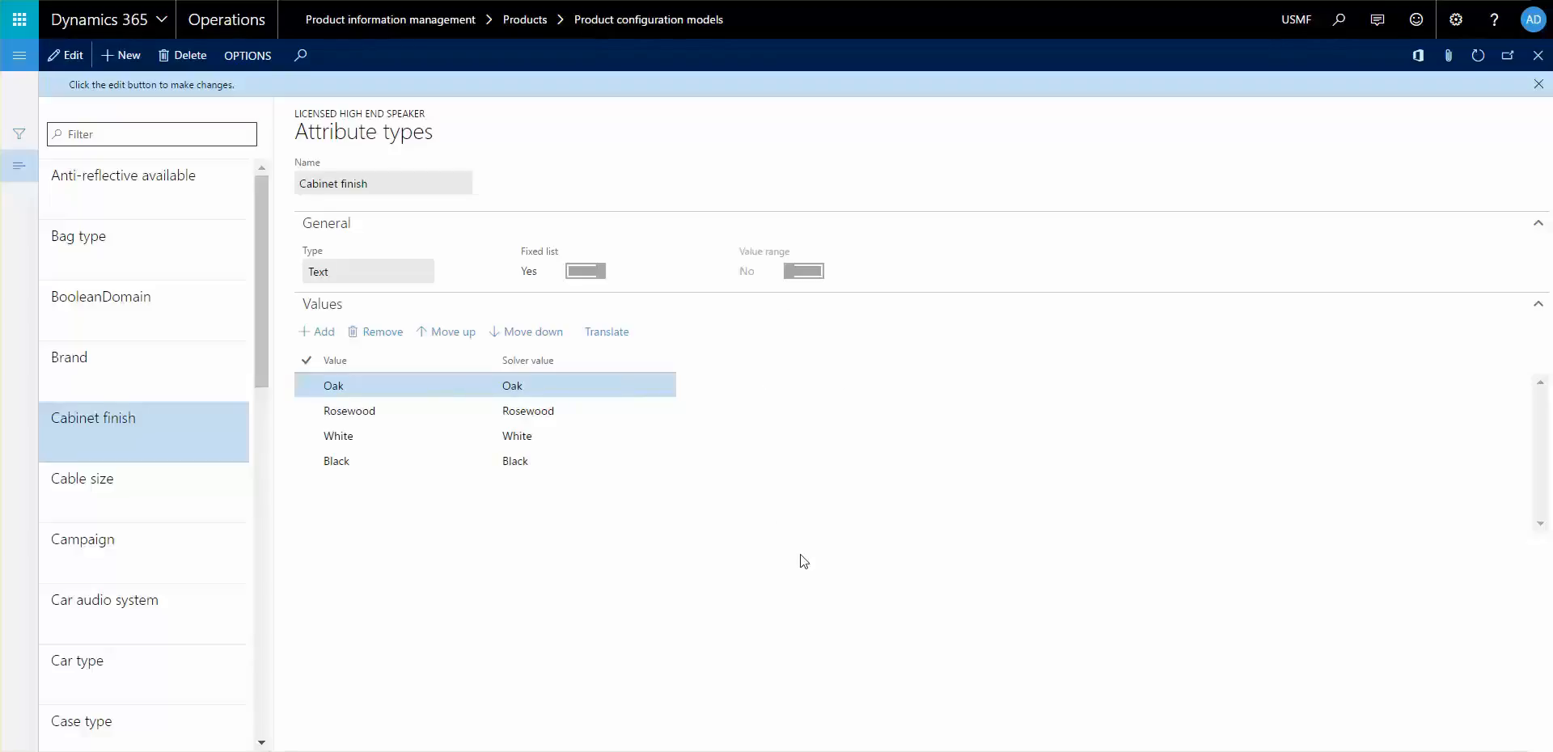
{"action": "mouse_move", "coordinate": [552, 364]}
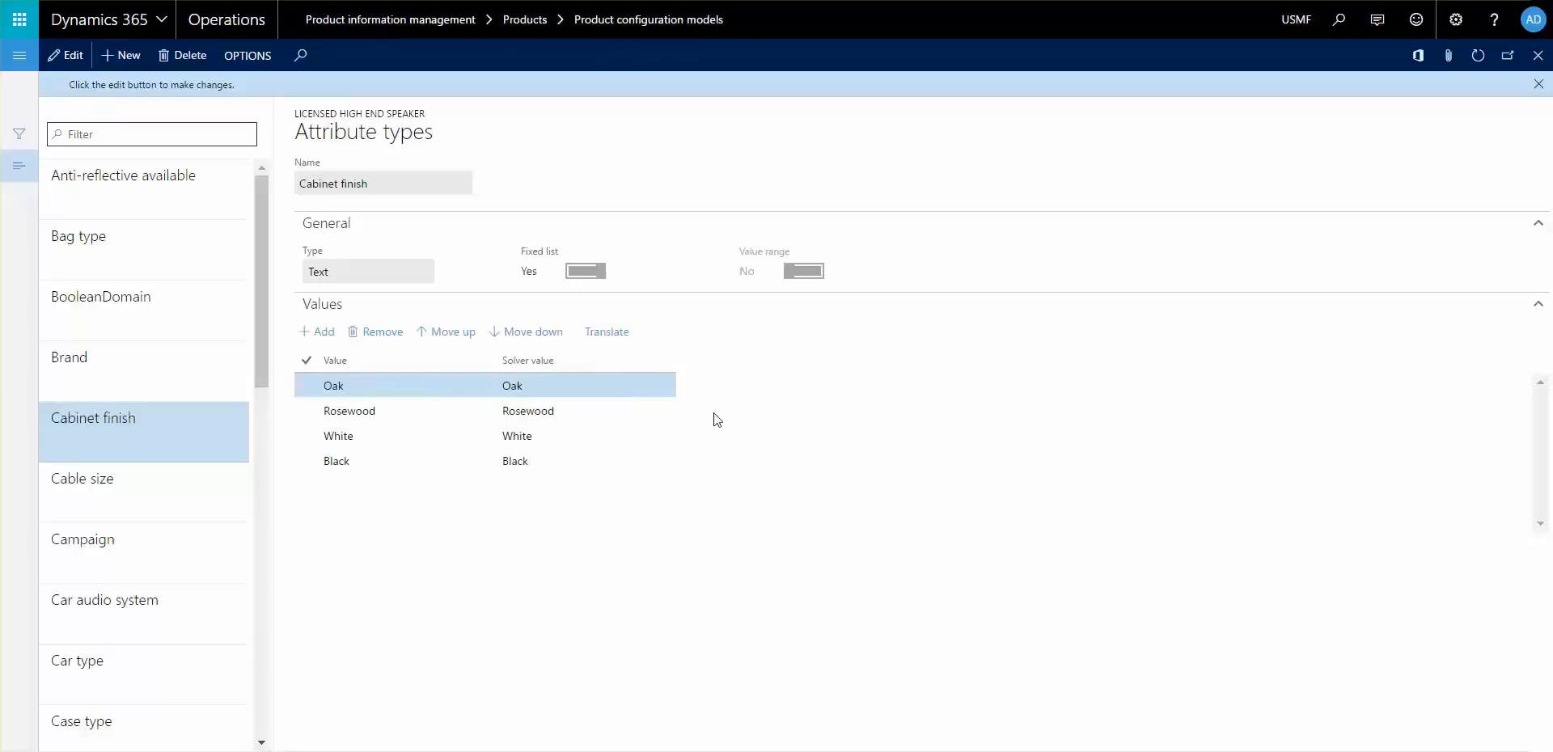
{"action": "mouse_move", "coordinate": [719, 407]}
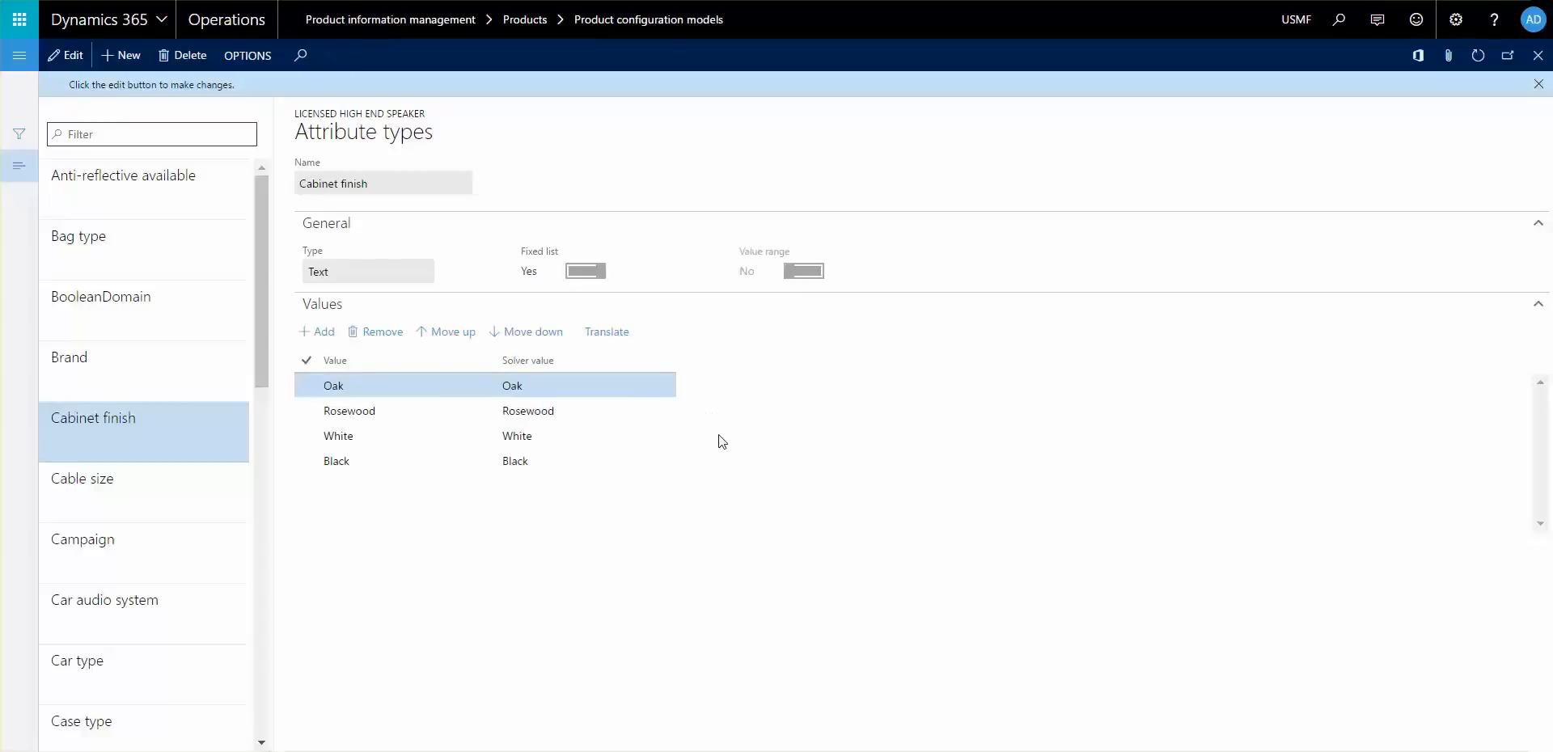
{"action": "mouse_move", "coordinate": [394, 505]}
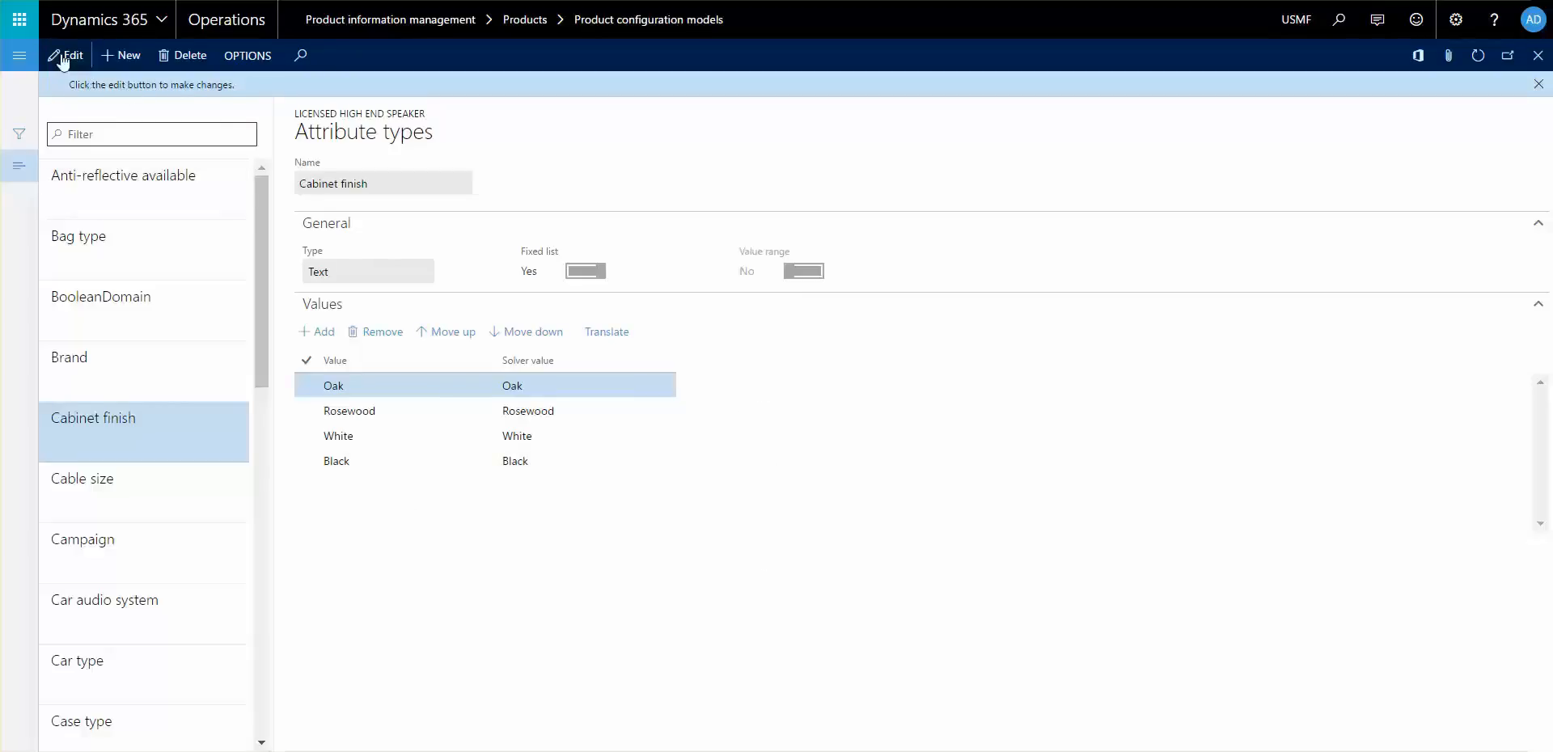
Step: Add attribute type 'Cabinet' as Integer with value range From 0 To 10
{"action": "left_click", "coordinate": [67, 56]}
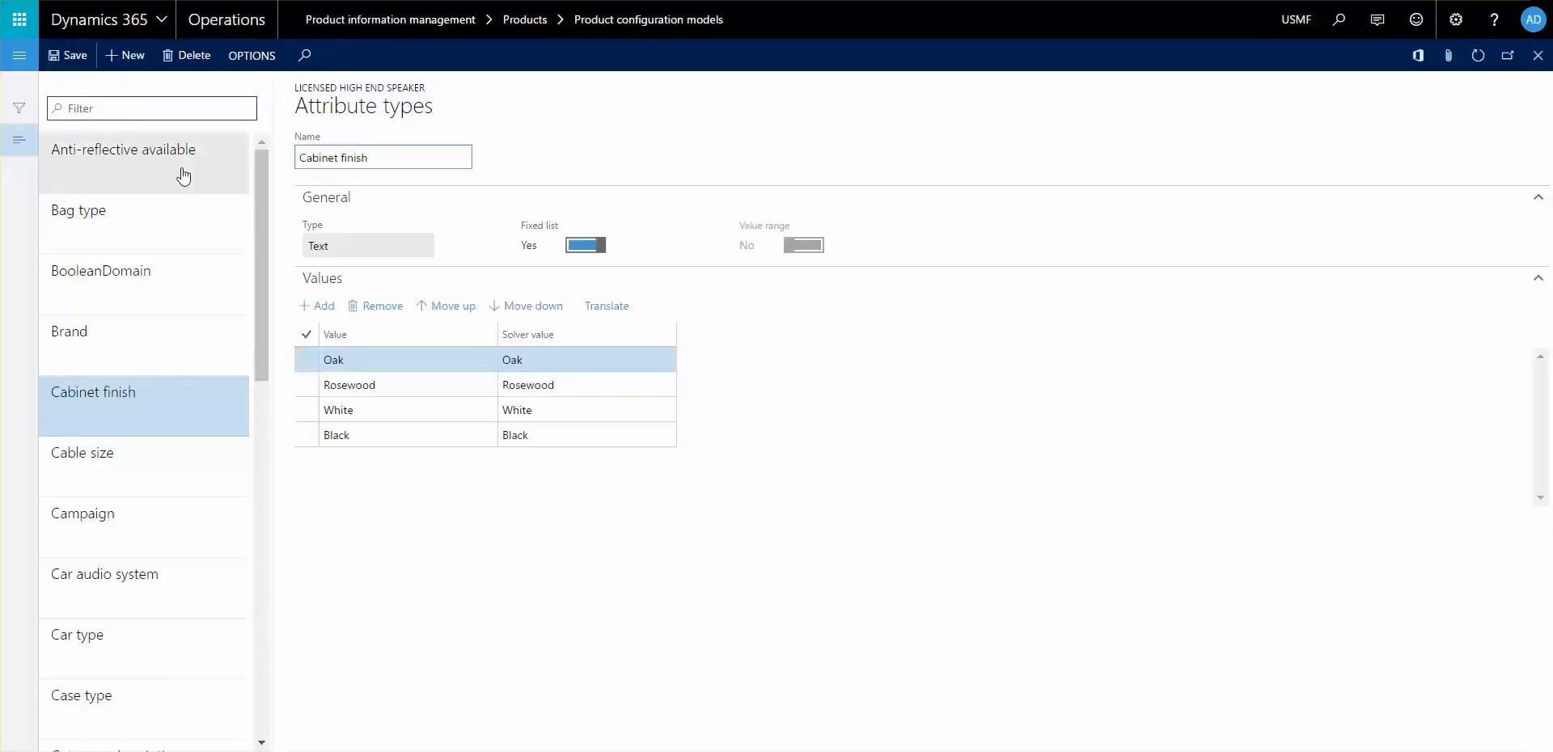
{"action": "left_click", "coordinate": [123, 56]}
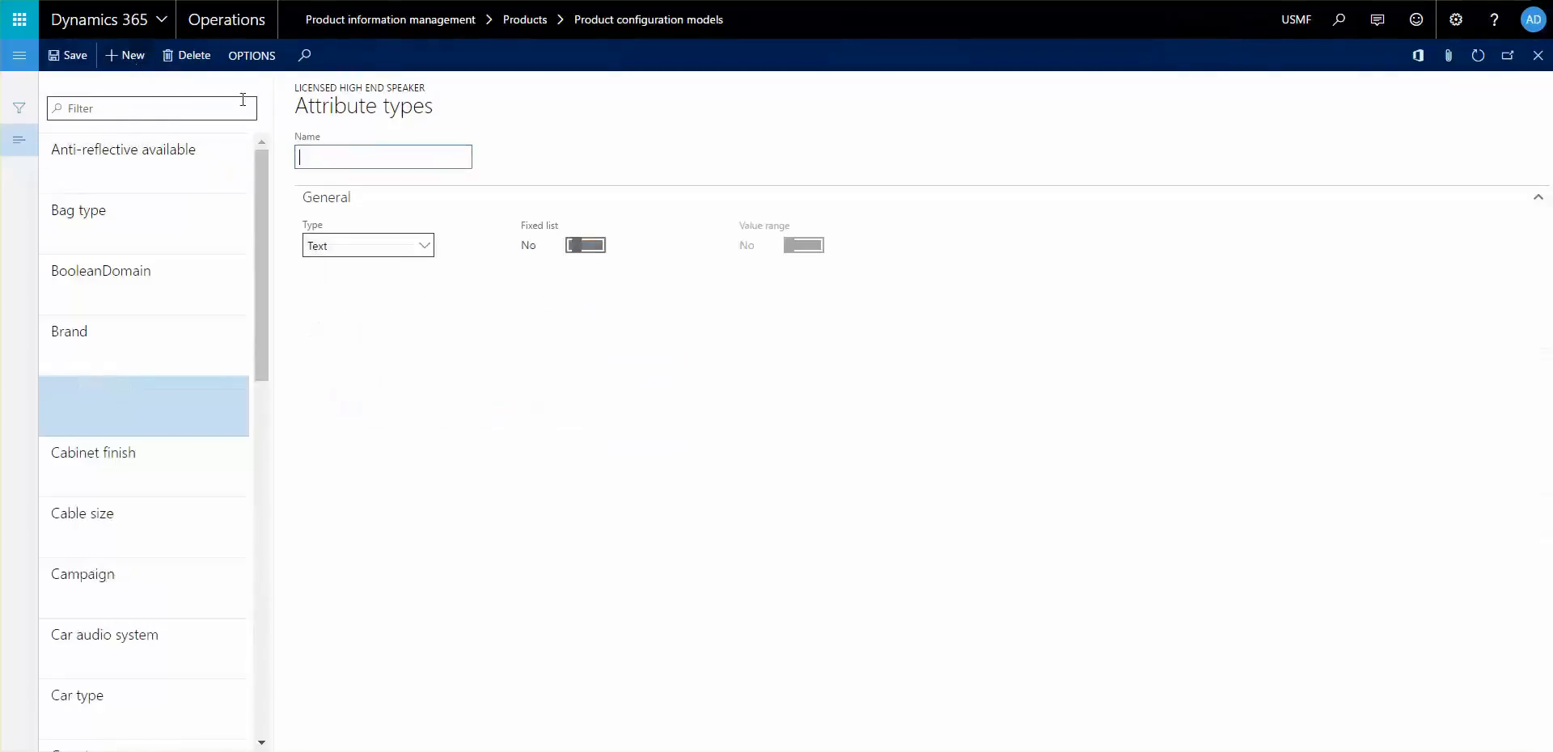
{"action": "type", "text": "Cabinet"}
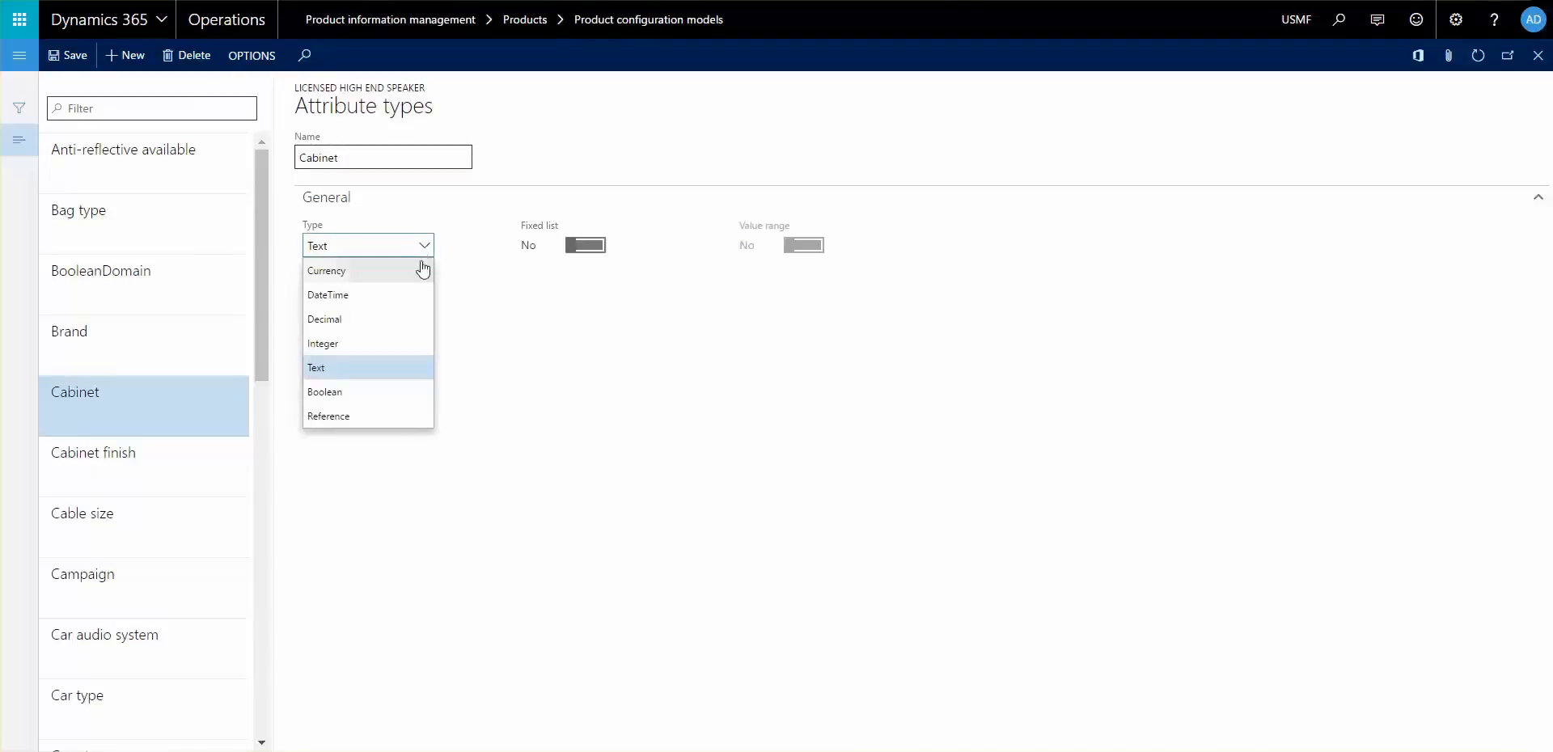
{"action": "mouse_move", "coordinate": [426, 367]}
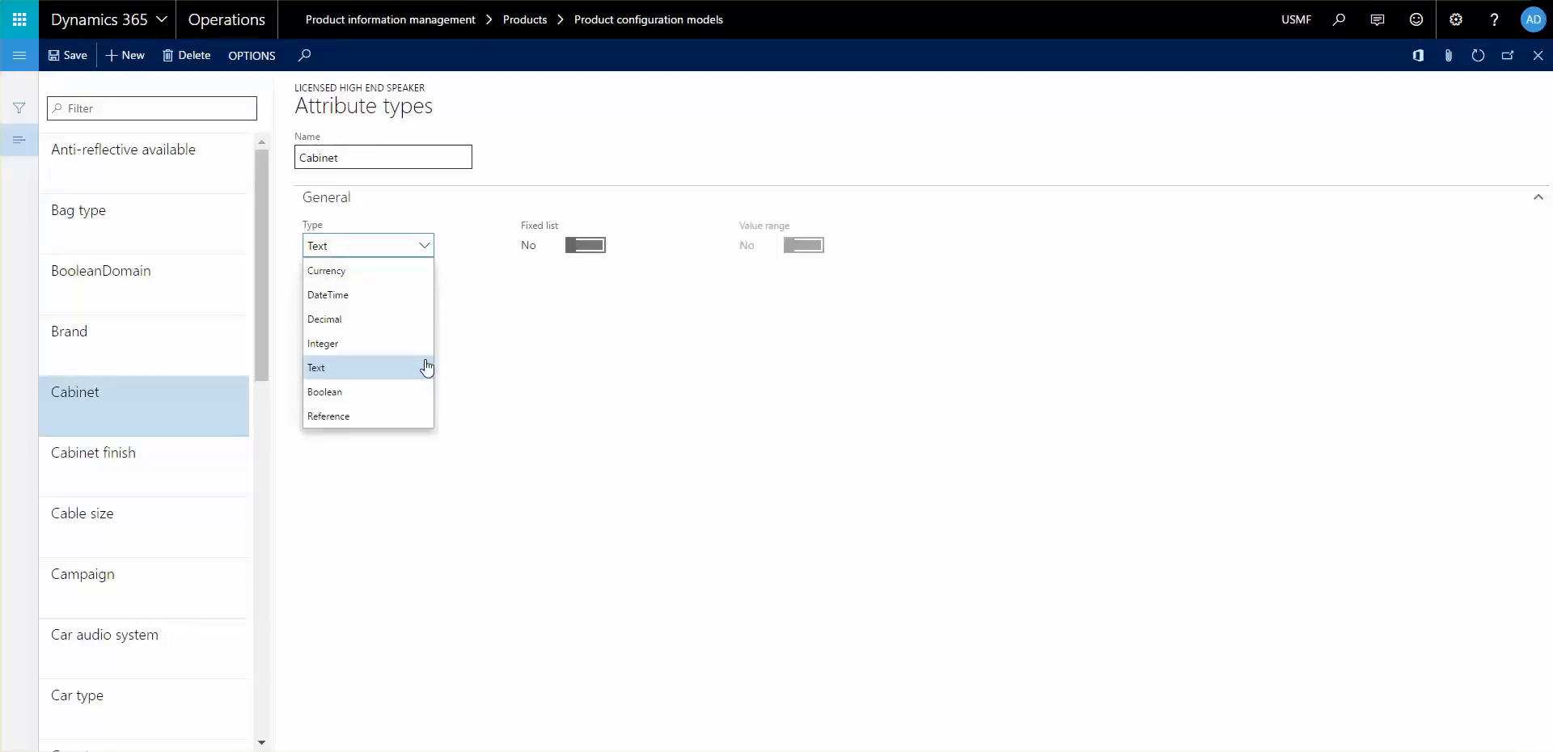
{"action": "mouse_move", "coordinate": [426, 369]}
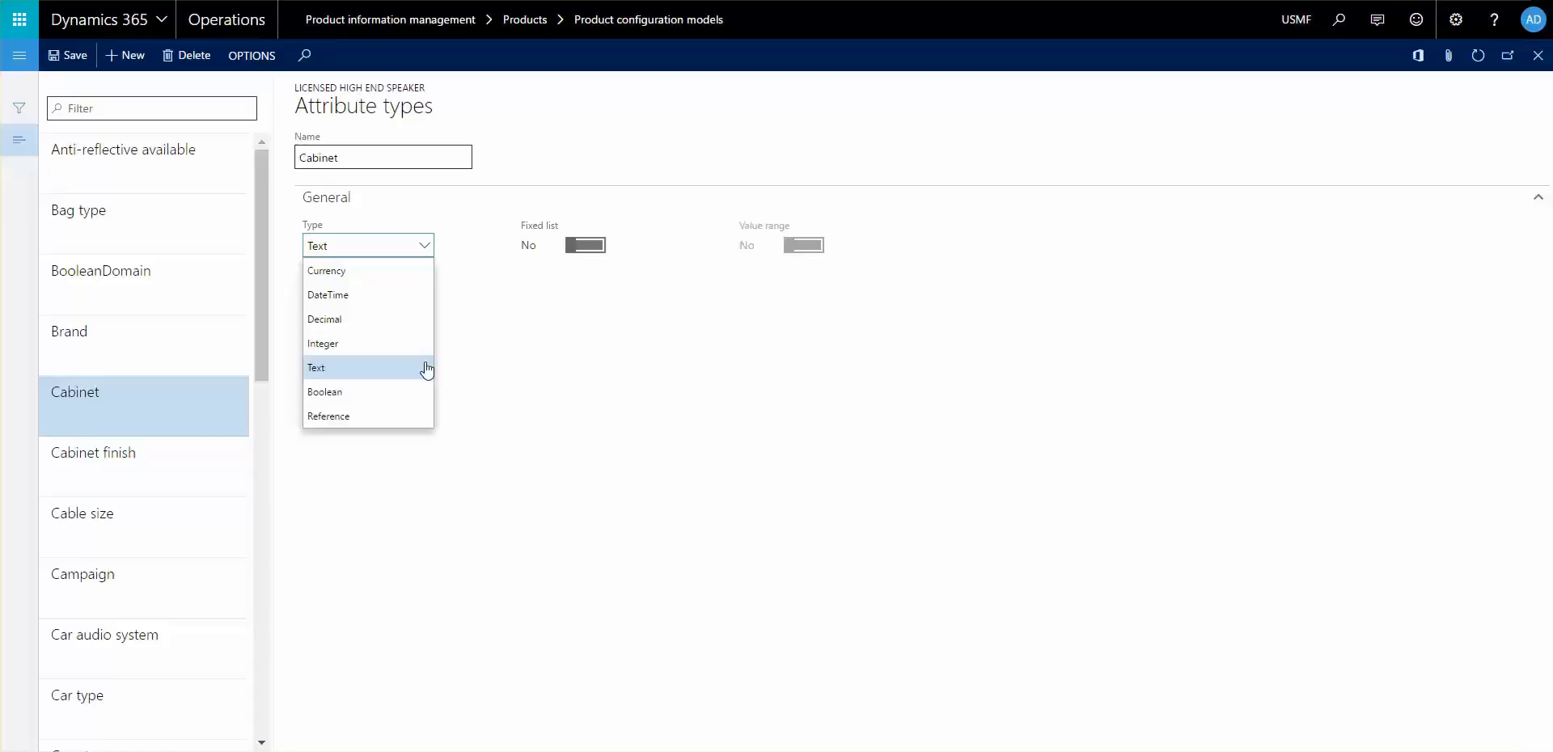
{"action": "mouse_move", "coordinate": [404, 370]}
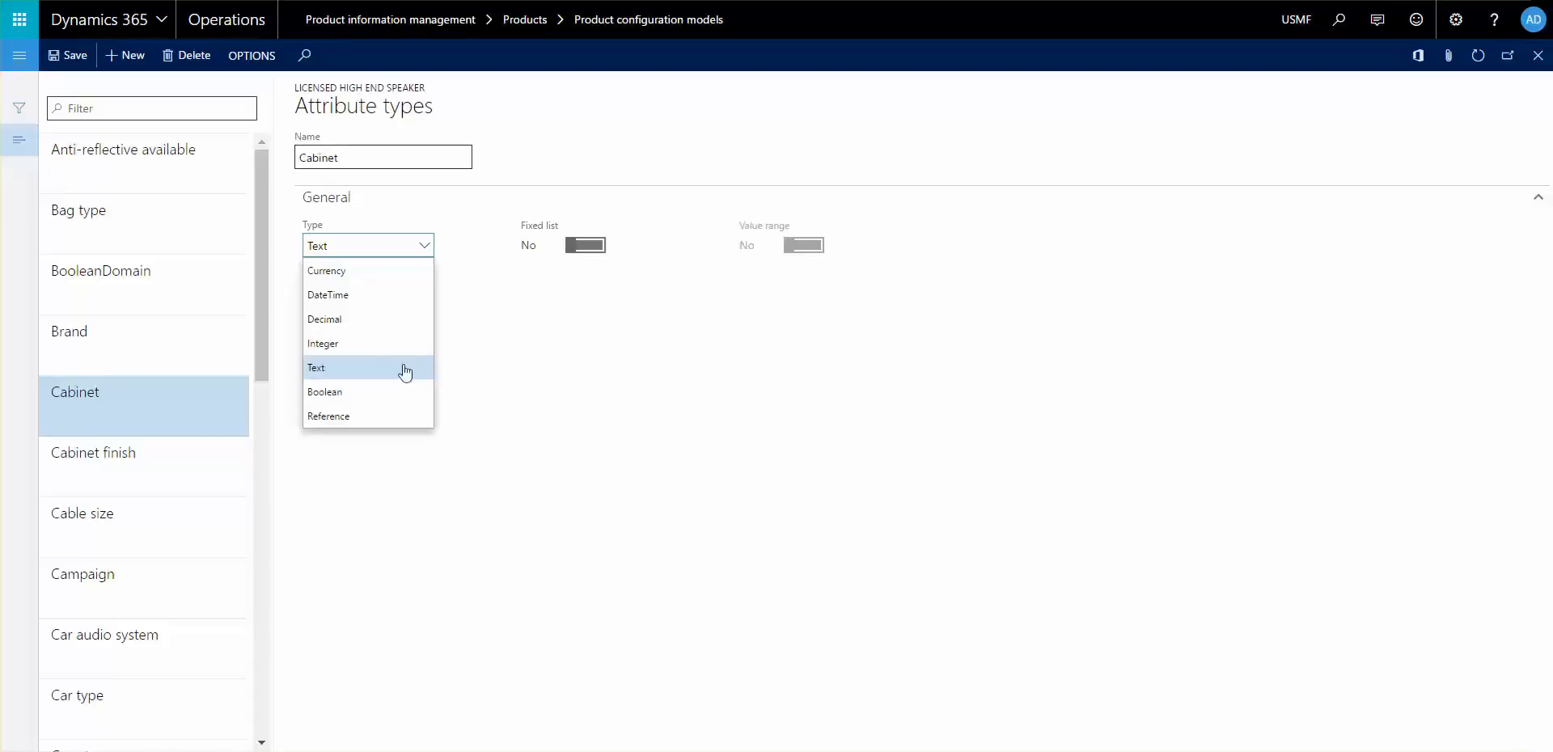
{"action": "mouse_move", "coordinate": [374, 381]}
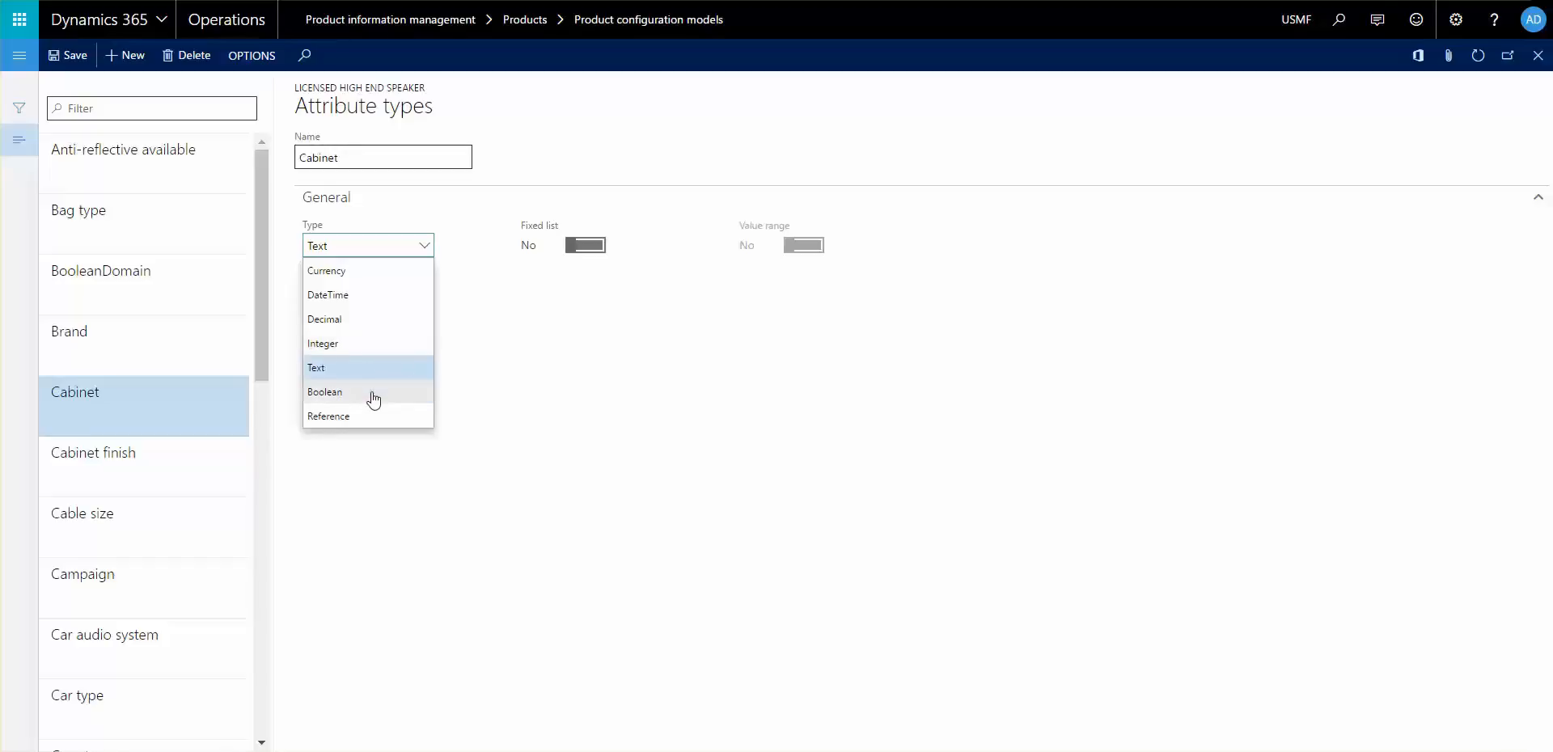
{"action": "left_click", "coordinate": [321, 344]}
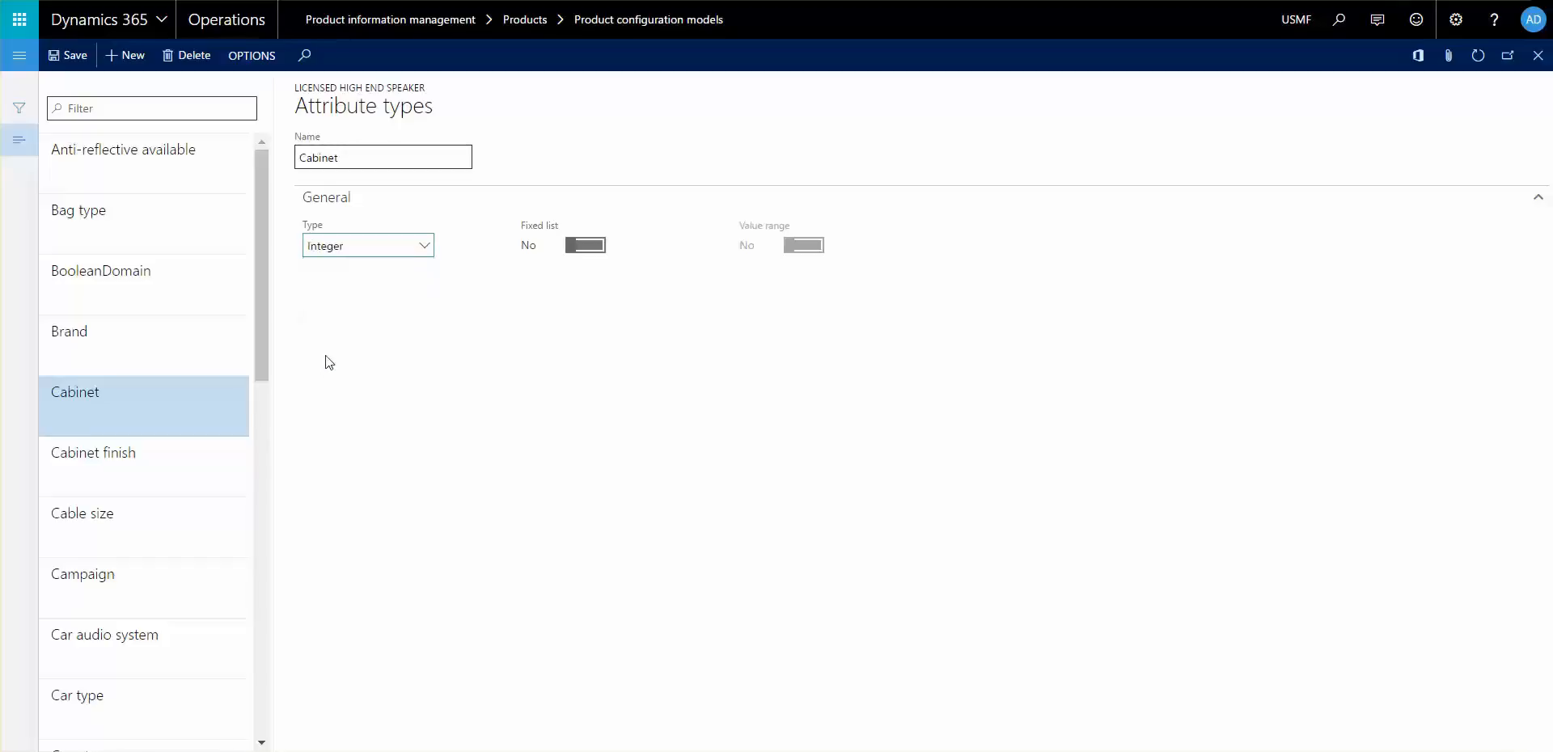
{"action": "left_click", "coordinate": [803, 245]}
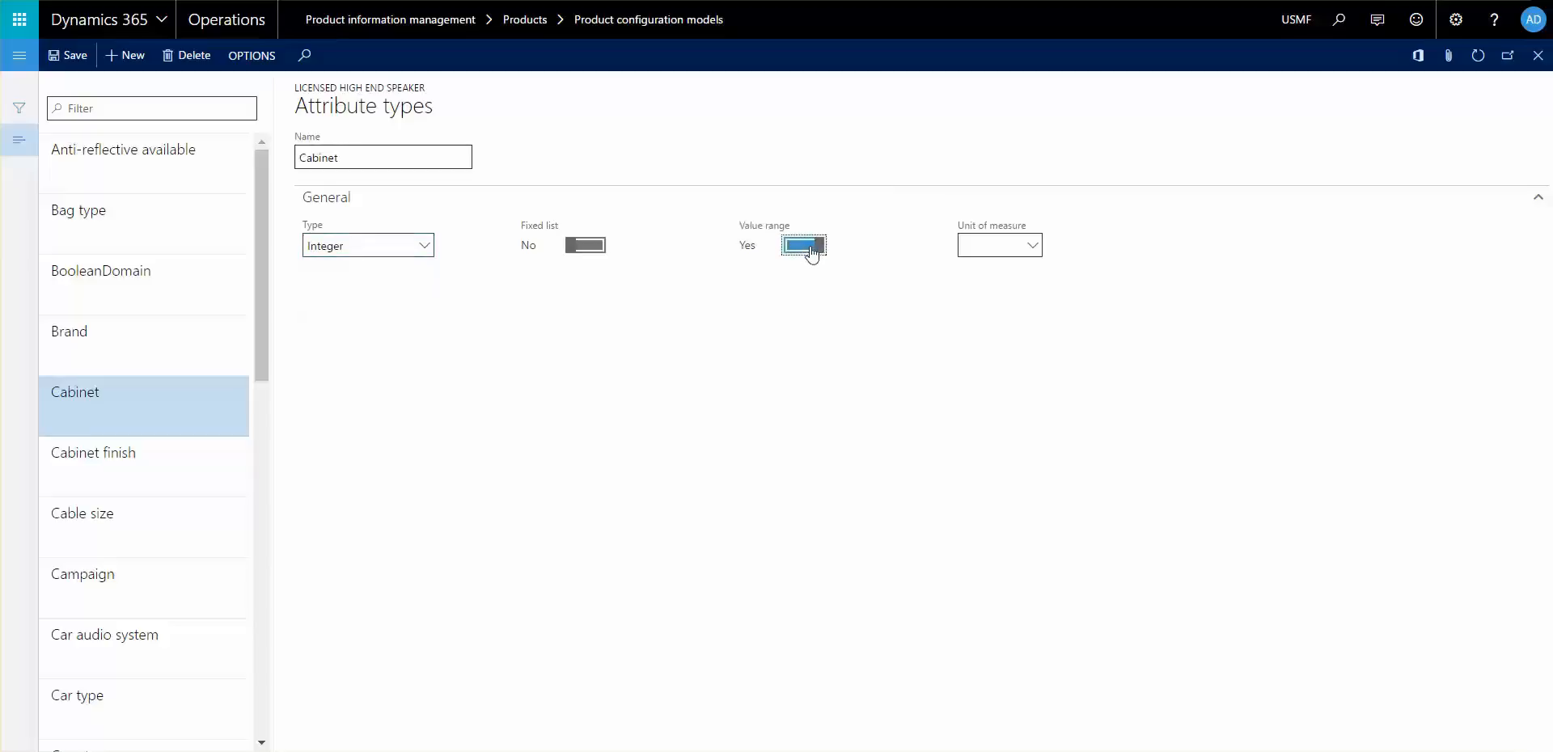
{"action": "left_click", "coordinate": [803, 245]}
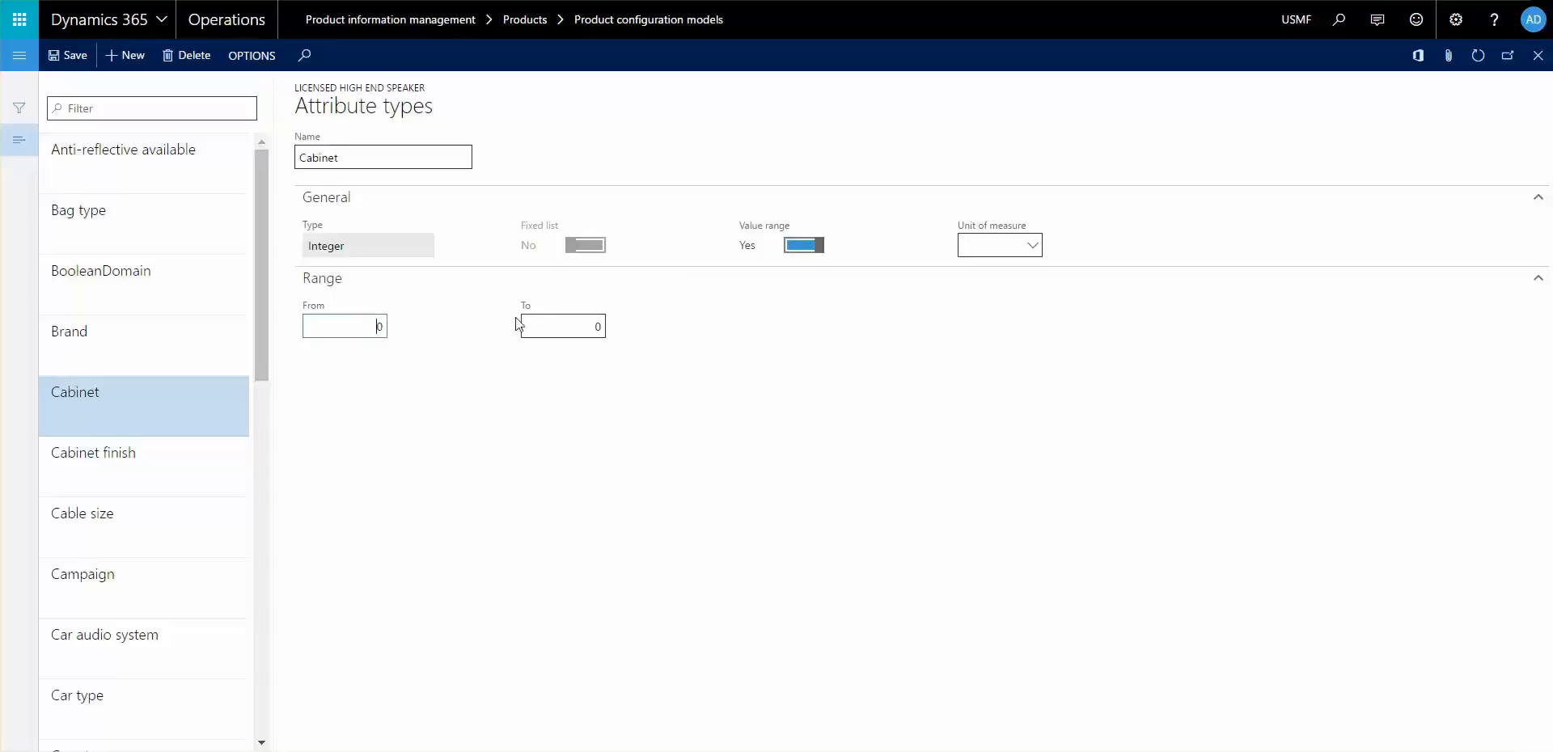
{"action": "type", "text": "1"}
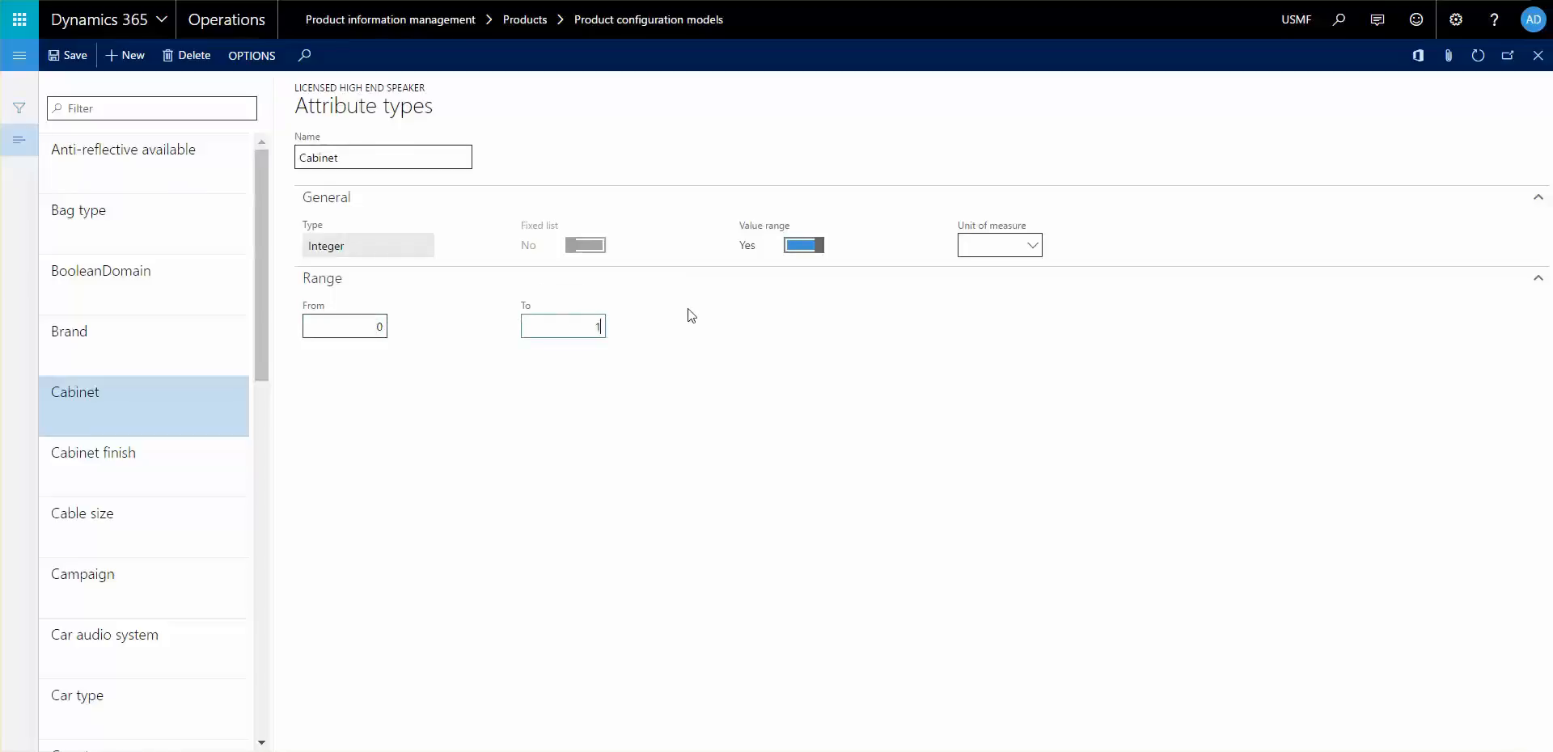
{"action": "type", "text": "0"}
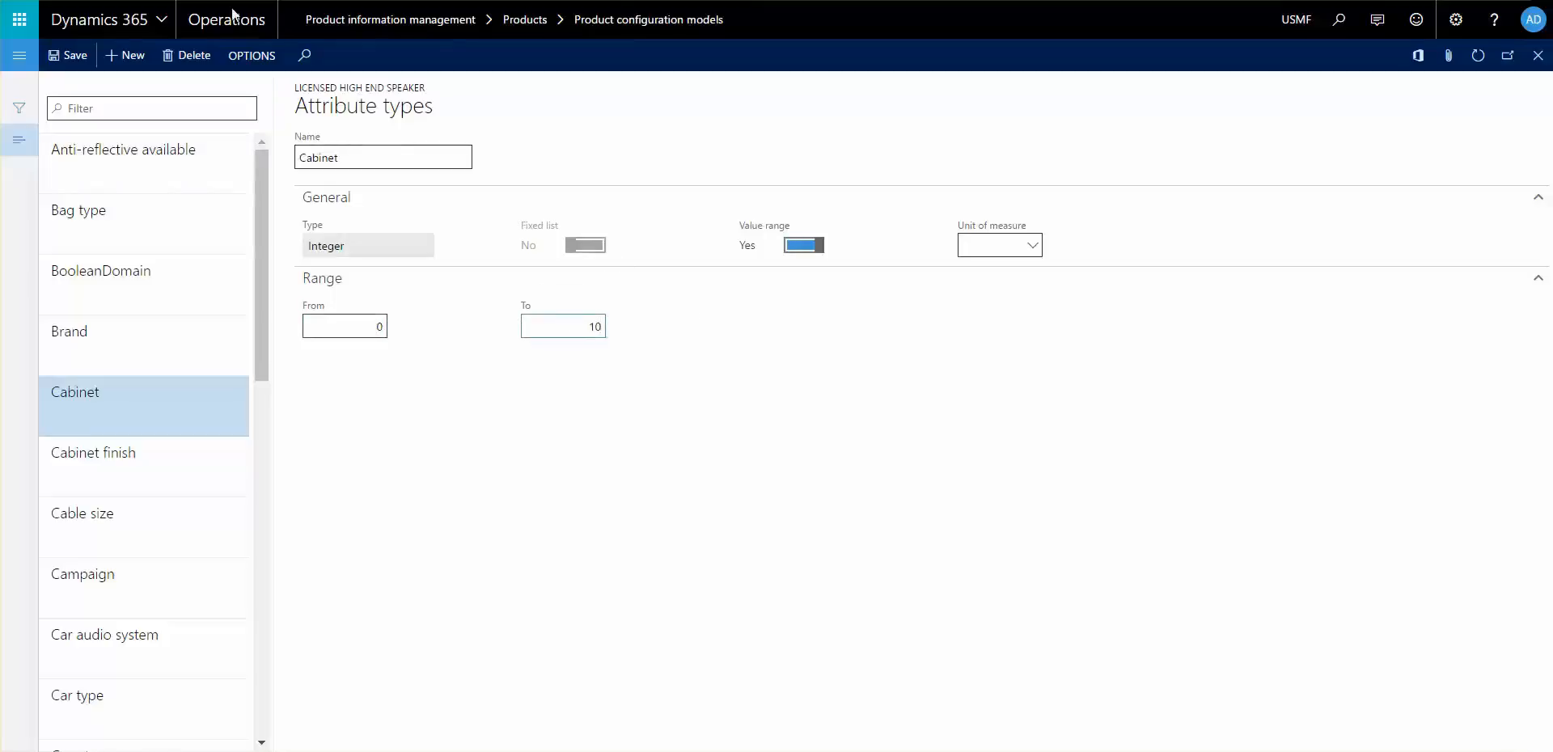
{"action": "mouse_move", "coordinate": [469, 304]}
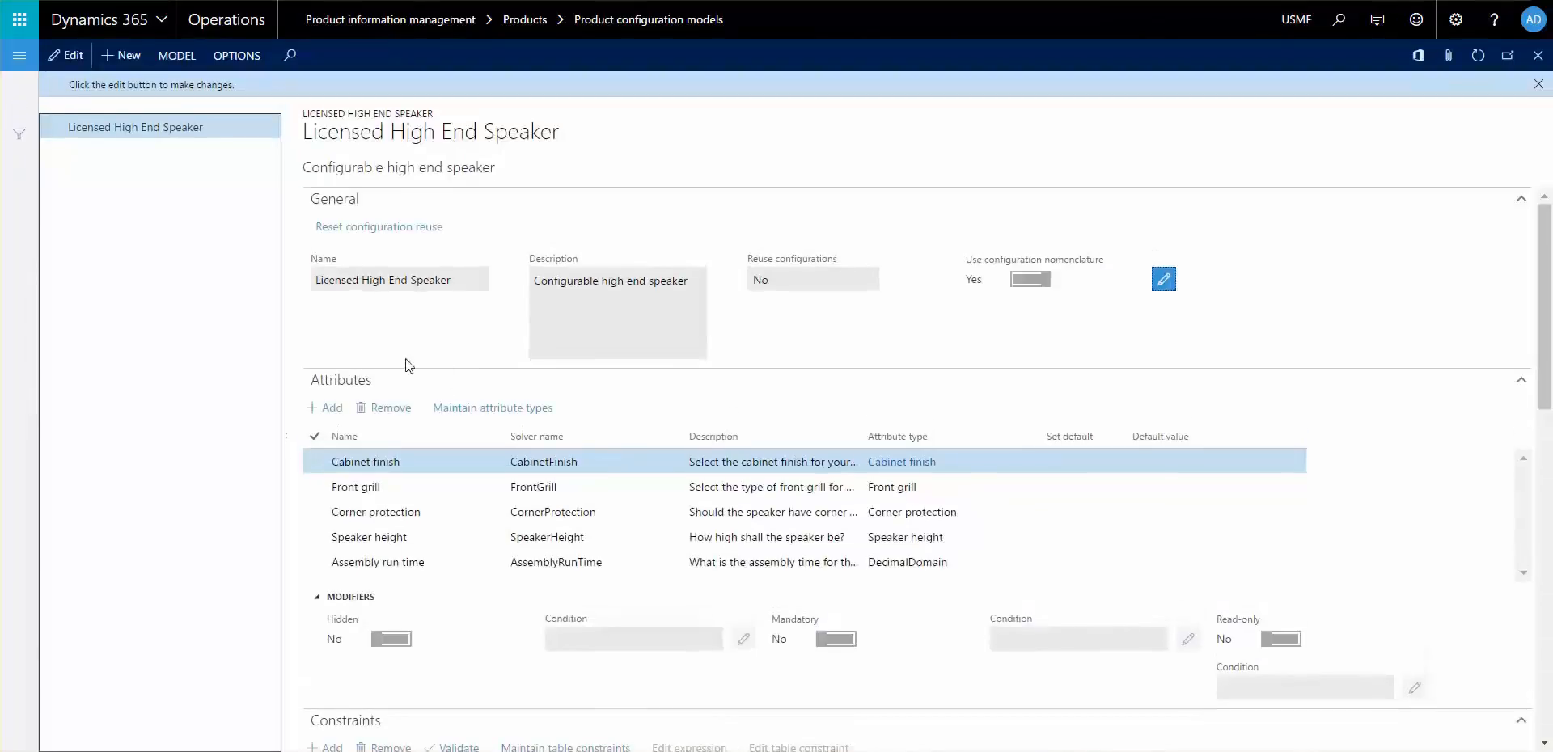
Step: Add a model attribute with solver name 'Cabinet' using the Cabinet (Integer) attribute type
{"action": "left_click", "coordinate": [64, 54]}
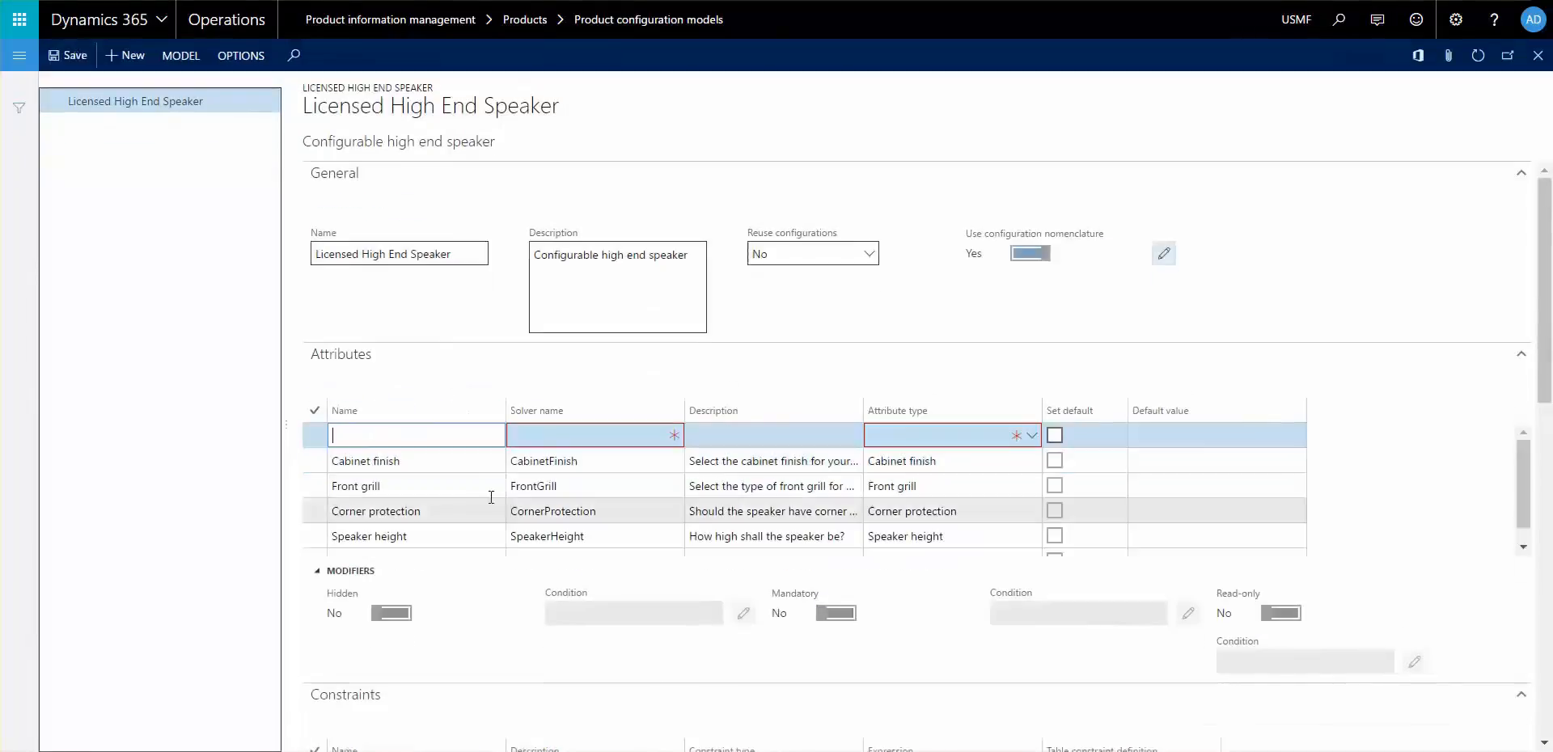
{"action": "type", "text": "Cabine"}
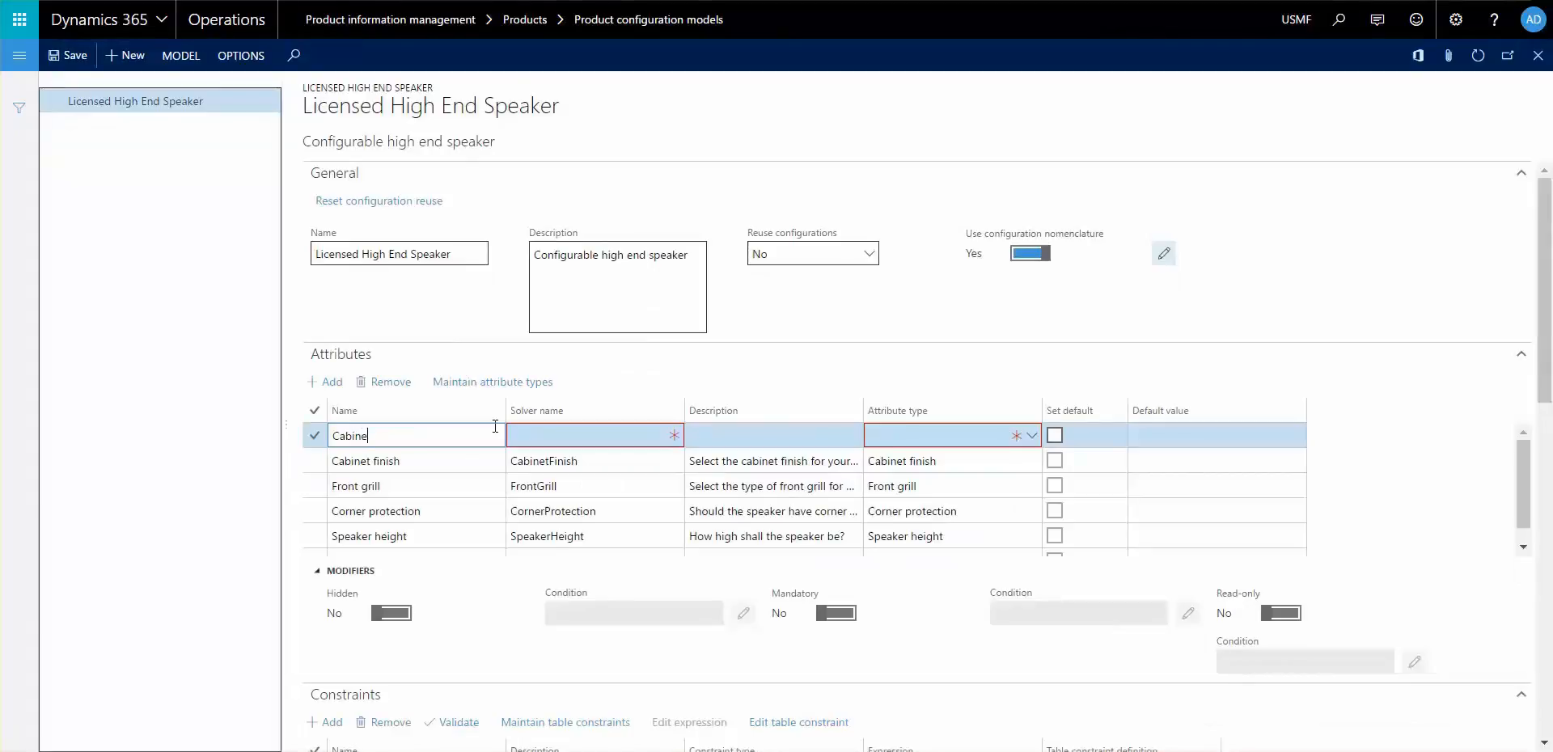
{"action": "type", "text": "Can"}
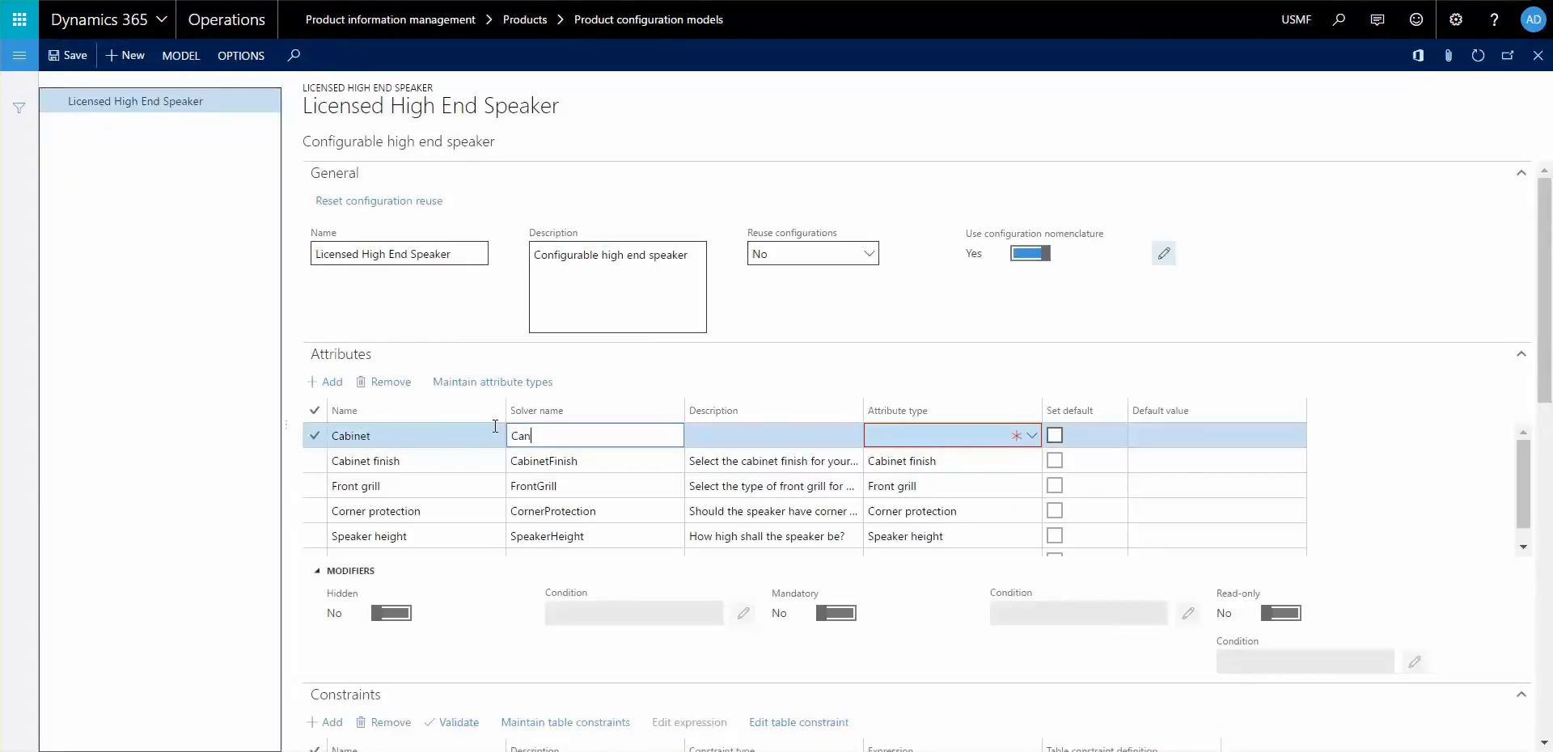
{"action": "type", "text": "Cabinet"}
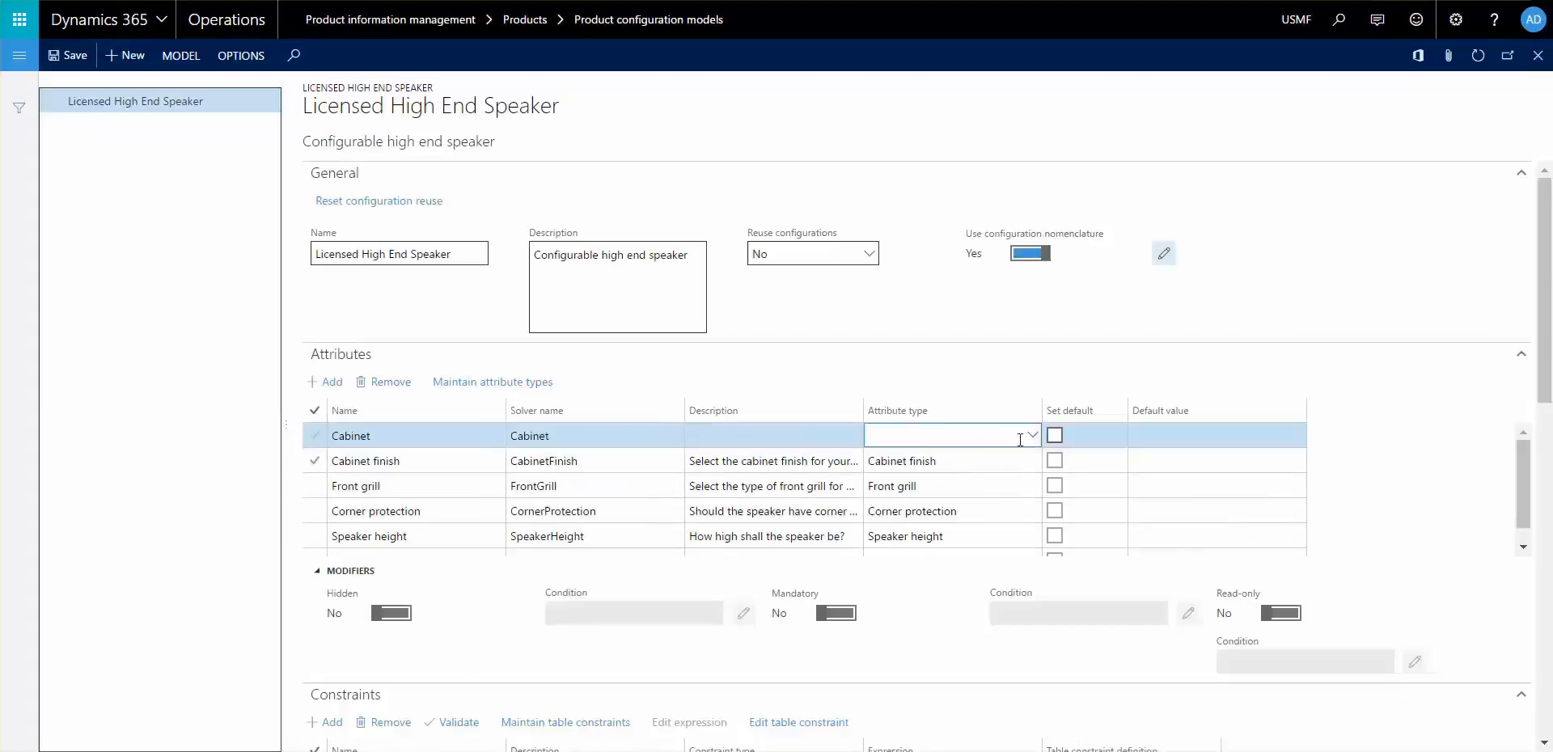
{"action": "left_click", "coordinate": [314, 435]}
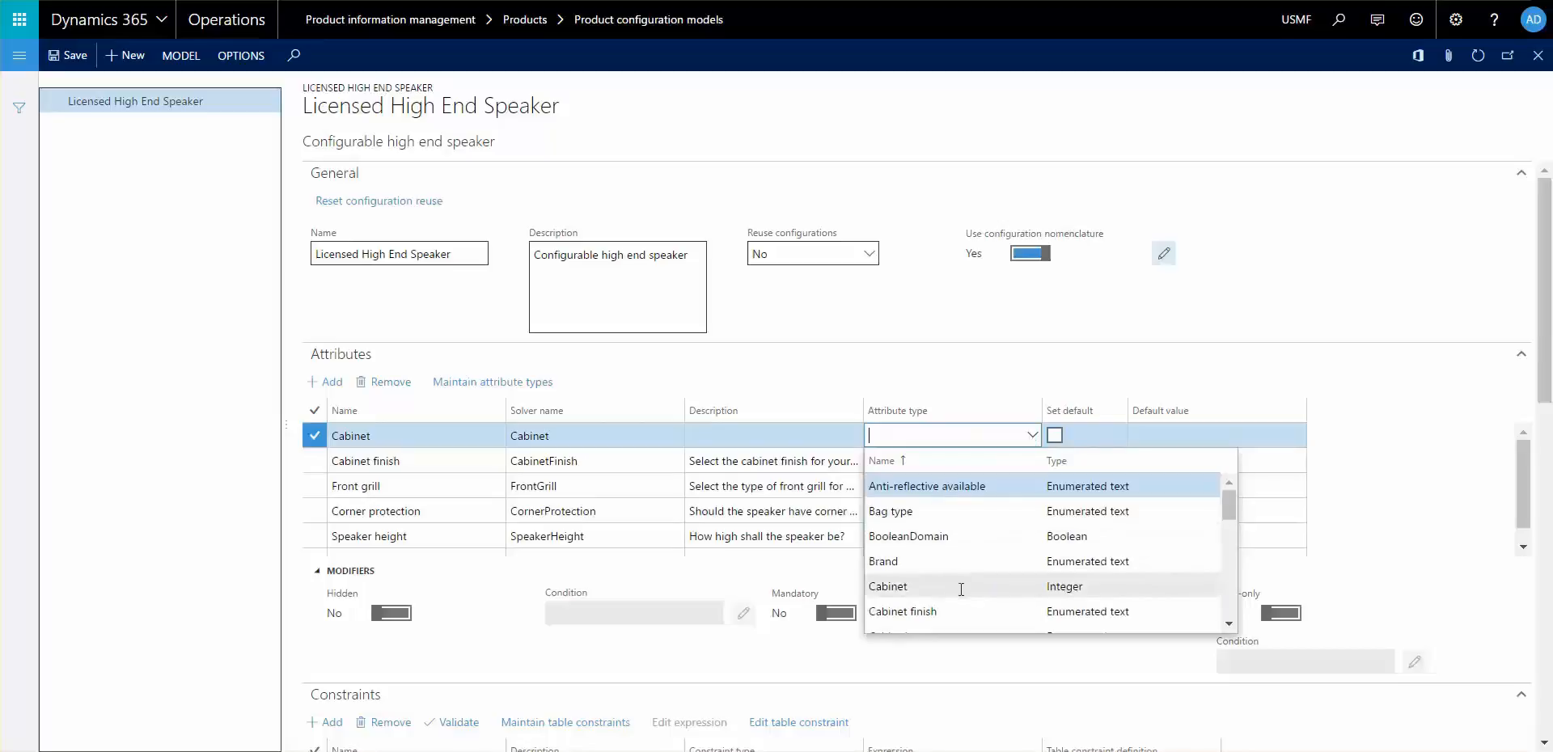
{"action": "left_click", "coordinate": [888, 586]}
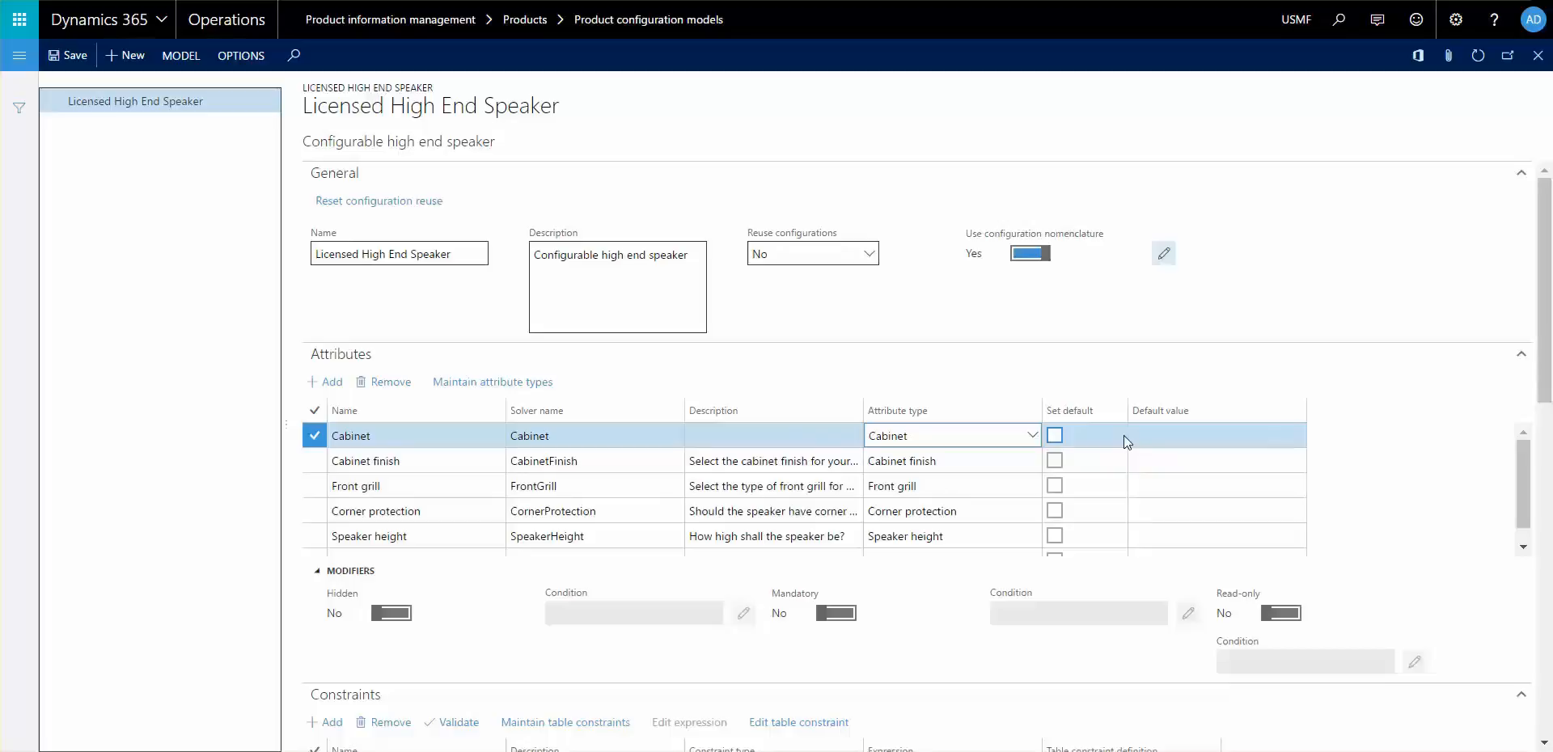
{"action": "left_click", "coordinate": [946, 435]}
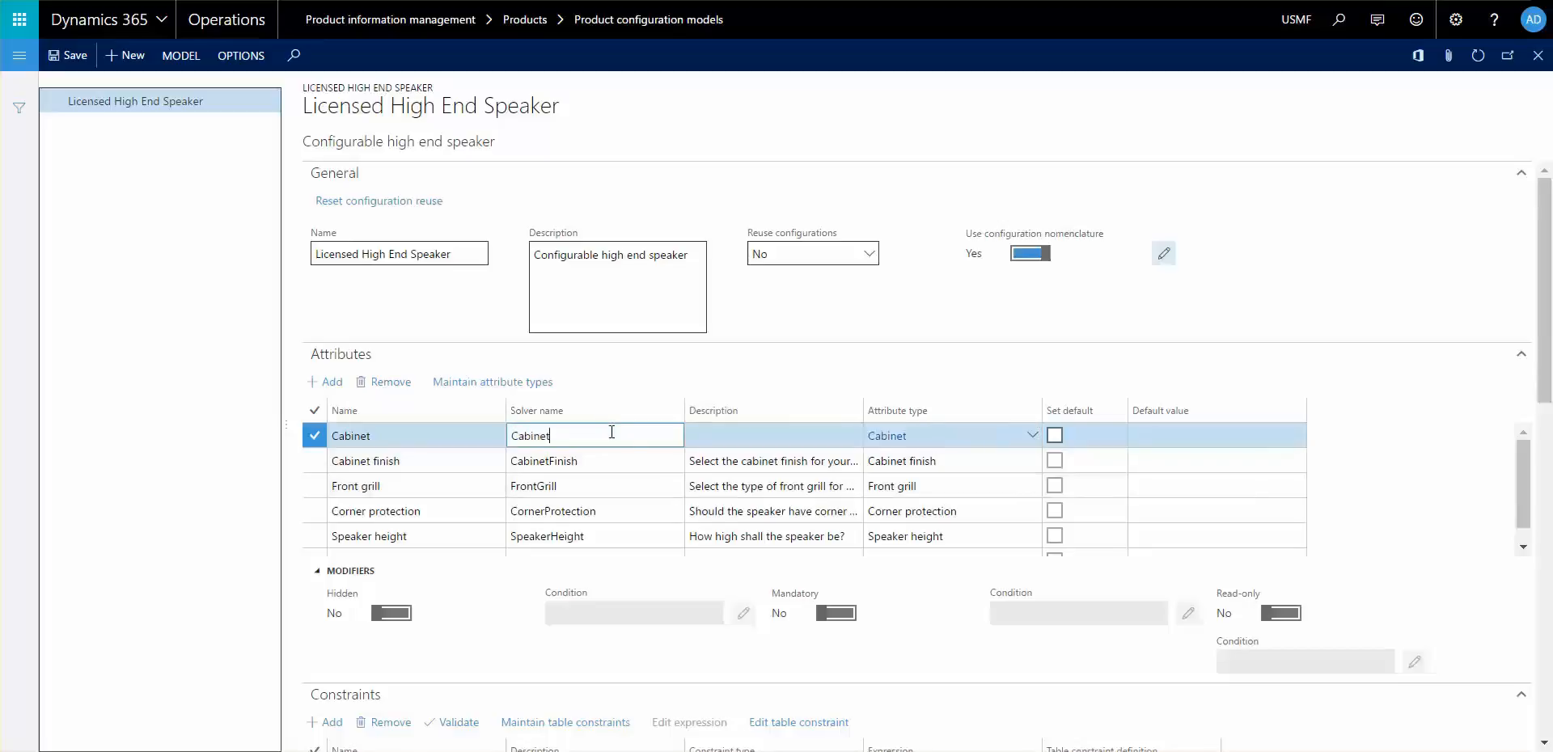
{"action": "scroll", "scroll_direction": "down", "scroll_amount": 3}
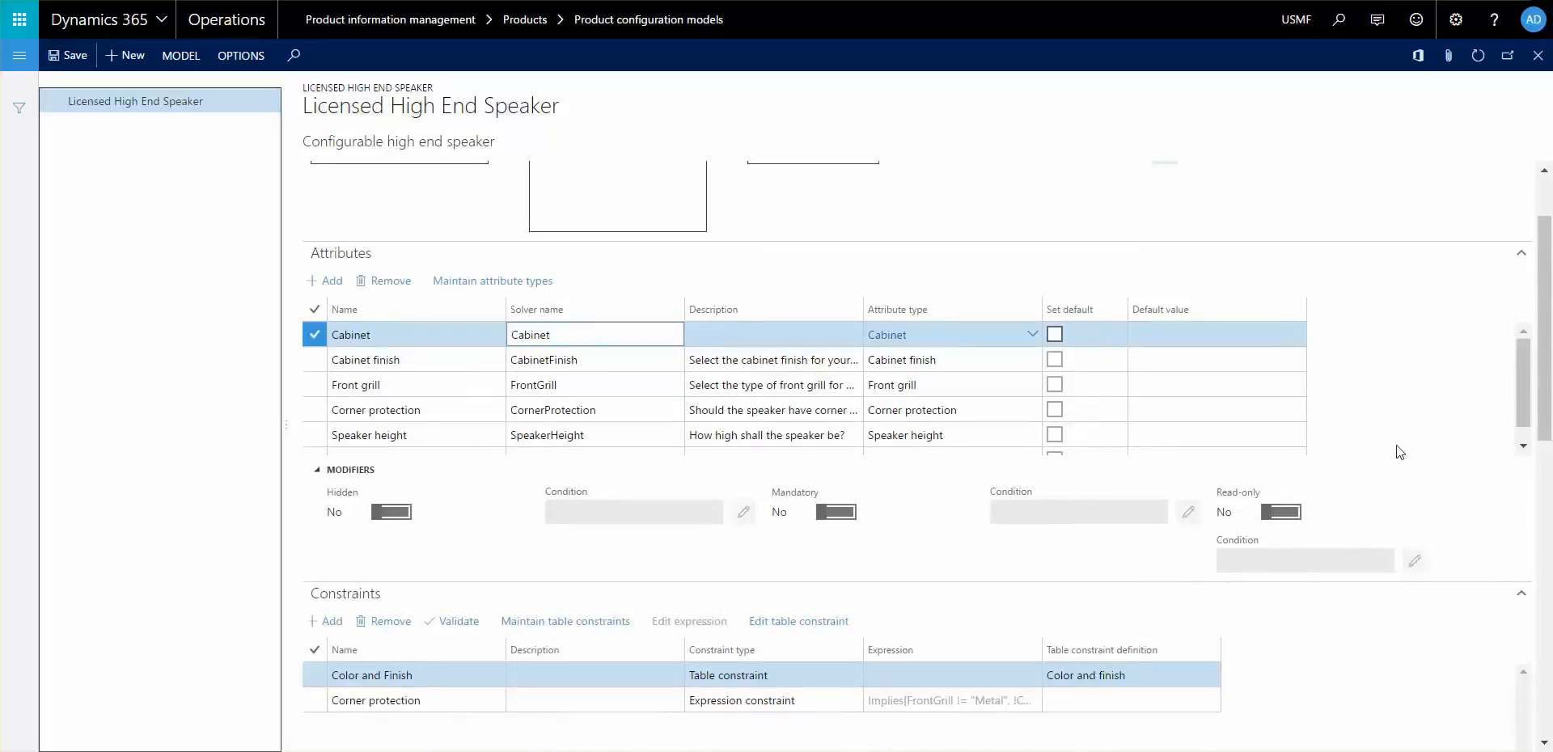
{"action": "mouse_move", "coordinate": [403, 531]}
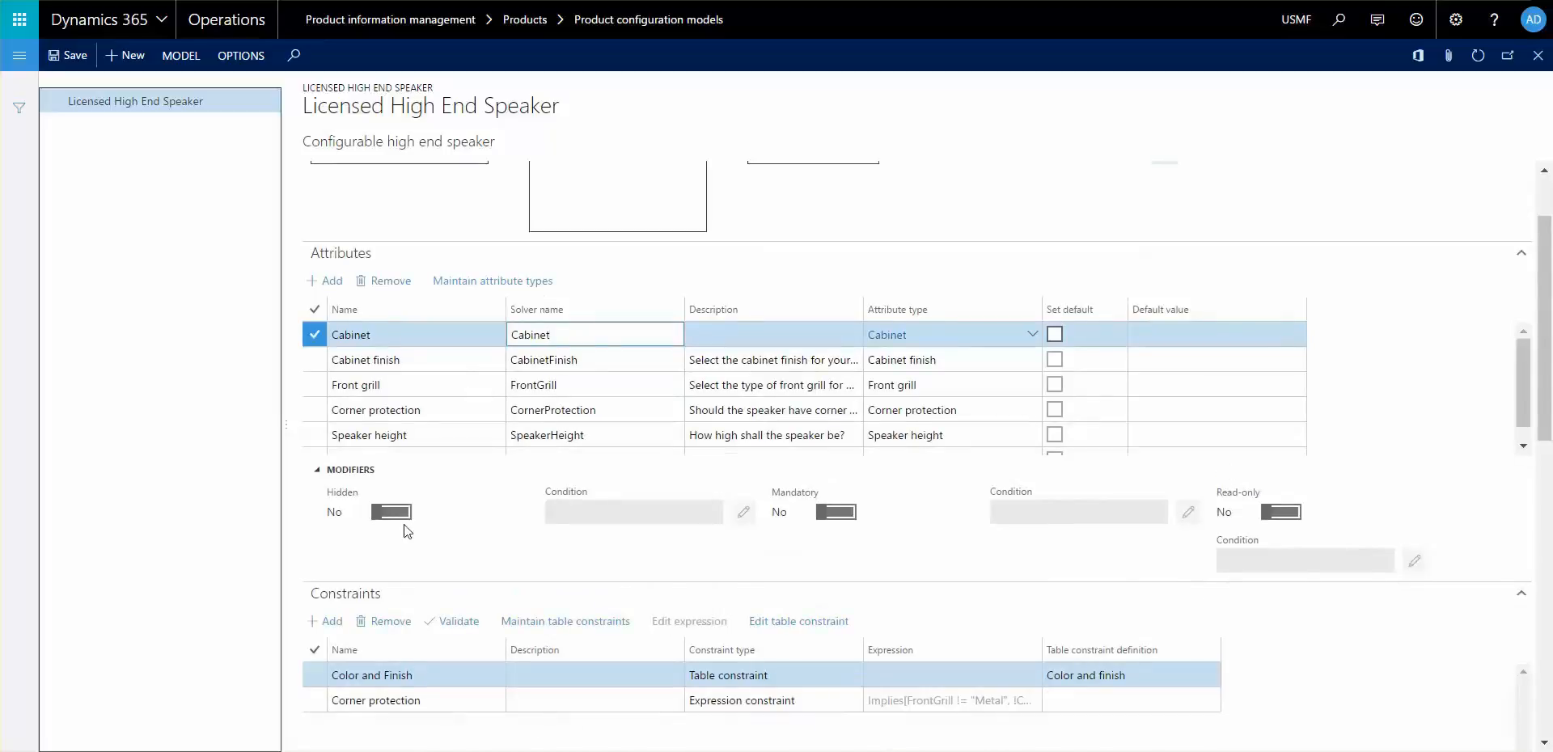
{"action": "left_click", "coordinate": [594, 333]}
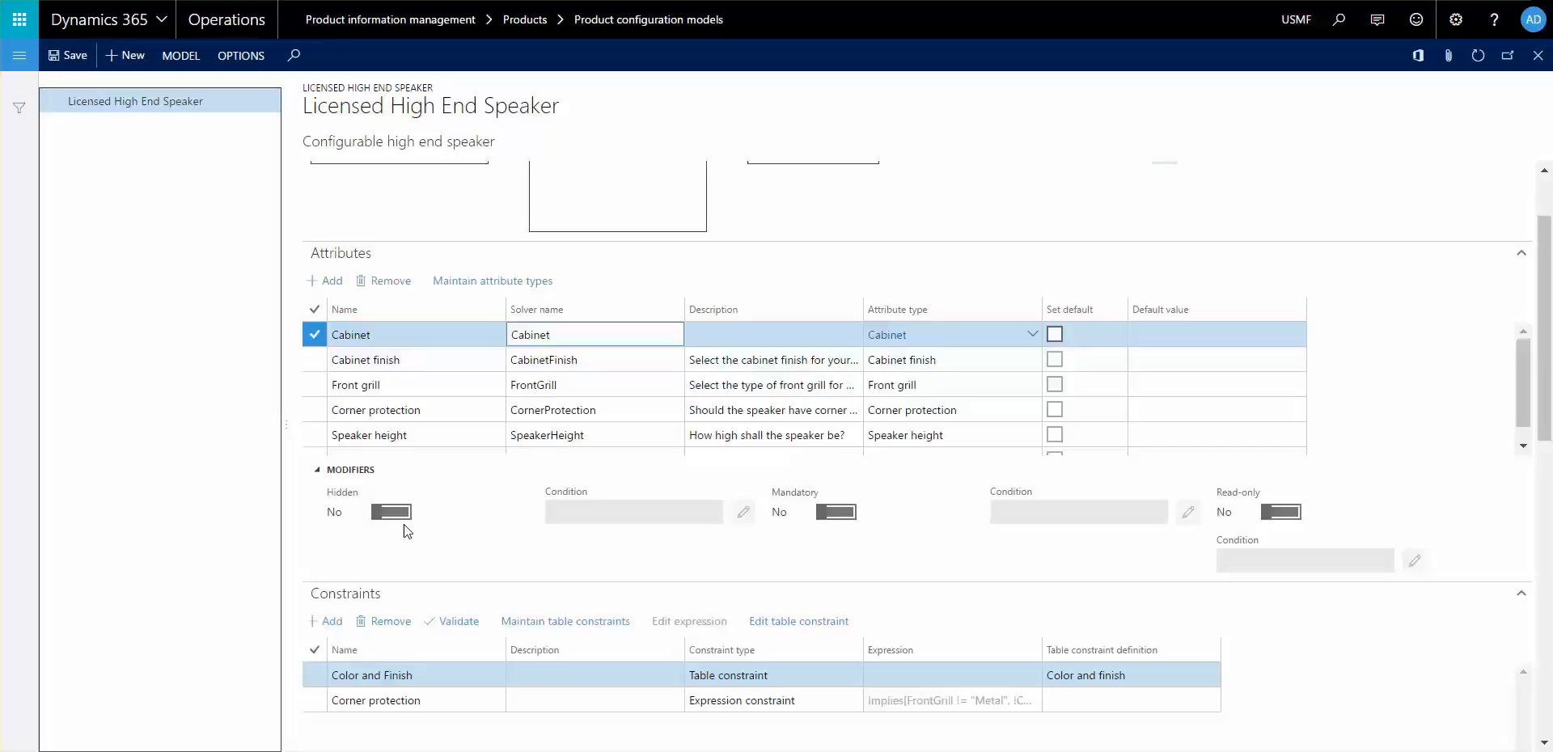
{"action": "left_click", "coordinate": [595, 333]}
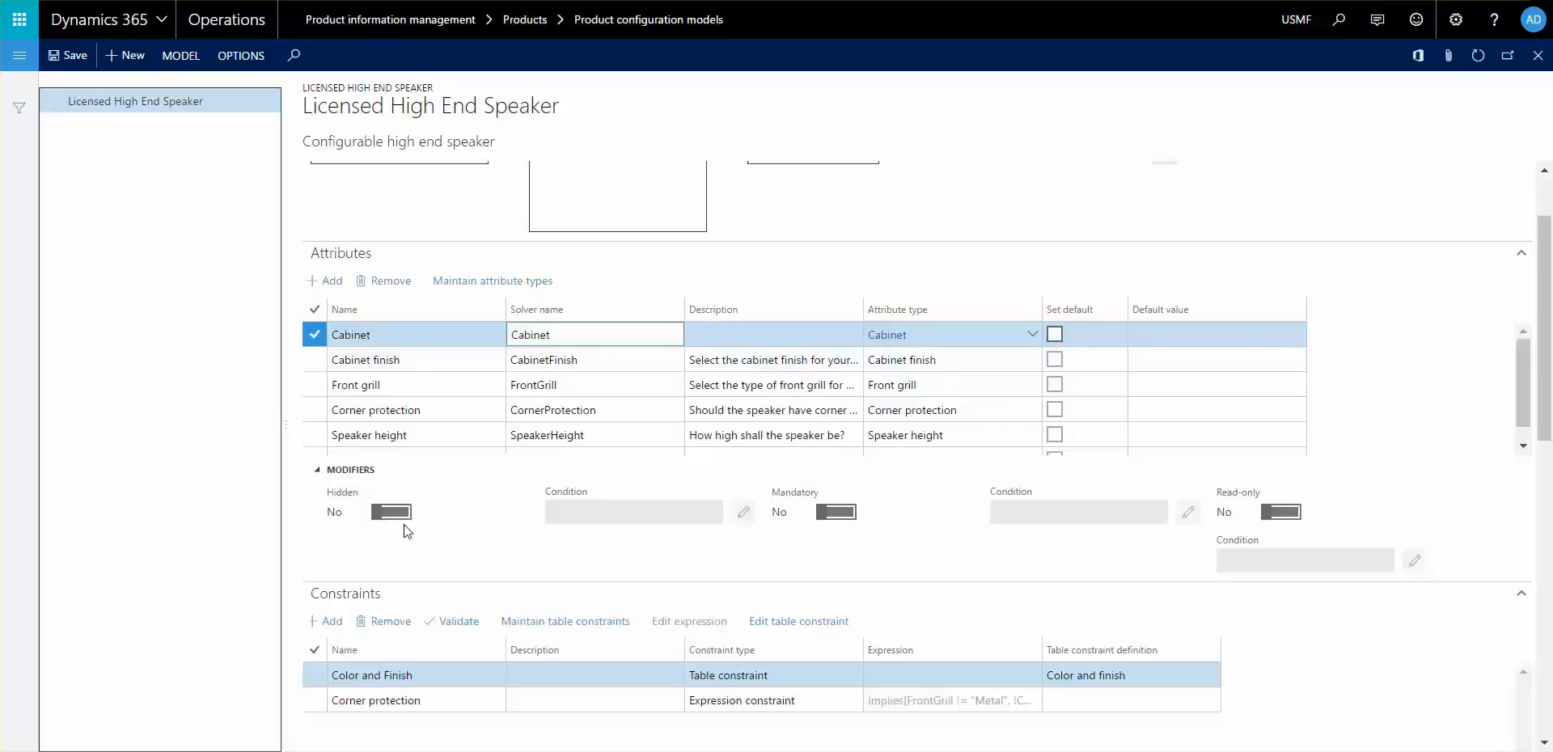
{"action": "mouse_move", "coordinate": [614, 602]}
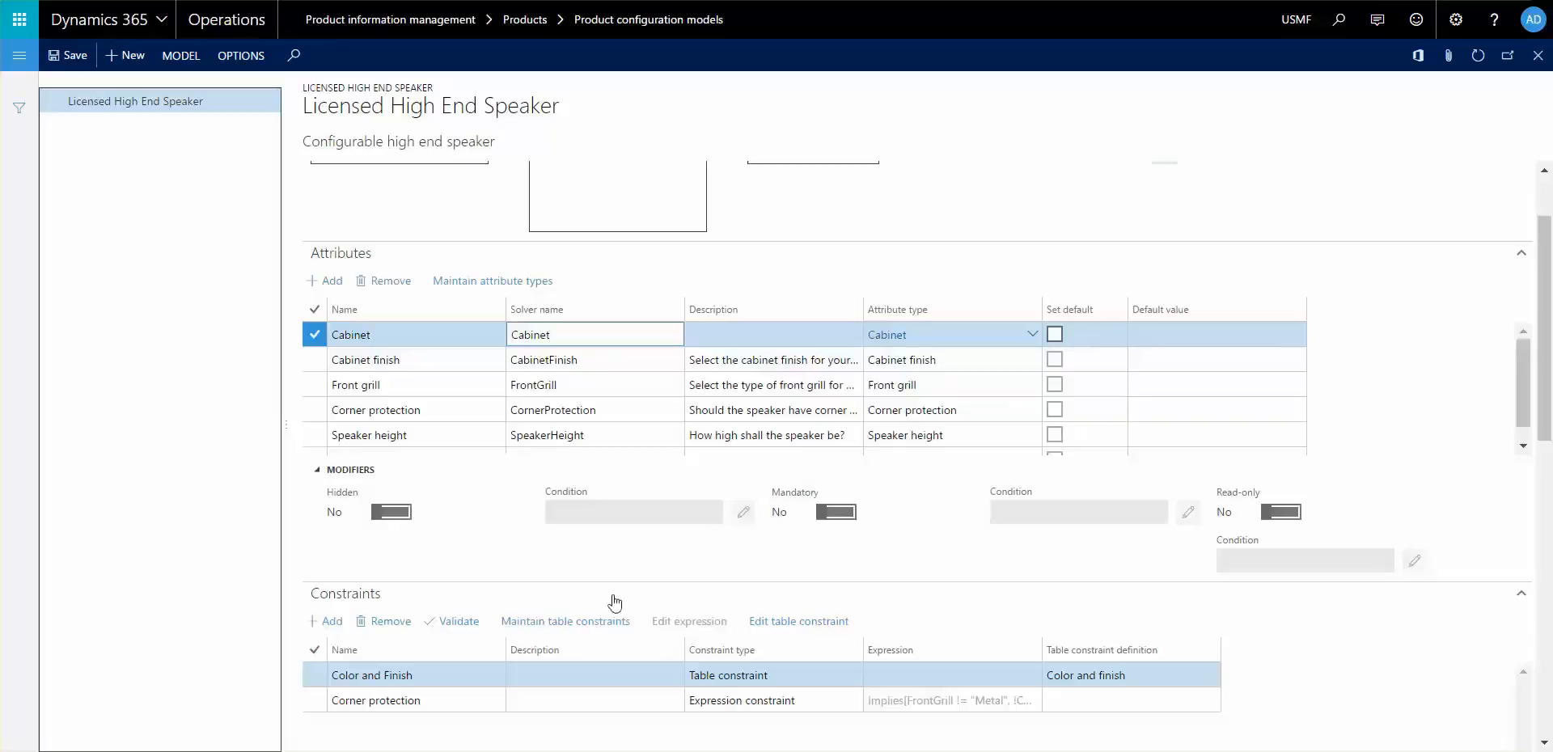
{"action": "mouse_move", "coordinate": [387, 537]}
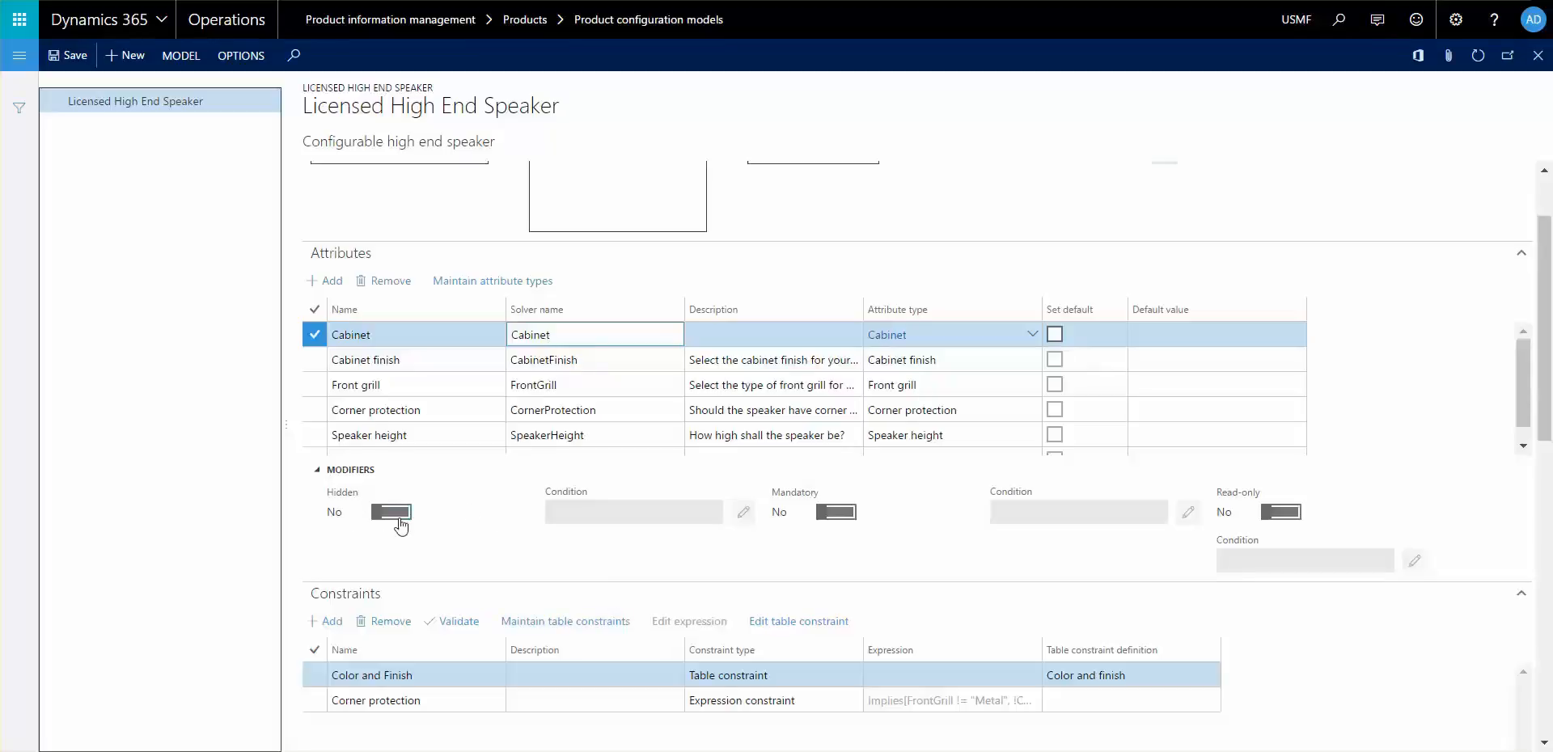
{"action": "left_click", "coordinate": [390, 512]}
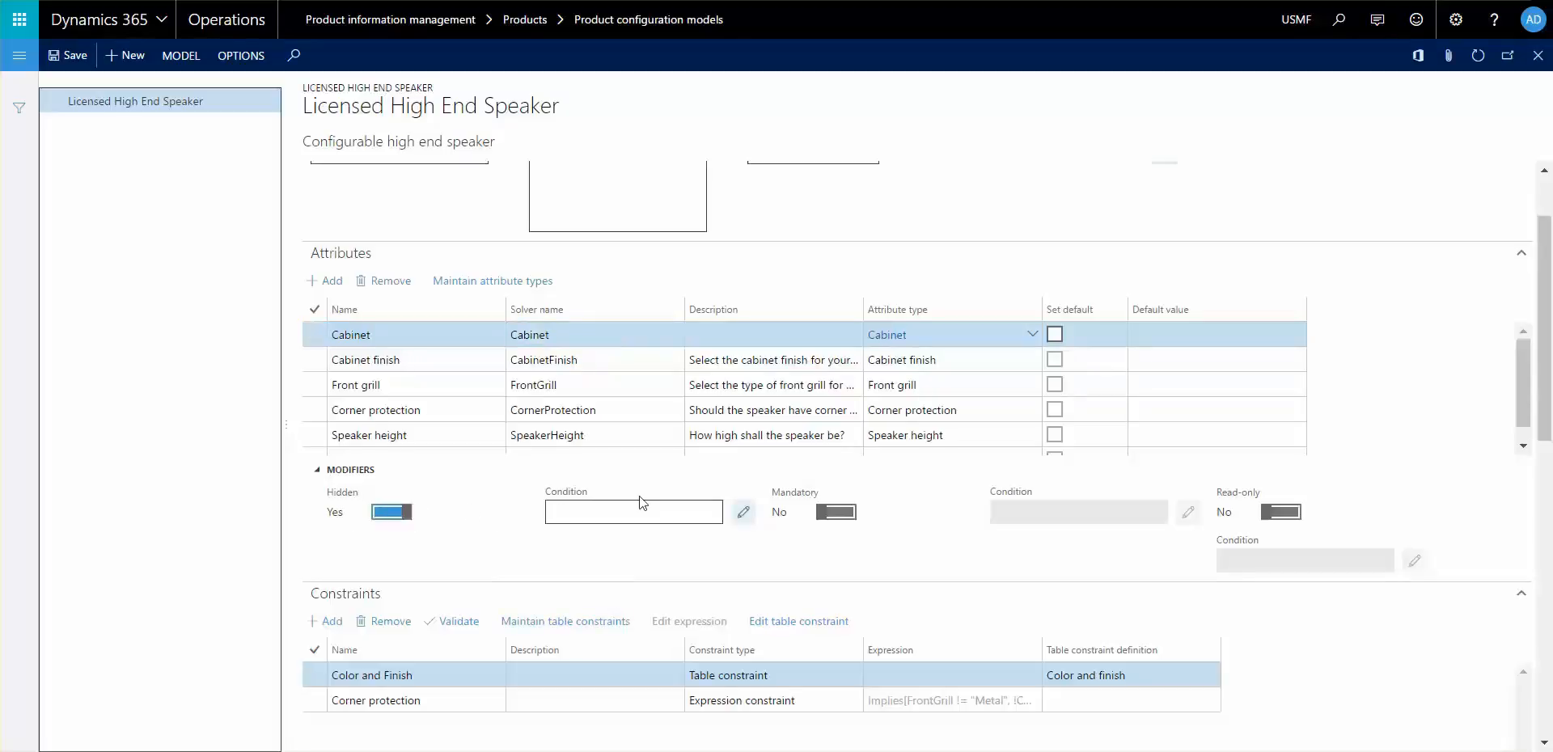
{"action": "left_click", "coordinate": [633, 512]}
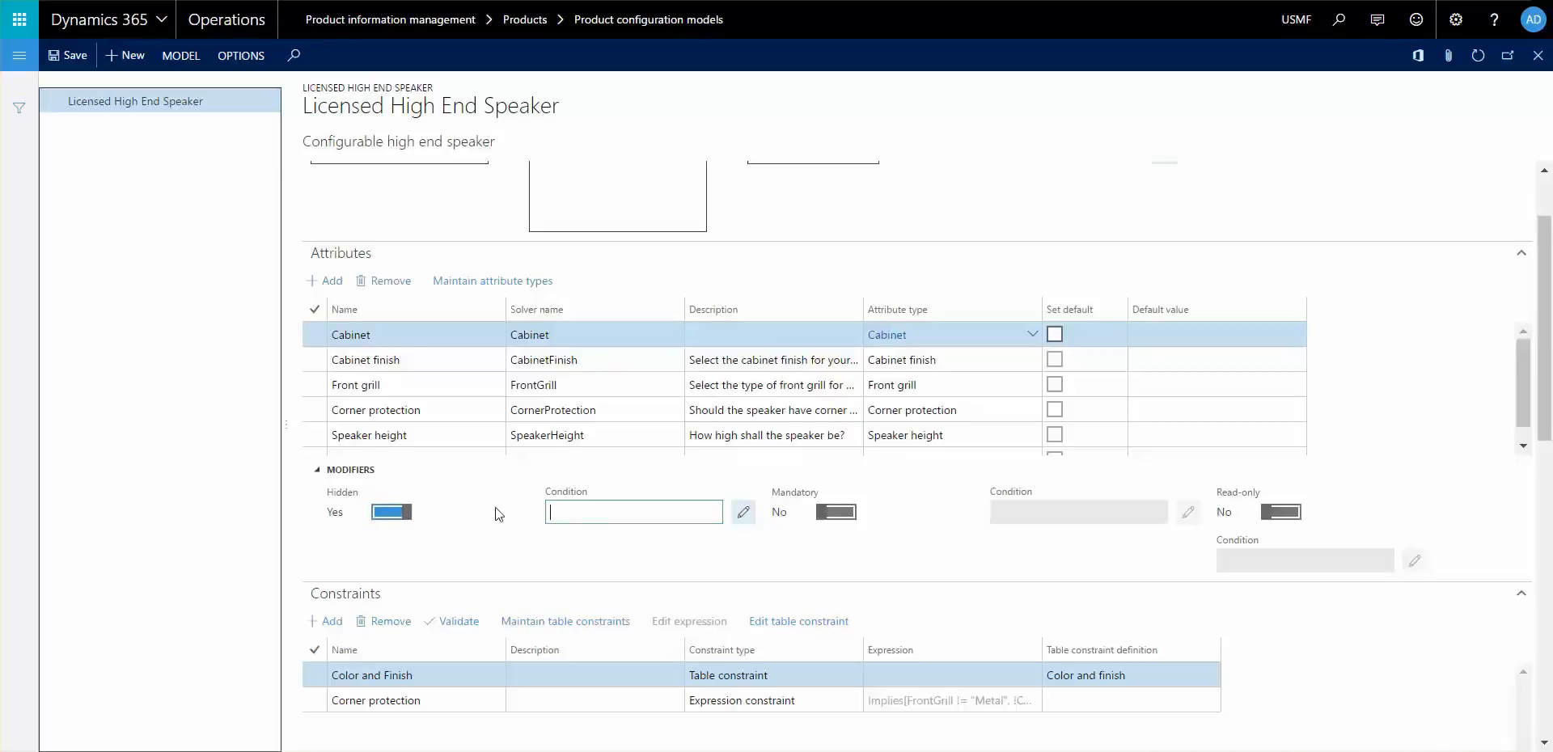
{"action": "left_click", "coordinate": [390, 512]}
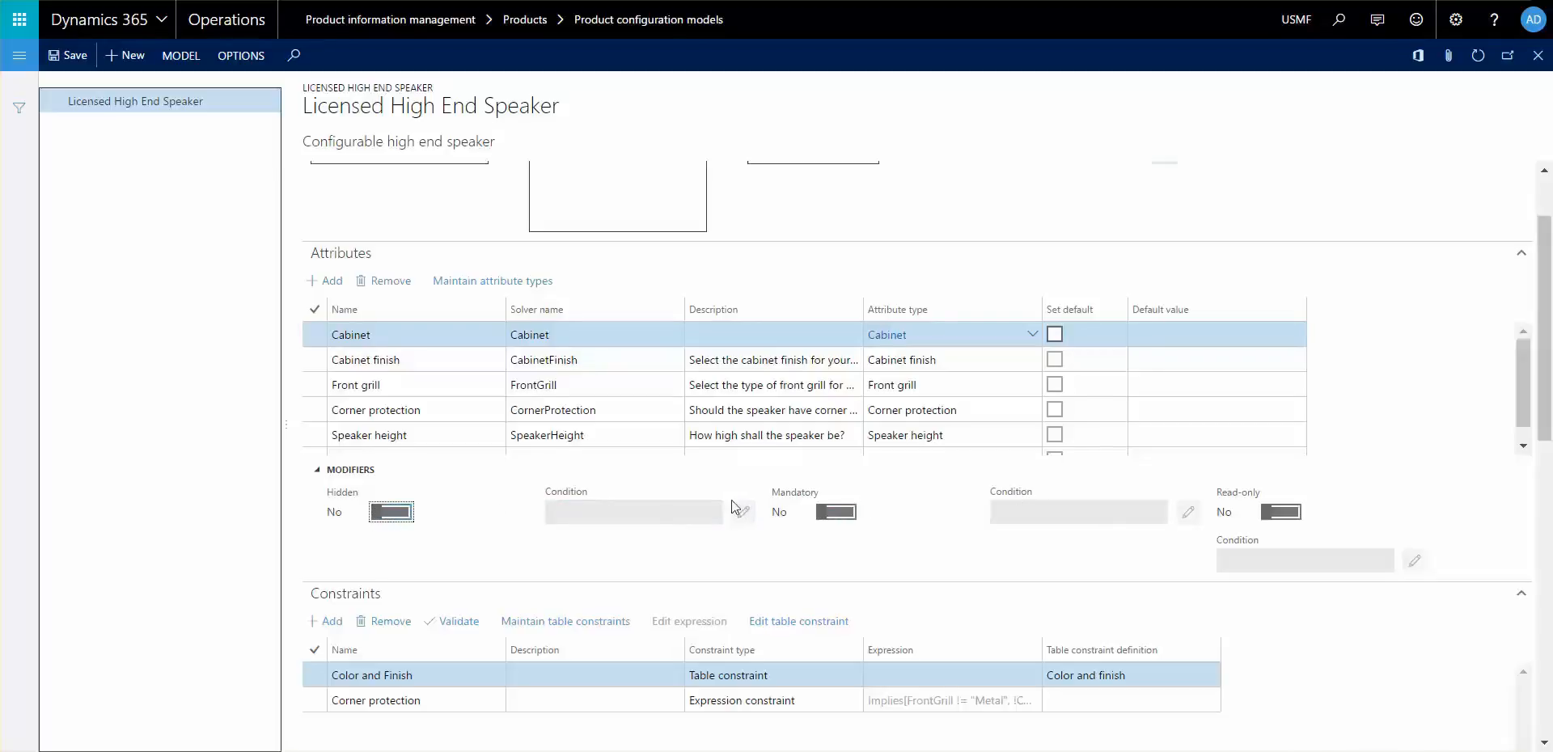
{"action": "mouse_move", "coordinate": [1223, 498]}
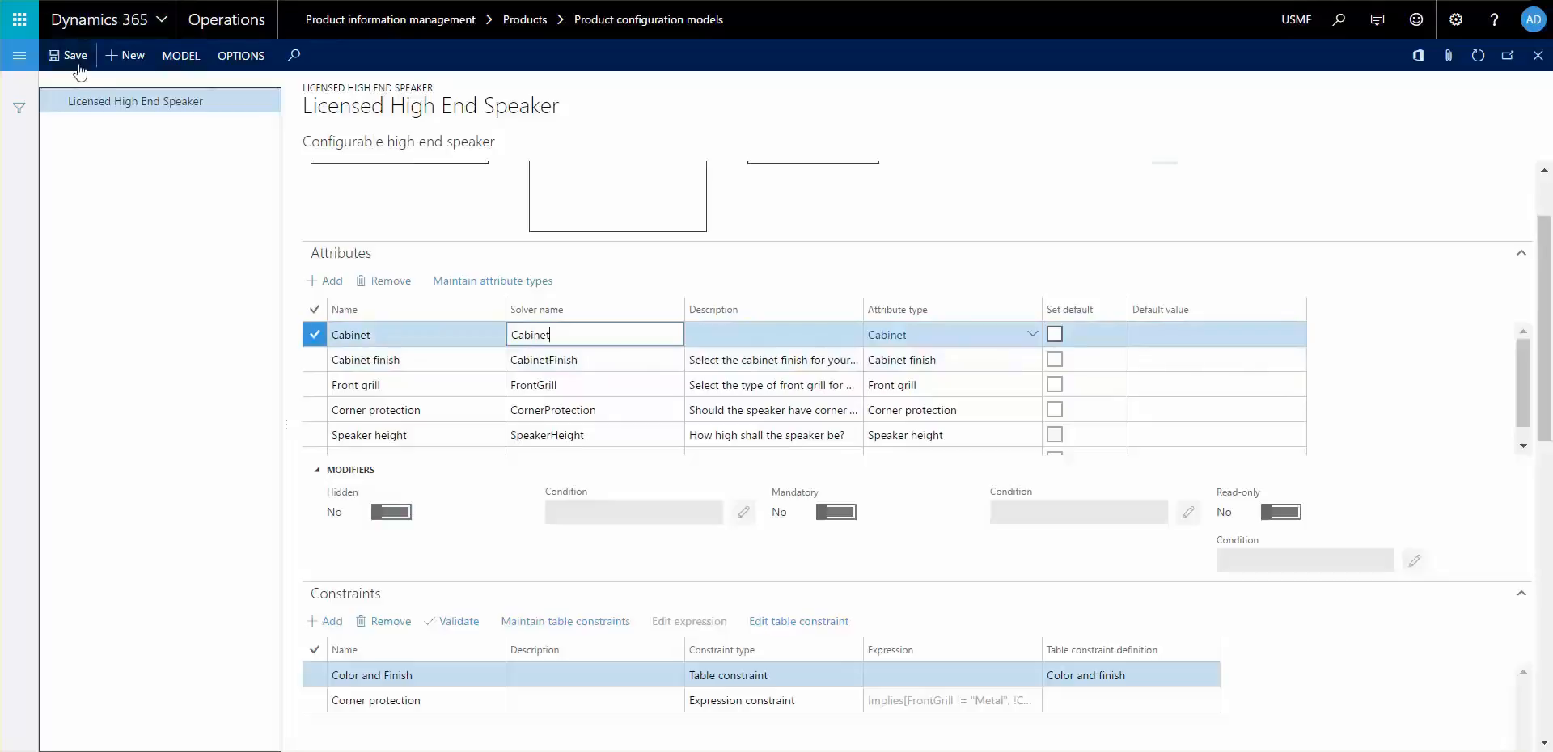
{"action": "mouse_move", "coordinate": [169, 71]}
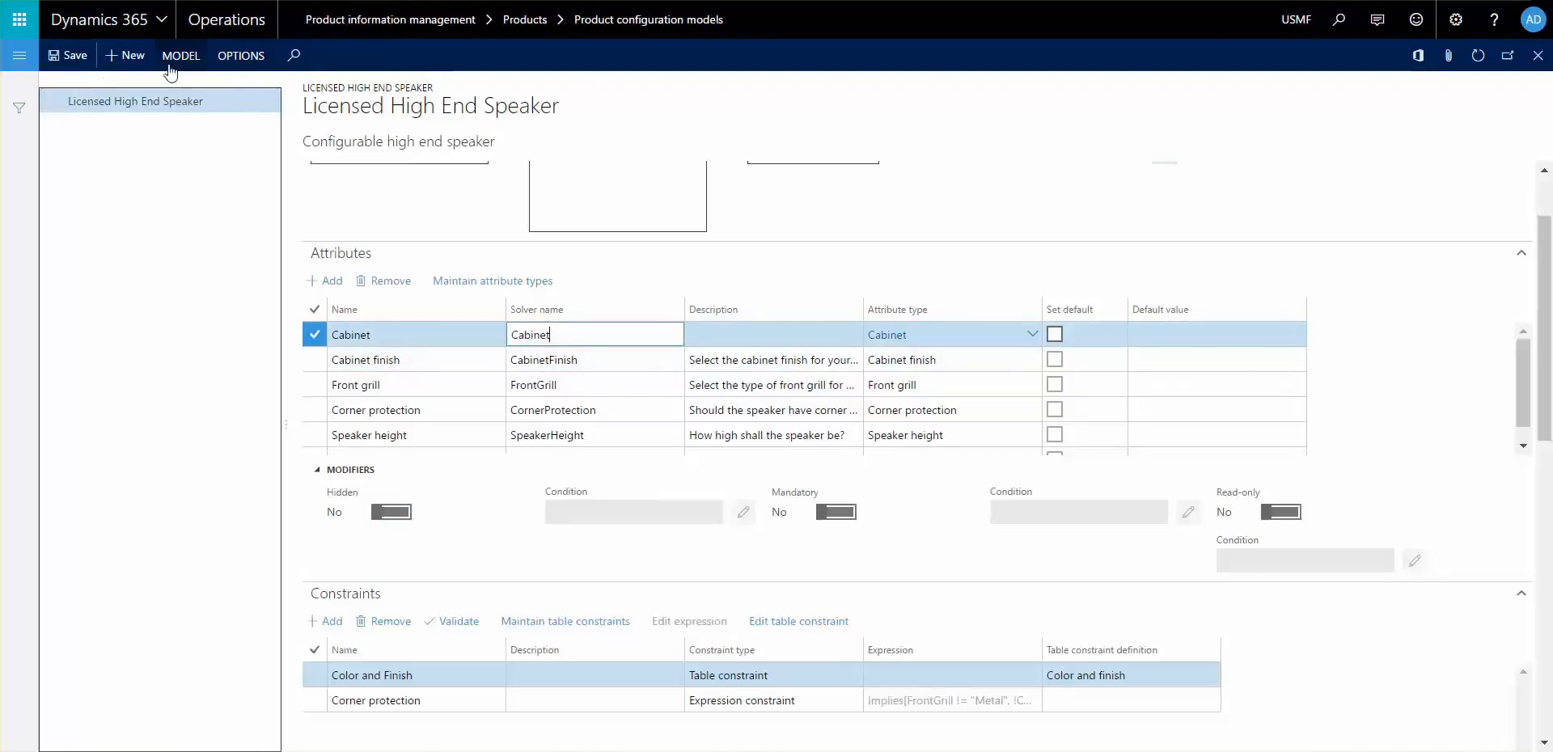
{"action": "left_click", "coordinate": [181, 56]}
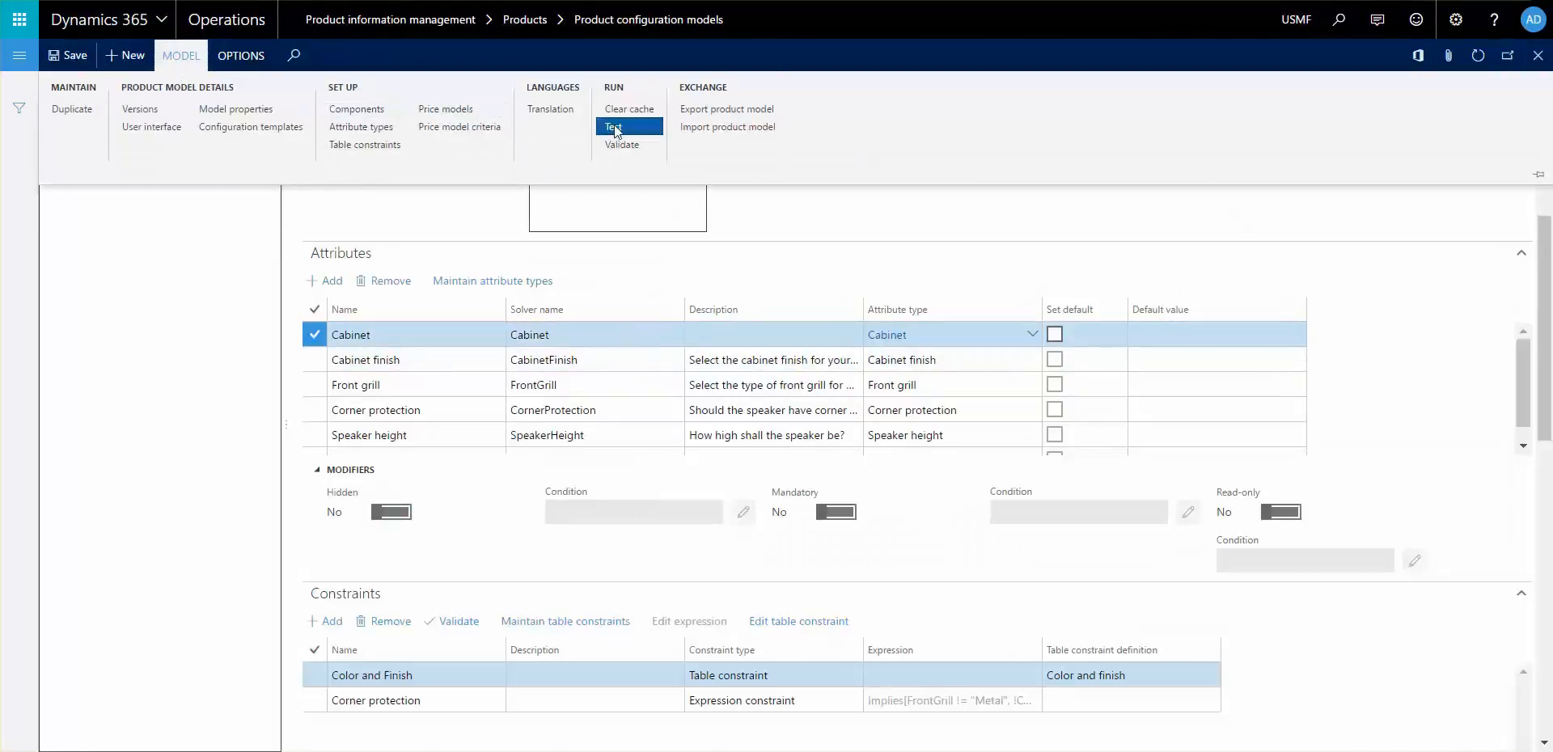
{"action": "left_click", "coordinate": [612, 127]}
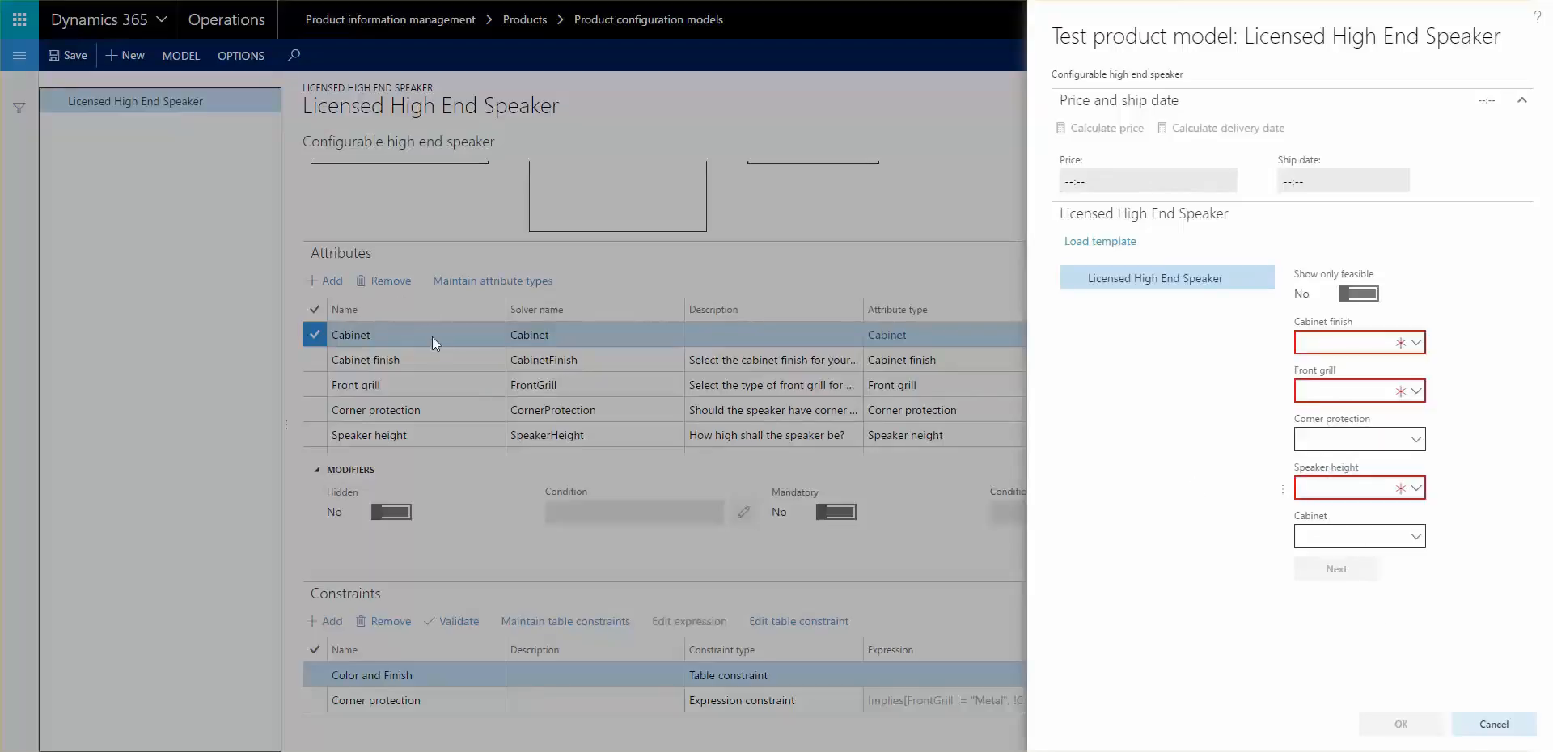
{"action": "mouse_move", "coordinate": [1151, 331]}
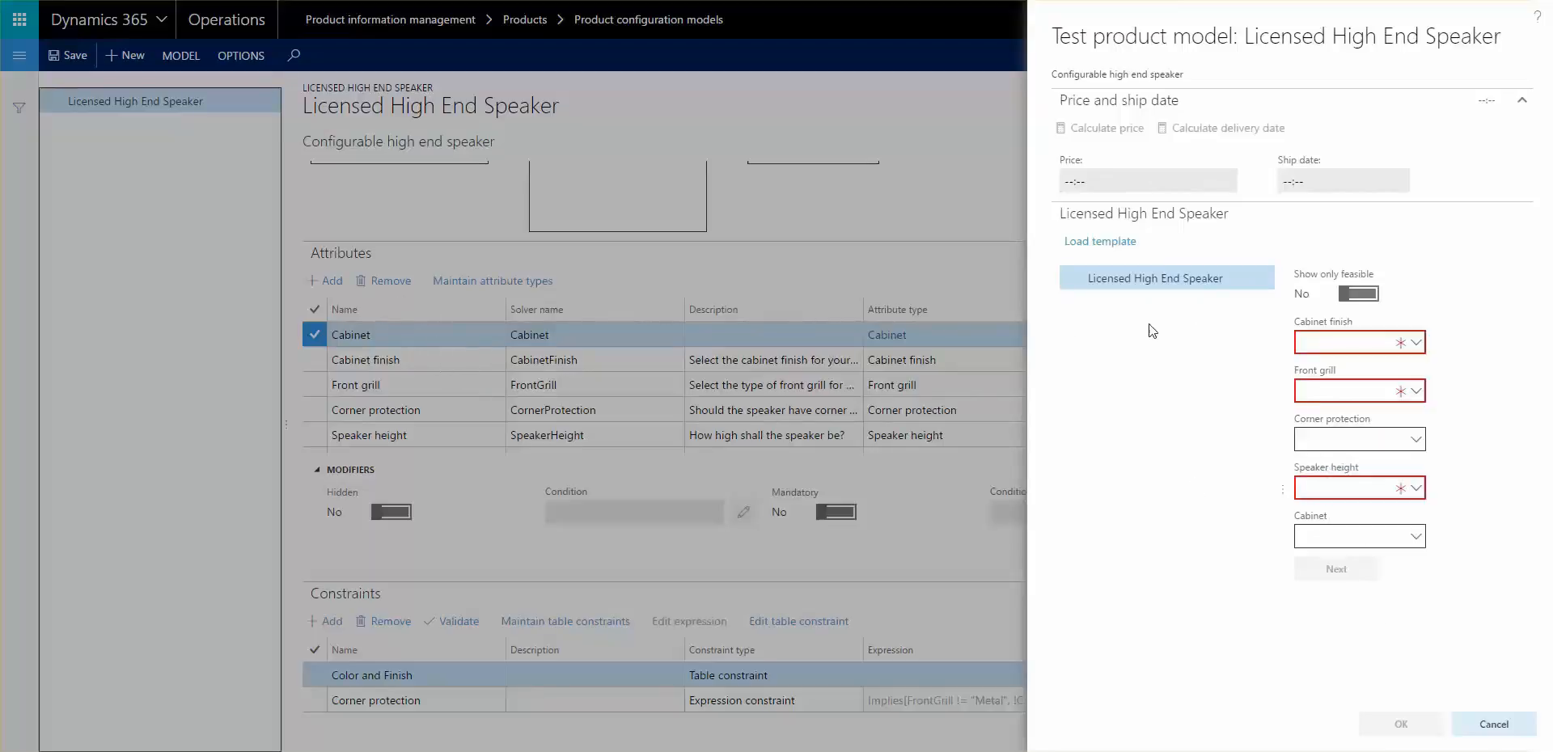
{"action": "mouse_move", "coordinate": [1305, 367]}
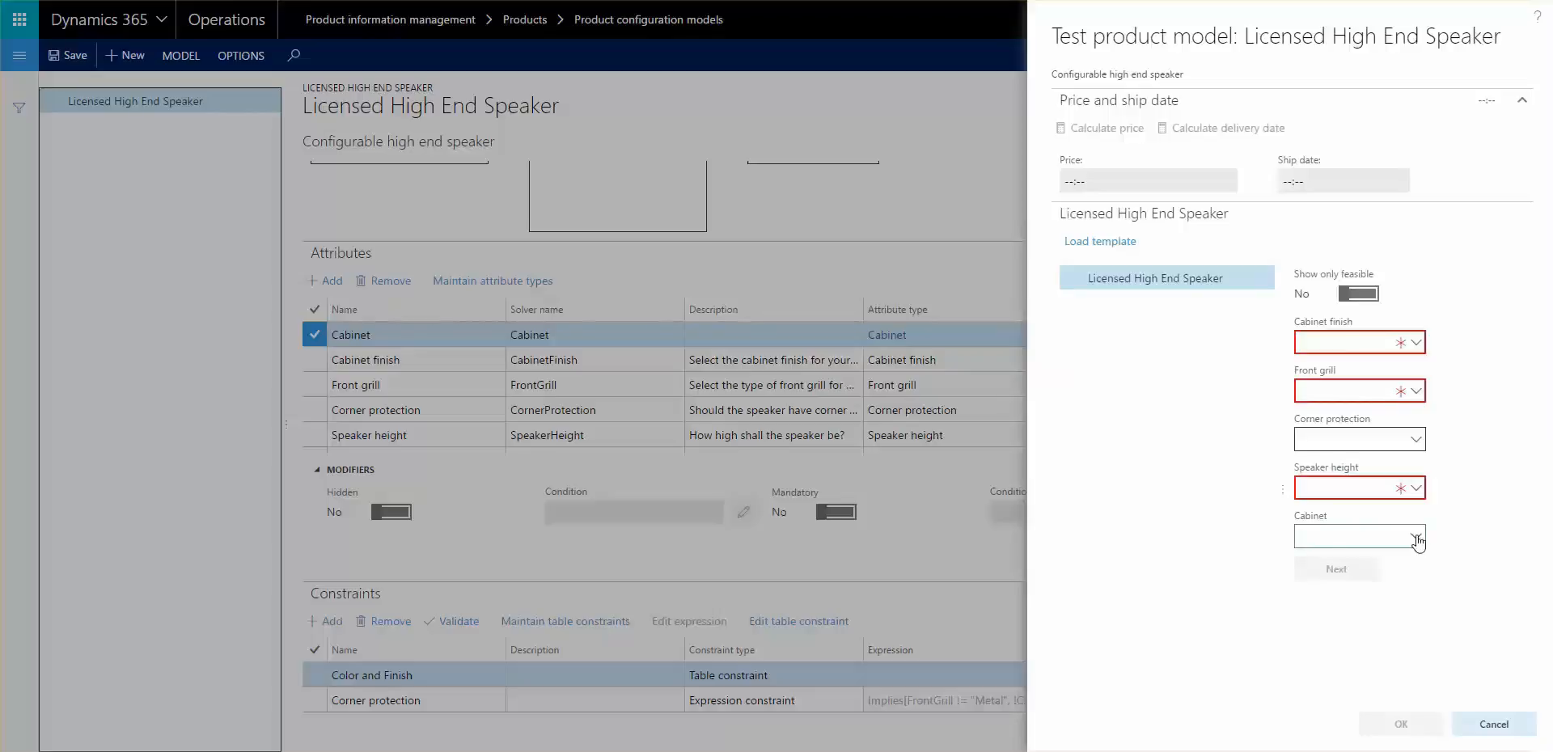
{"action": "left_click", "coordinate": [1415, 537]}
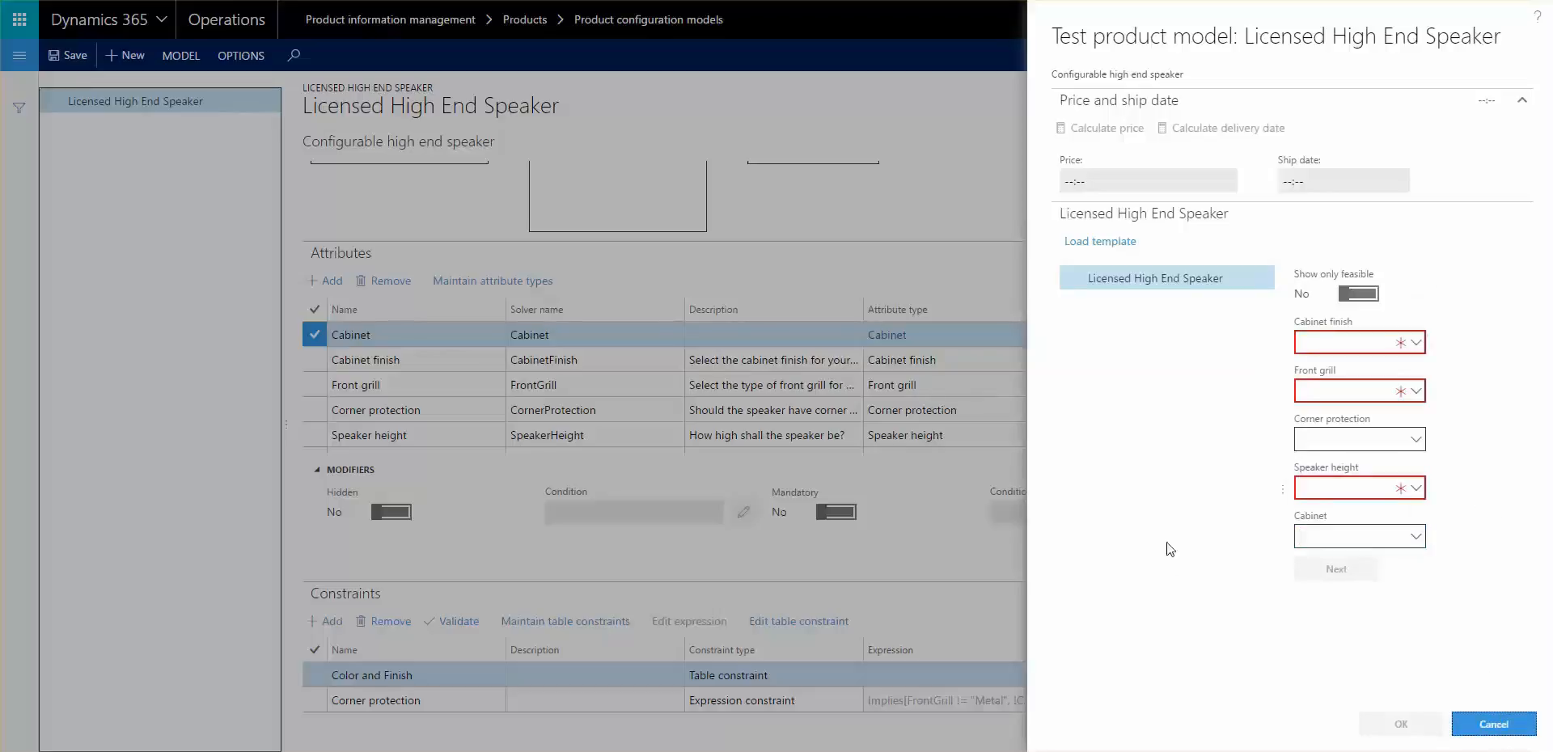
{"action": "left_click", "coordinate": [1491, 724]}
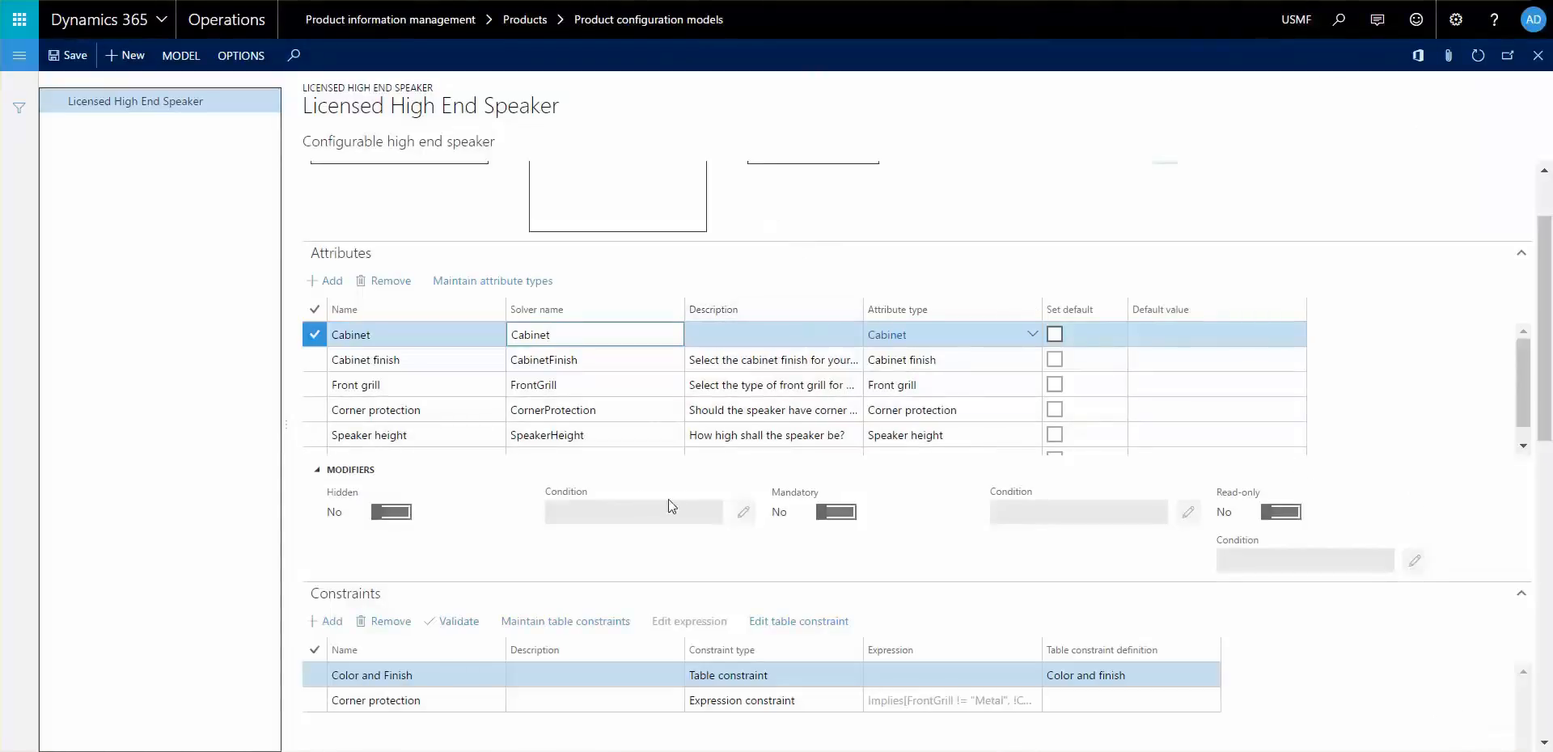
{"action": "mouse_move", "coordinate": [615, 521]}
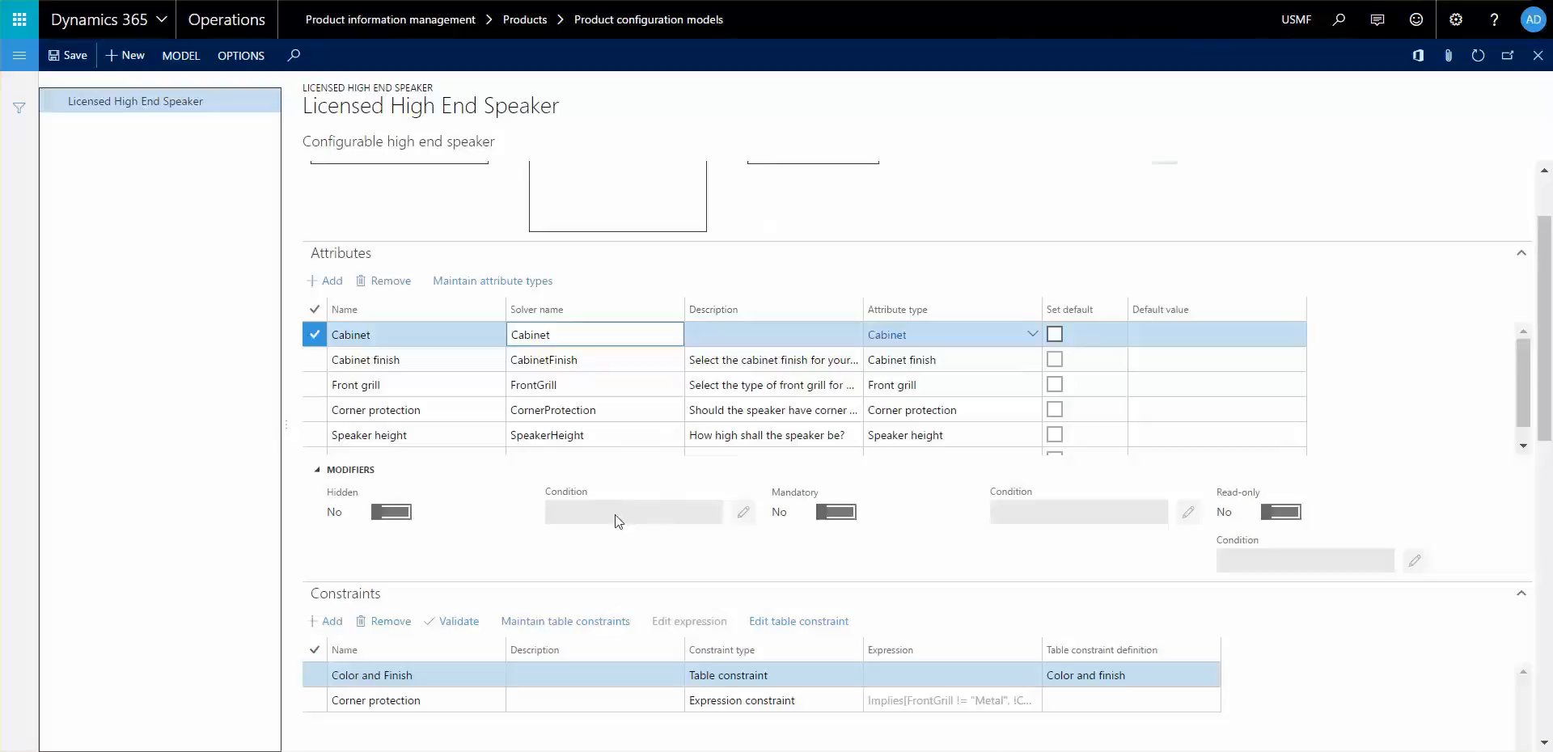
{"action": "left_click", "coordinate": [594, 333]}
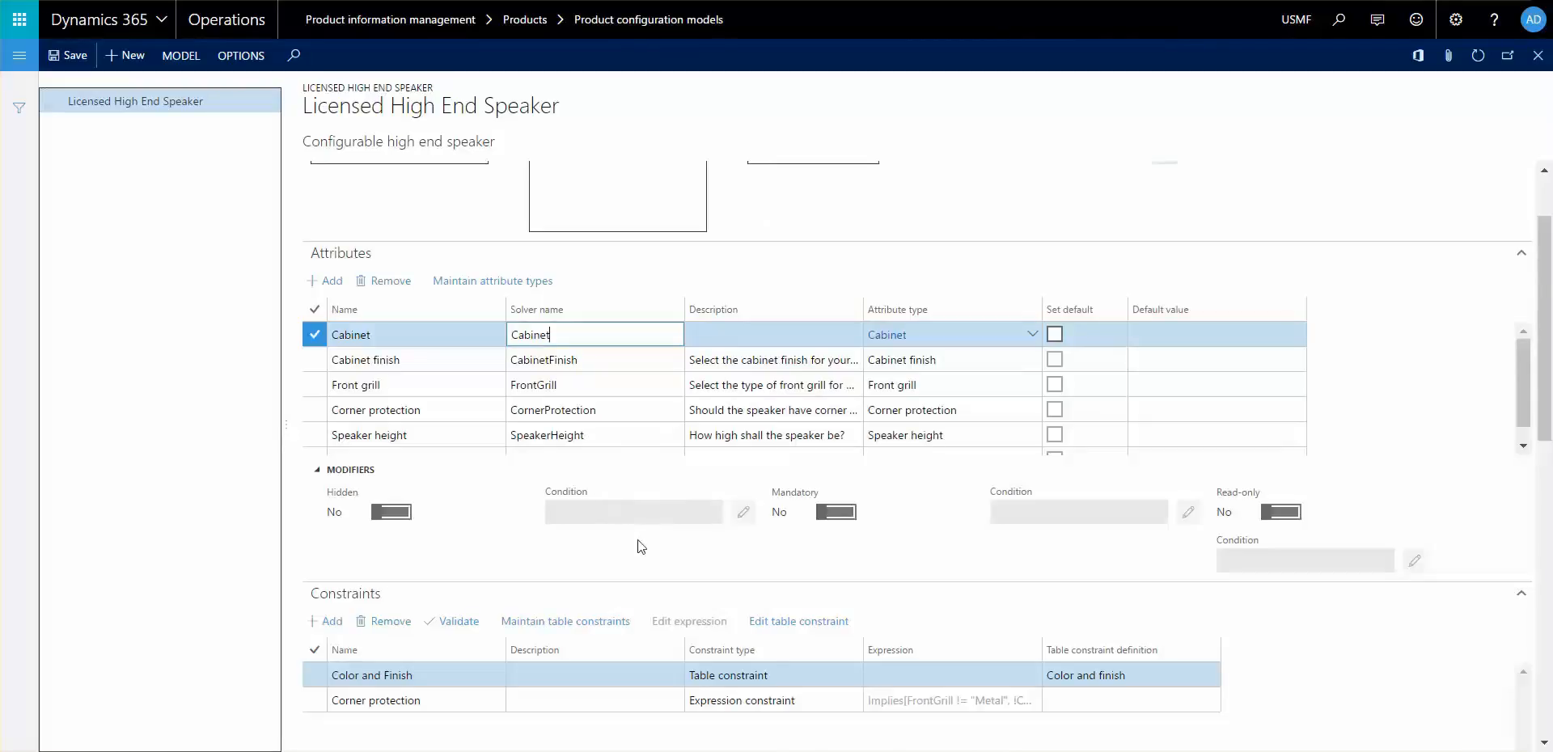
{"action": "mouse_move", "coordinate": [901, 288]}
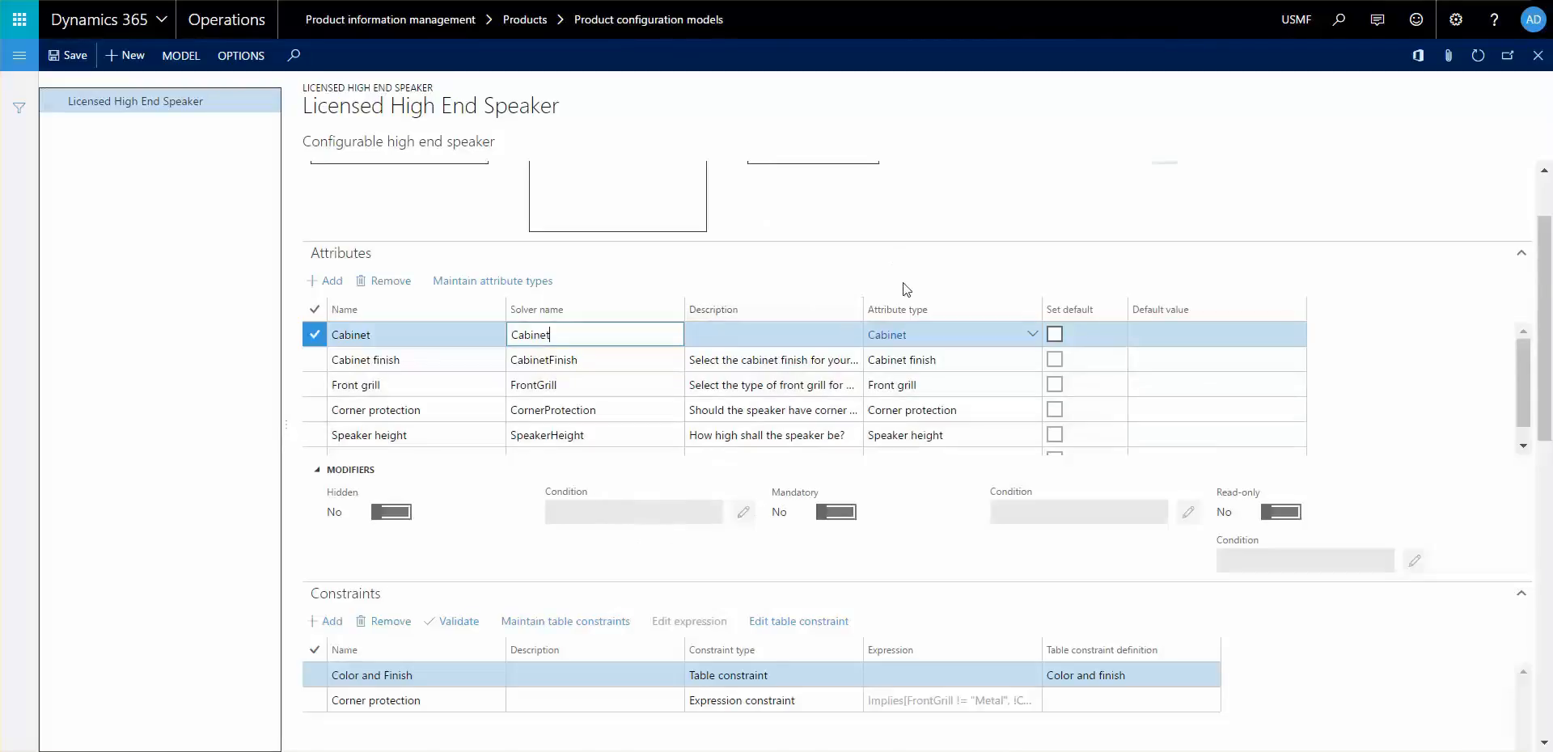